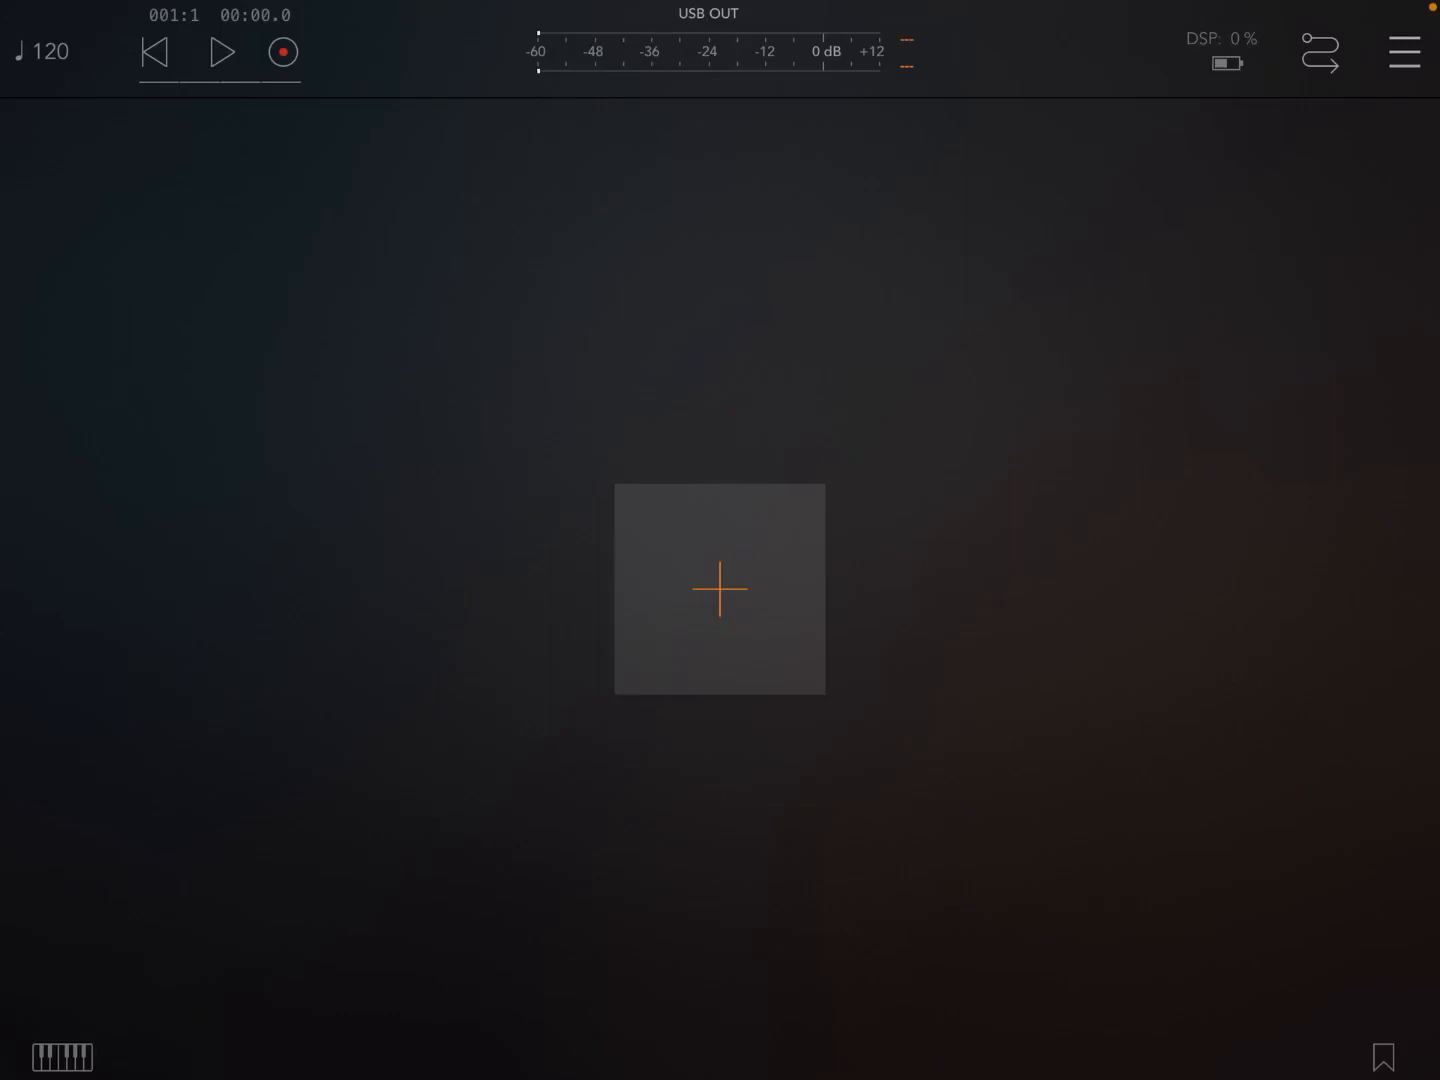
Step: Add a MIDI channel and an audio channel to the empty AUM session
click(720, 588)
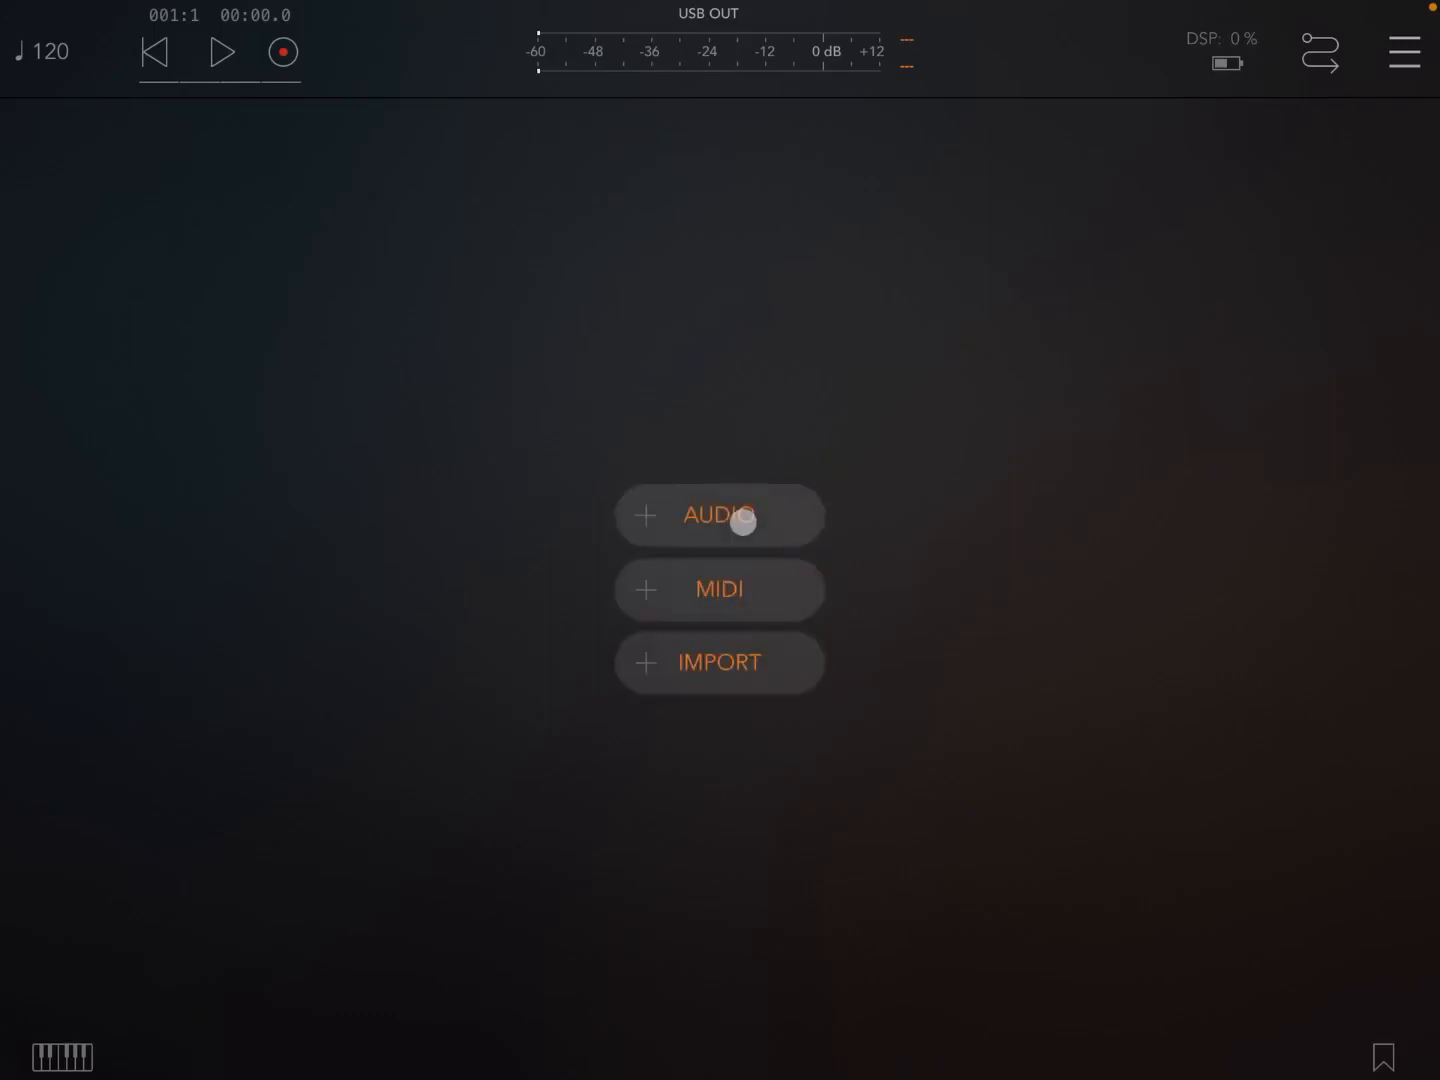
click(718, 588)
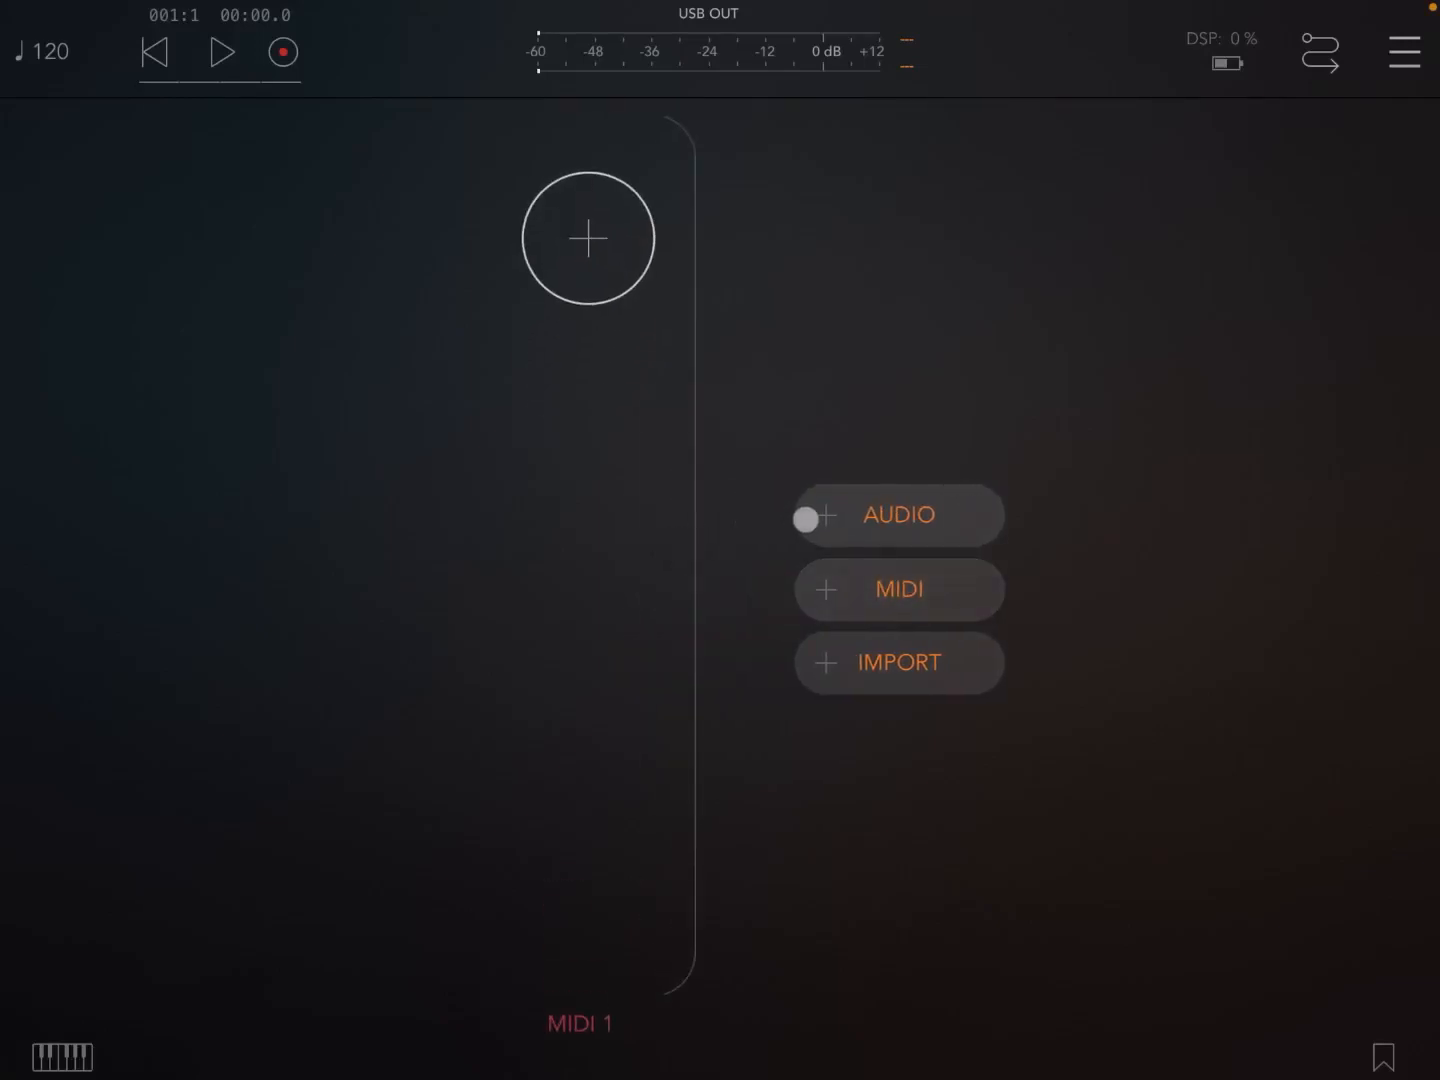
click(898, 516)
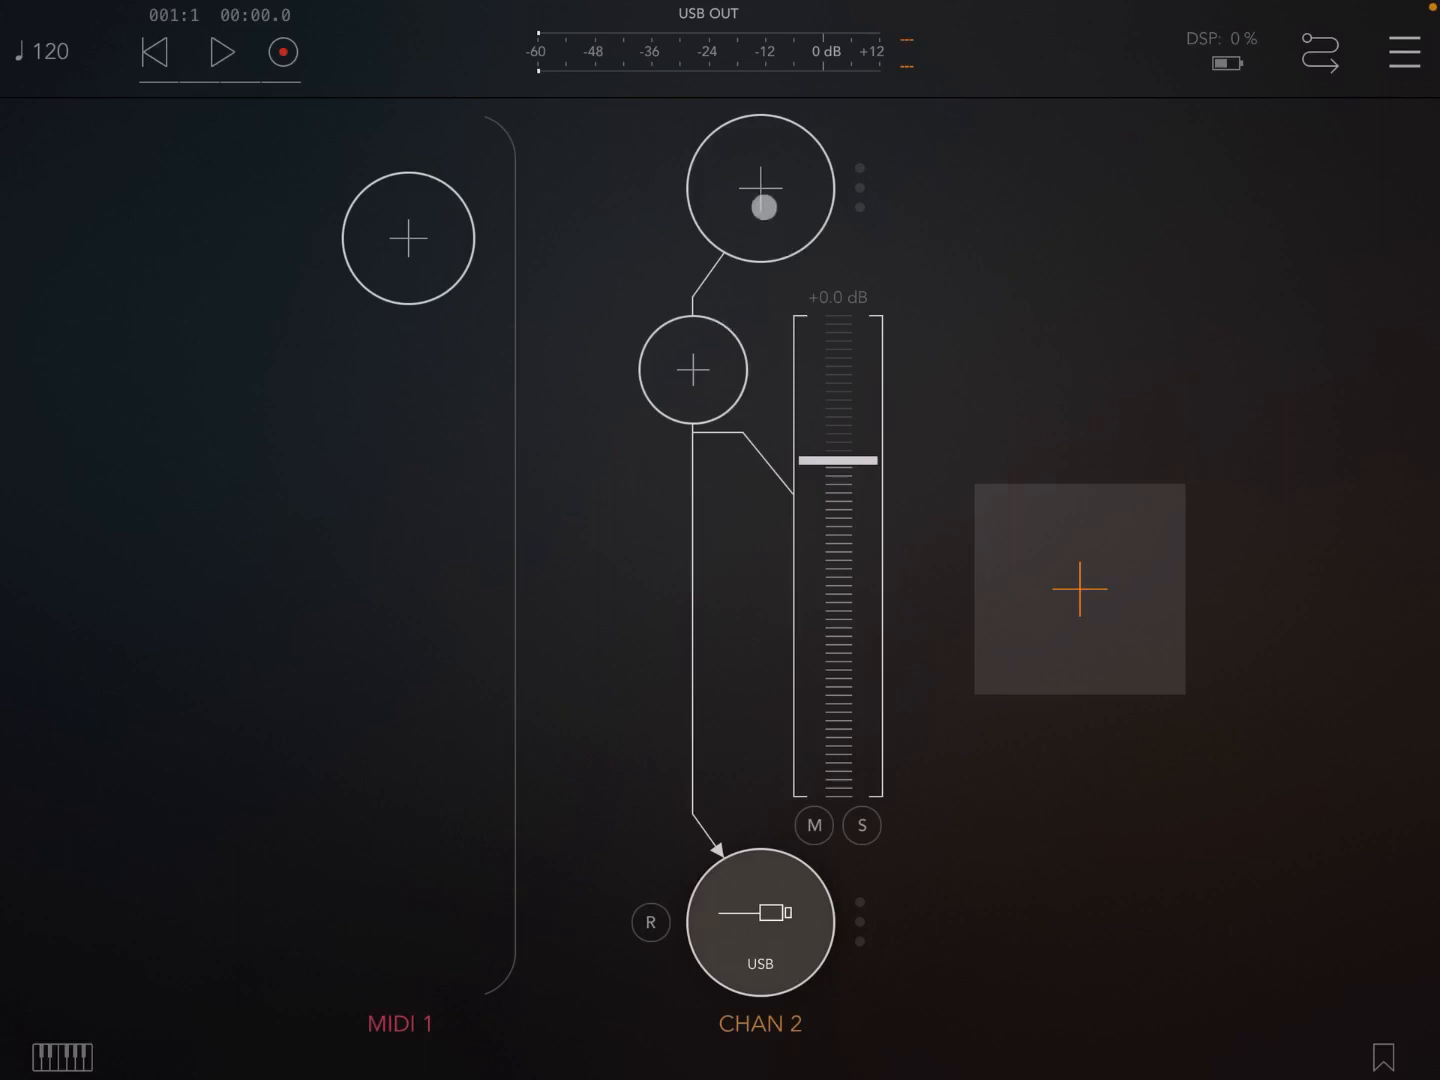
Step: Load iSEM (searched as 'ise') as the audio channel's sound source
click(760, 188)
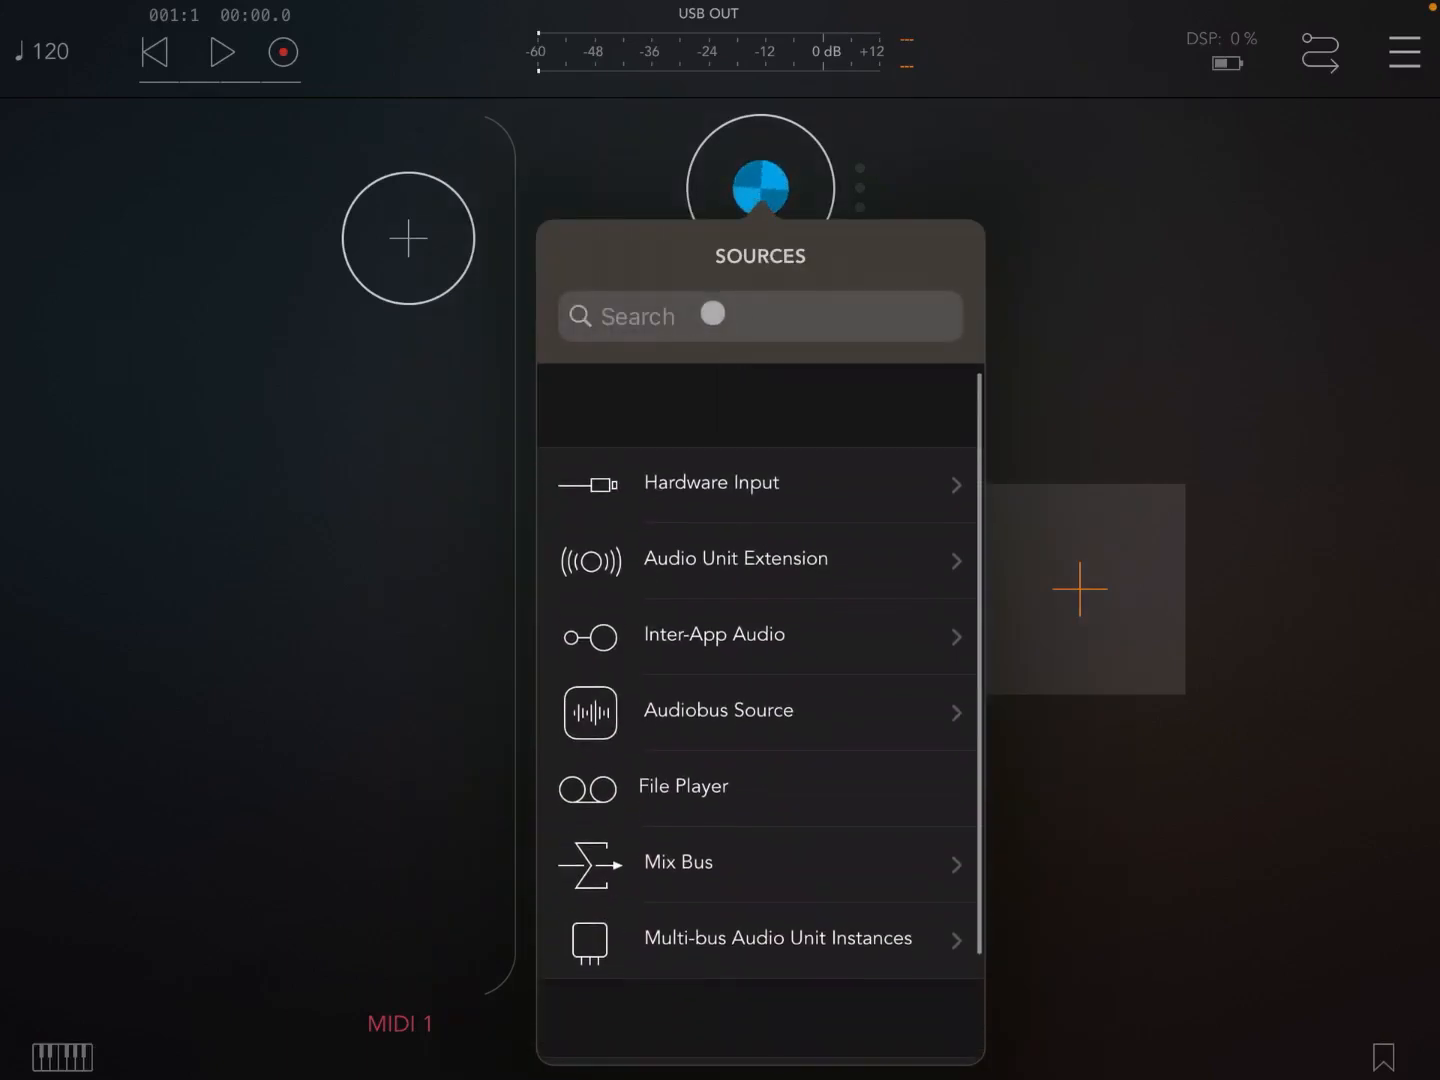
text(ise)
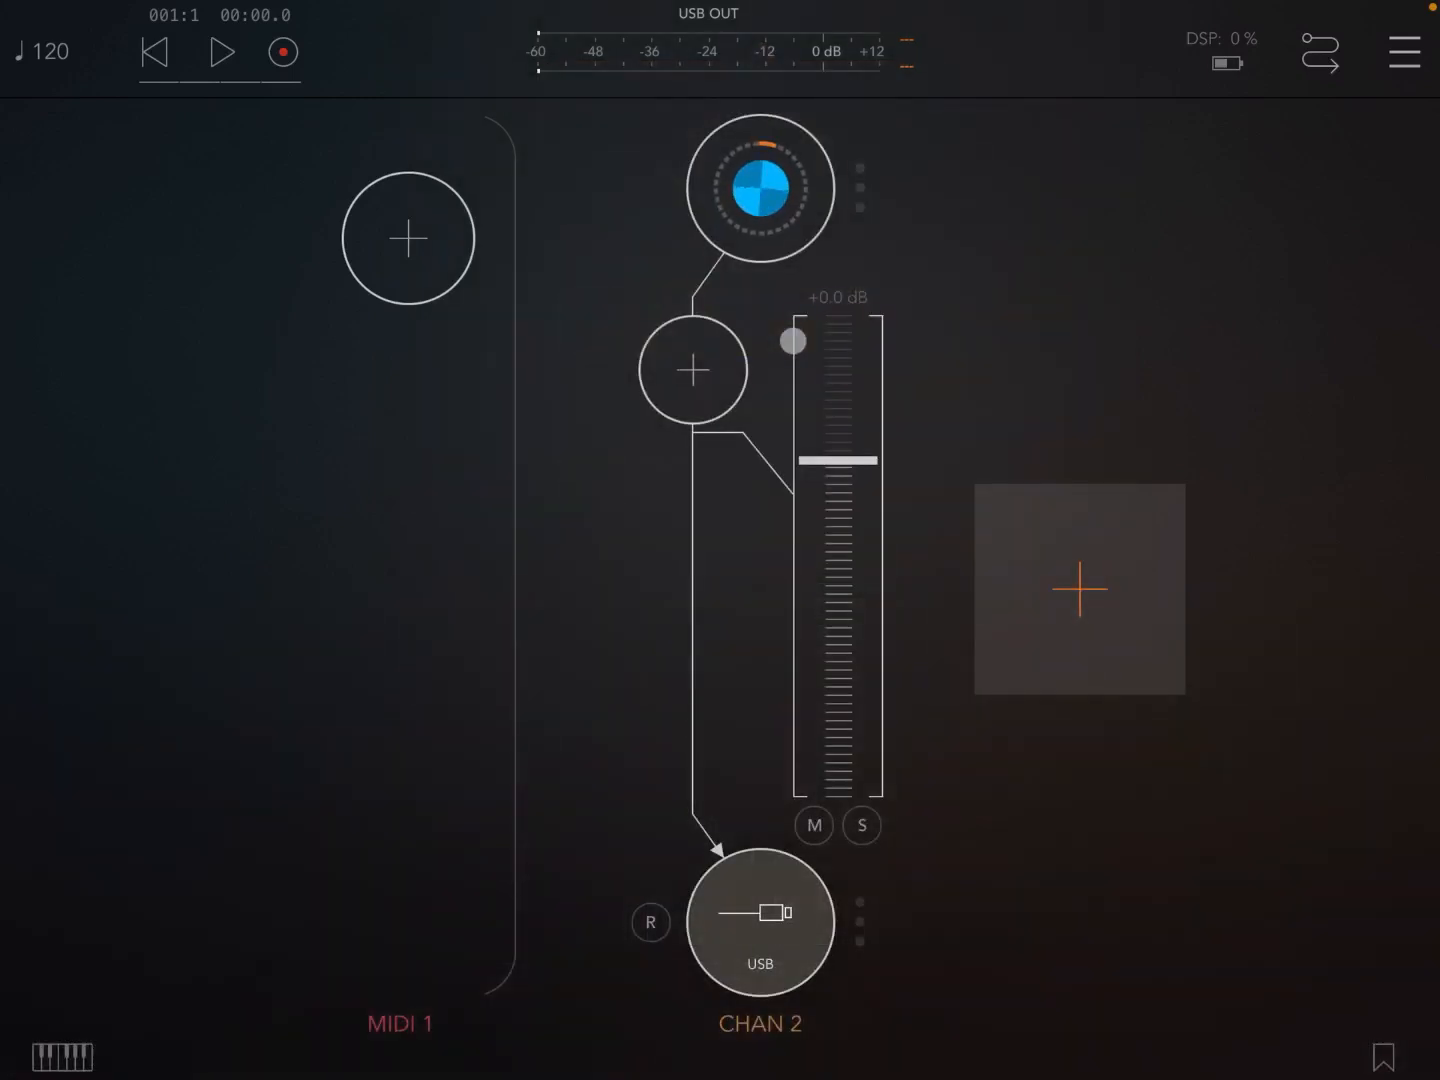
click(760, 188)
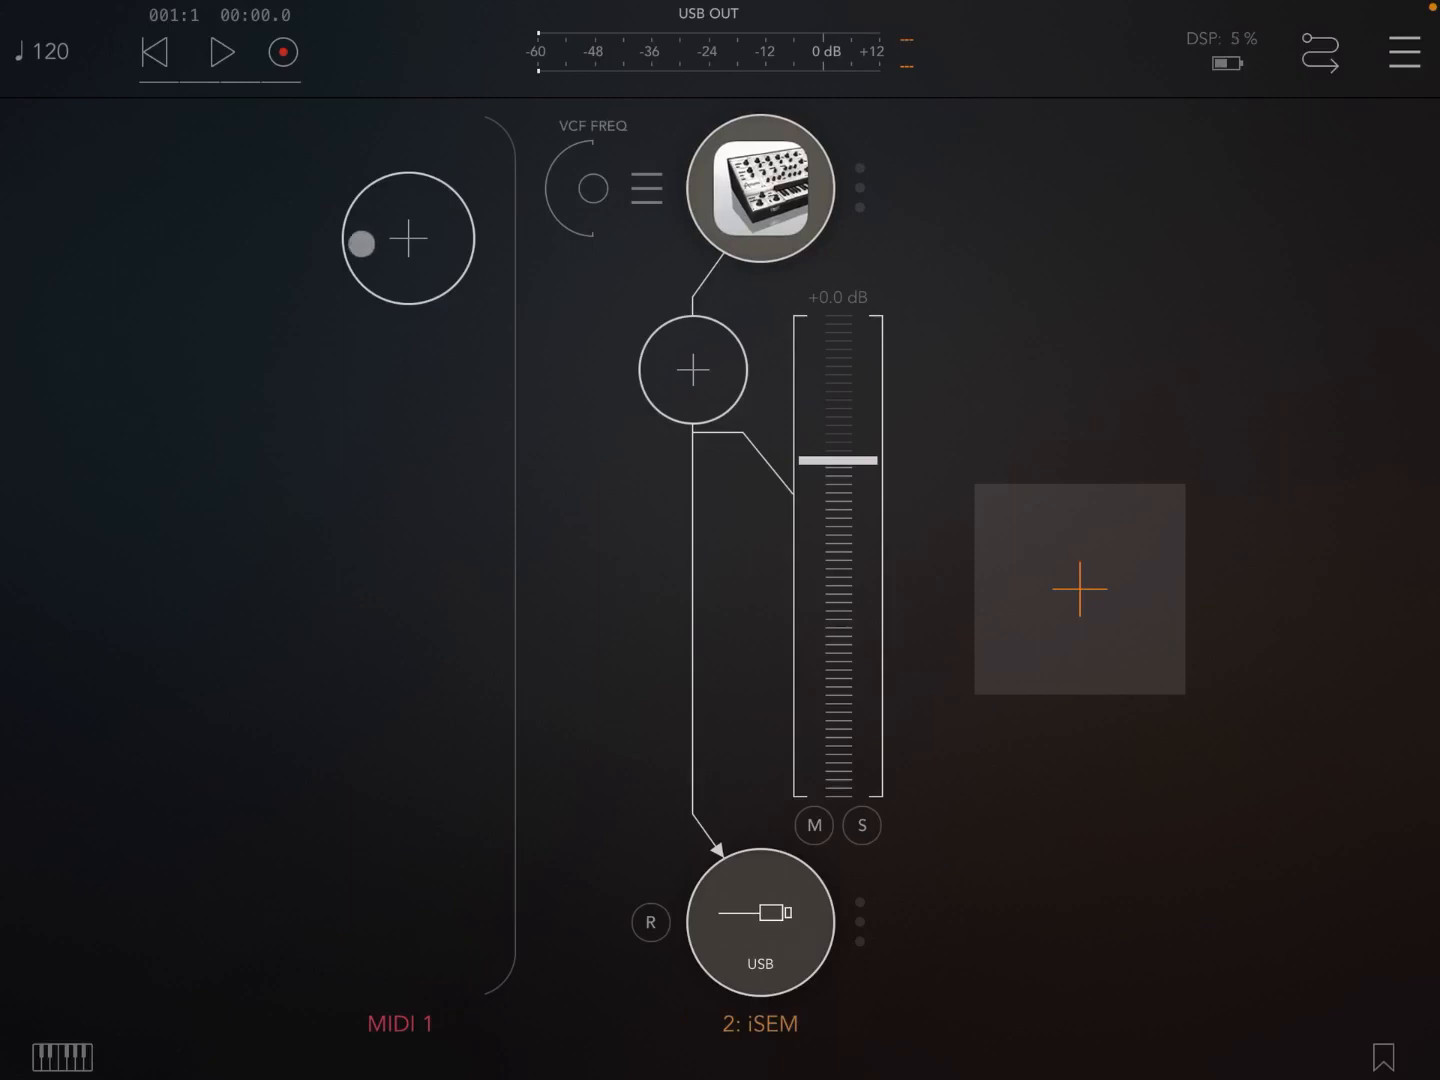
Step: Load StepBud (searched as 'ste') as the MIDI channel's processor
click(408, 238)
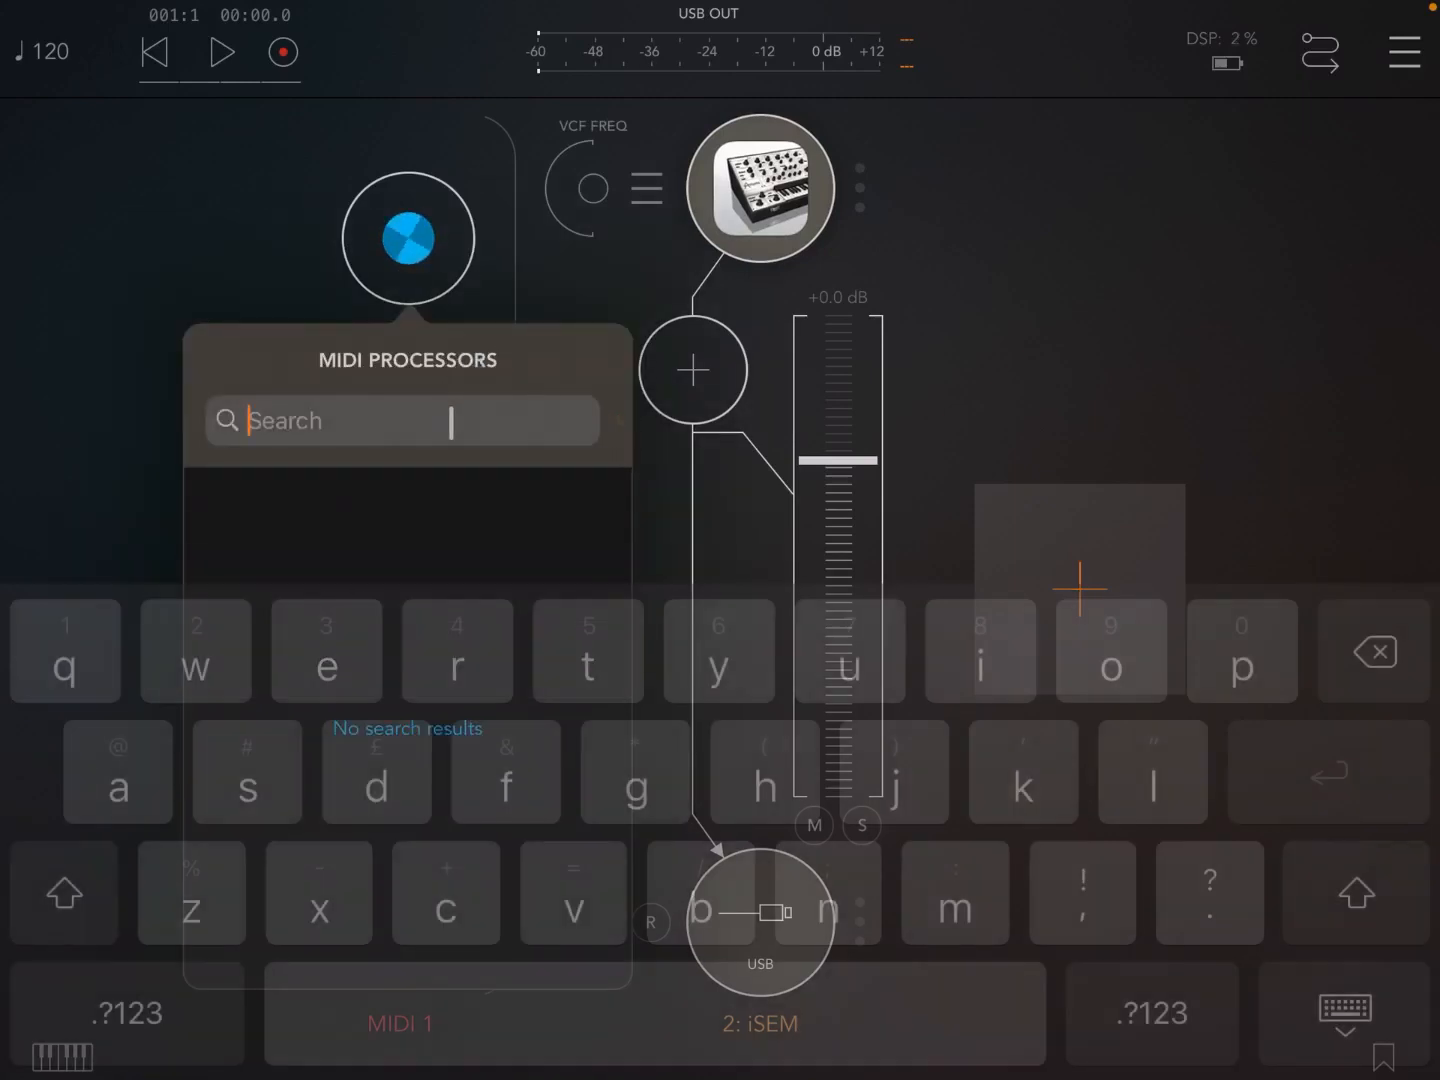
text(ste)
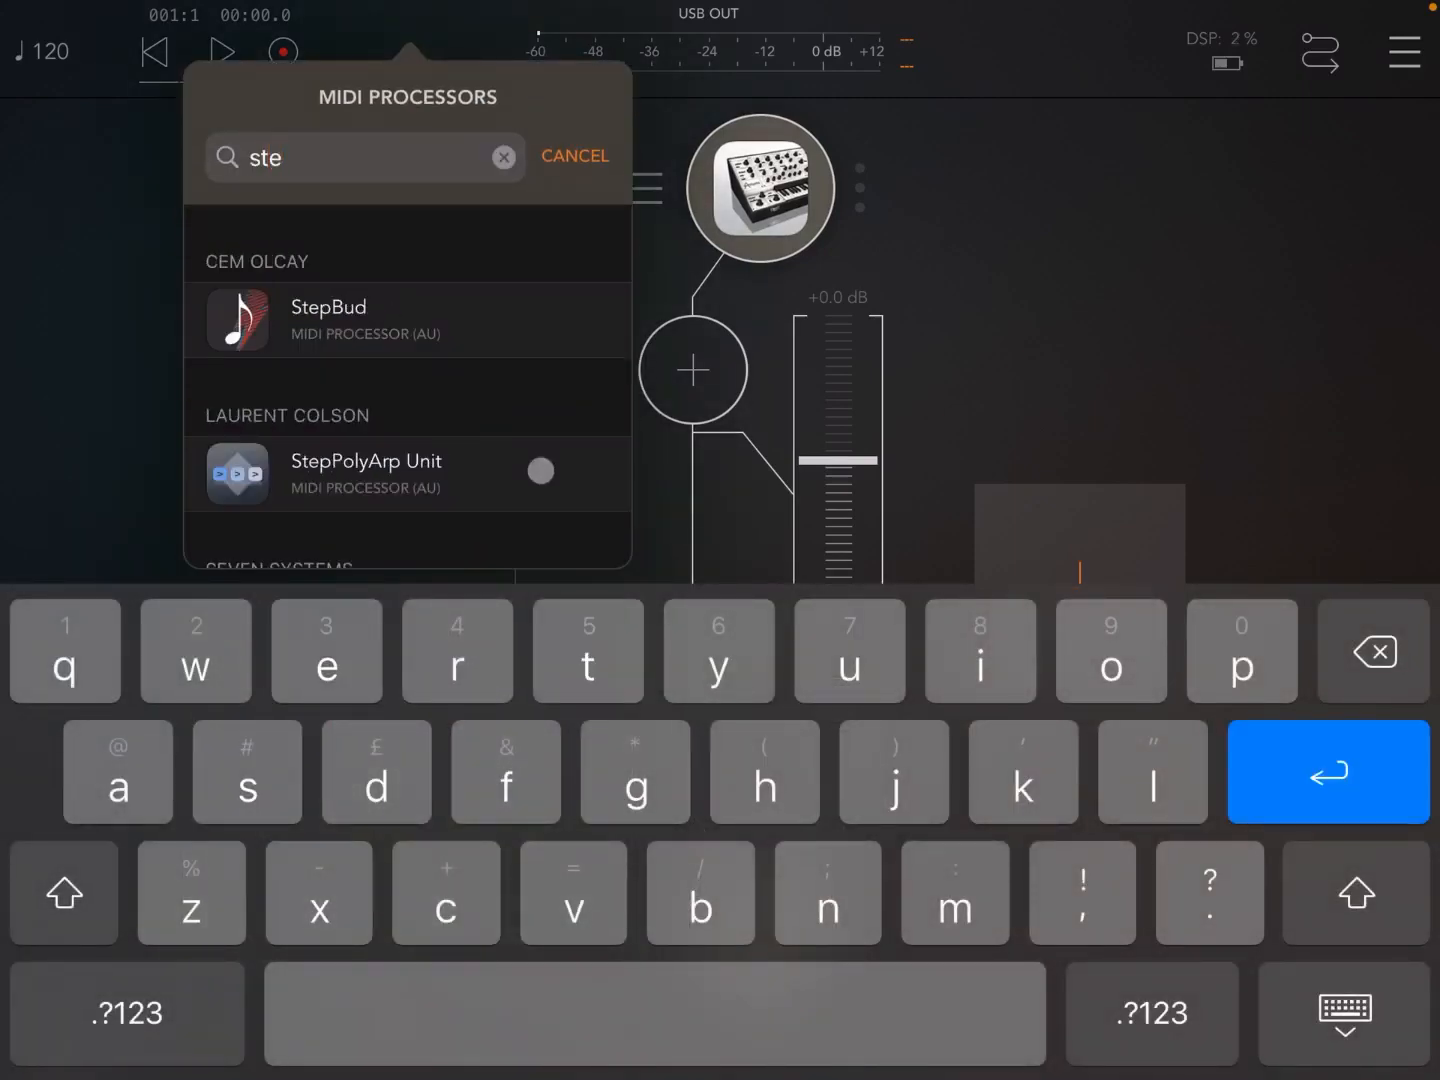
click(328, 320)
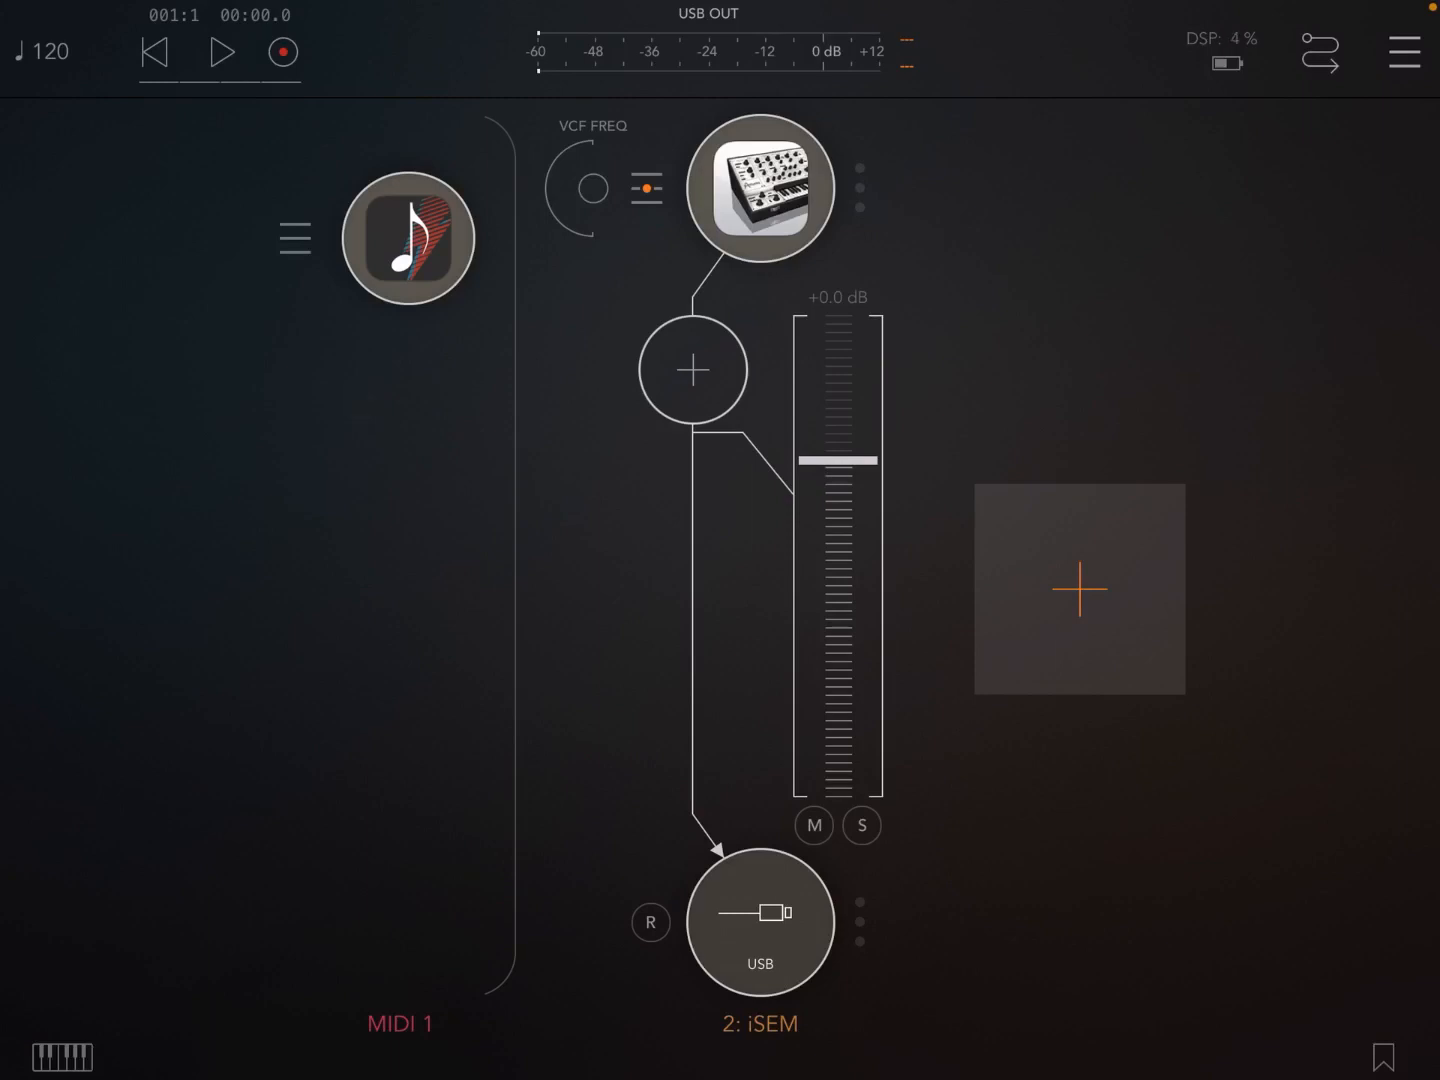
Step: Insert BeatCutter (searched as 'b') as an effect on the iSEM channel
click(692, 370)
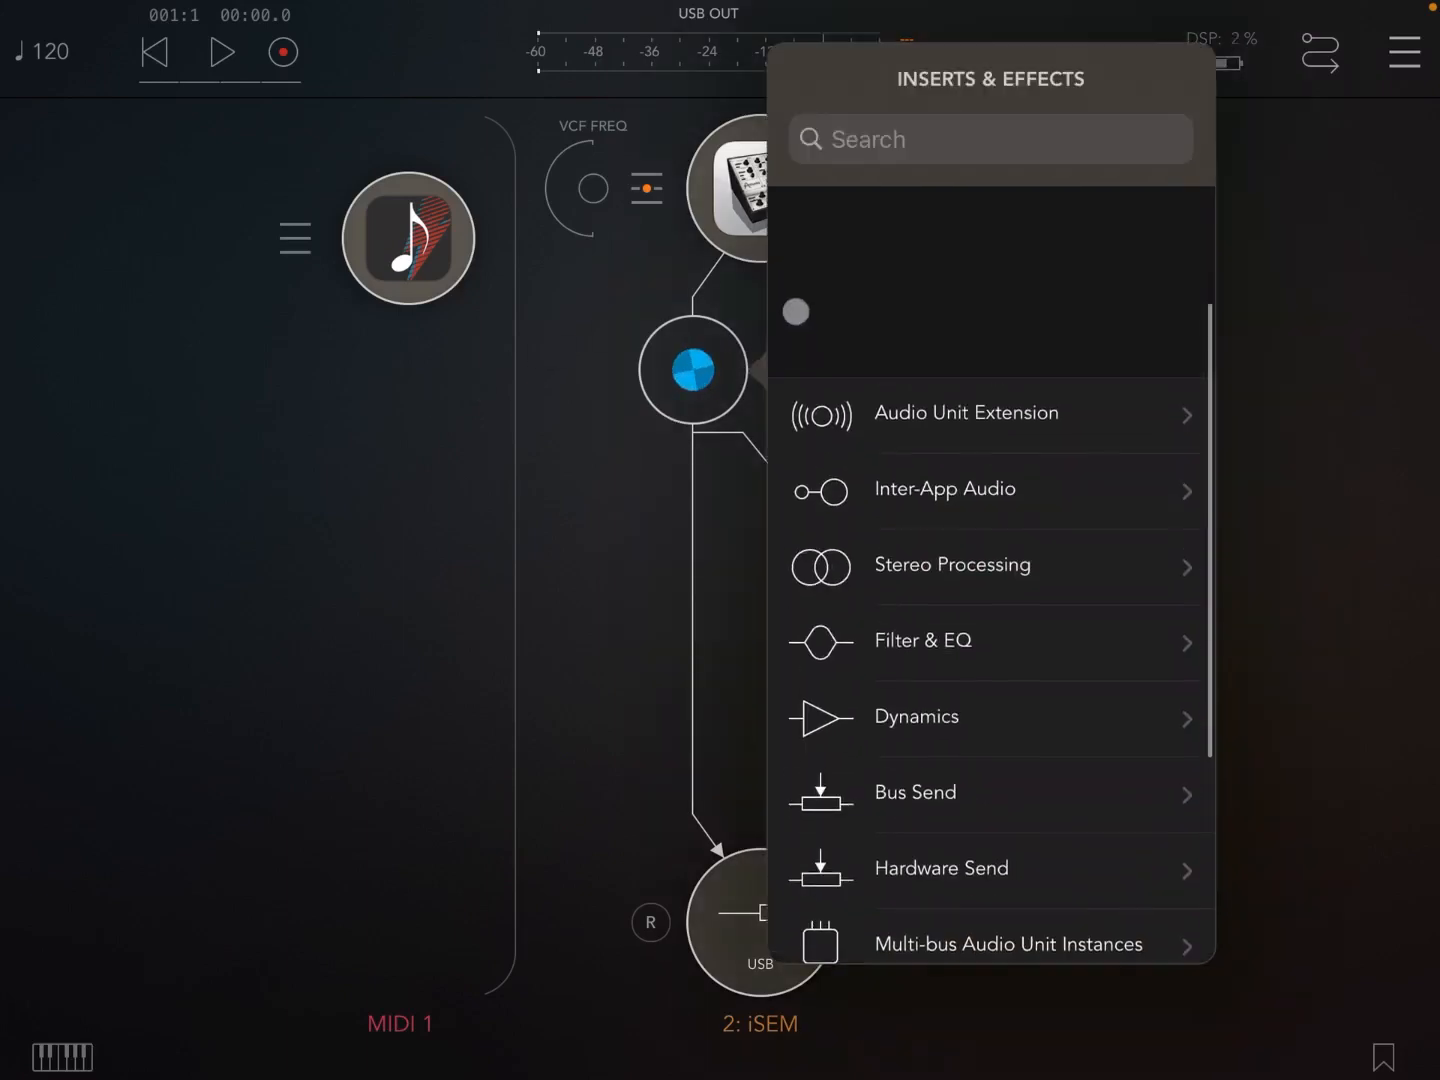
text(beat)
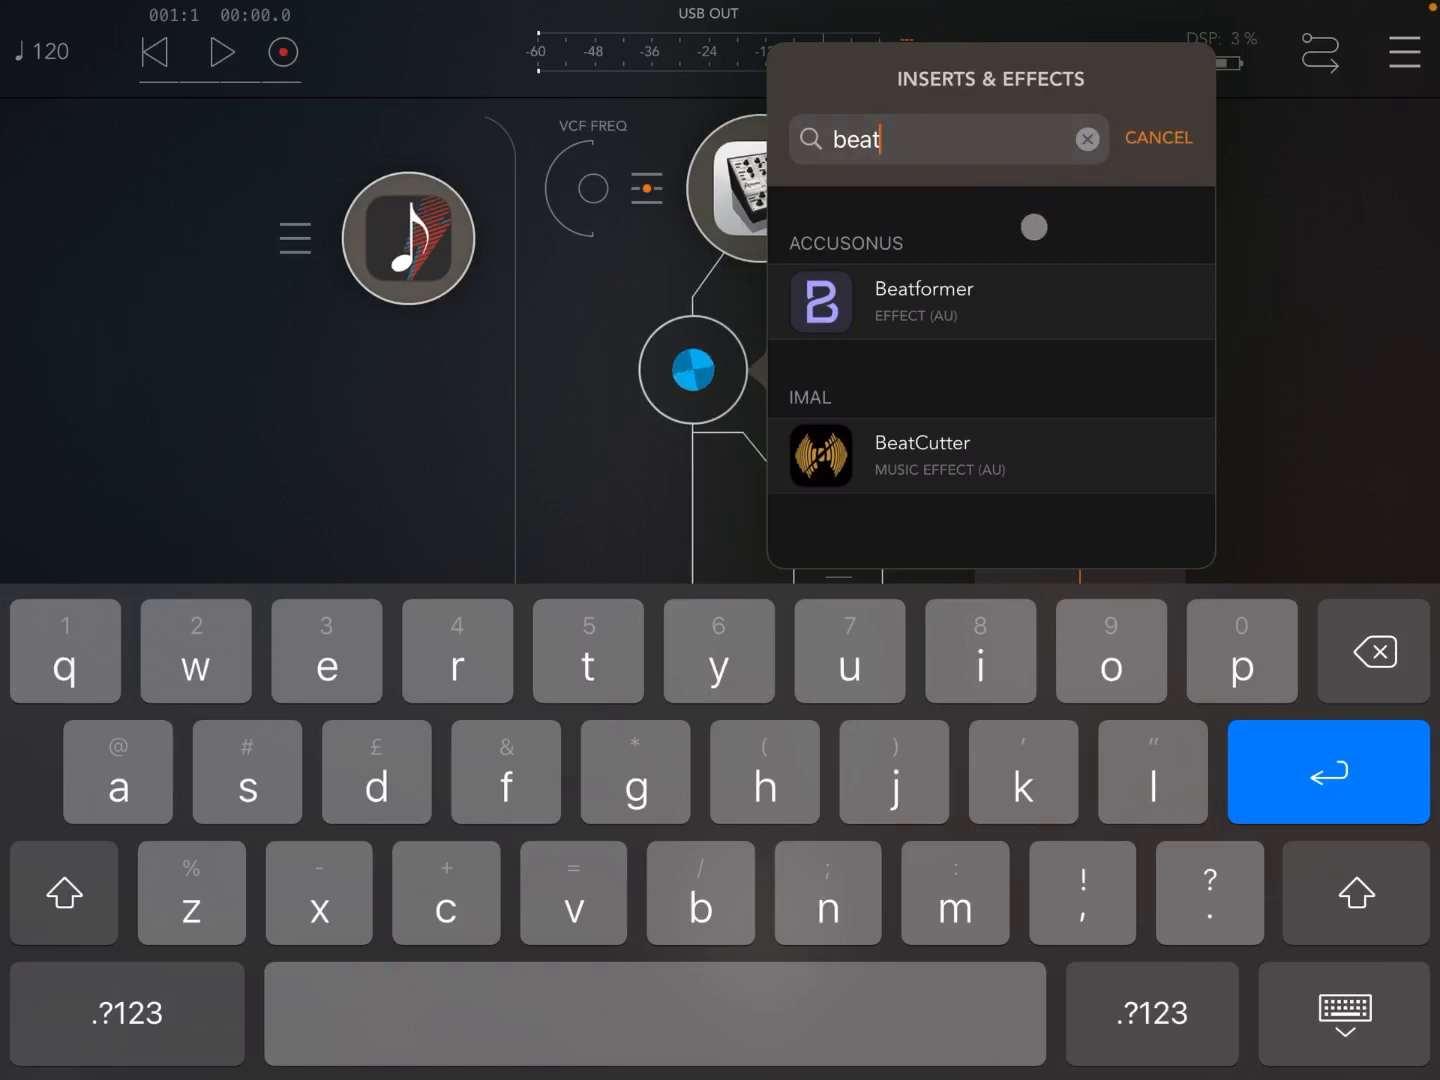
click(922, 442)
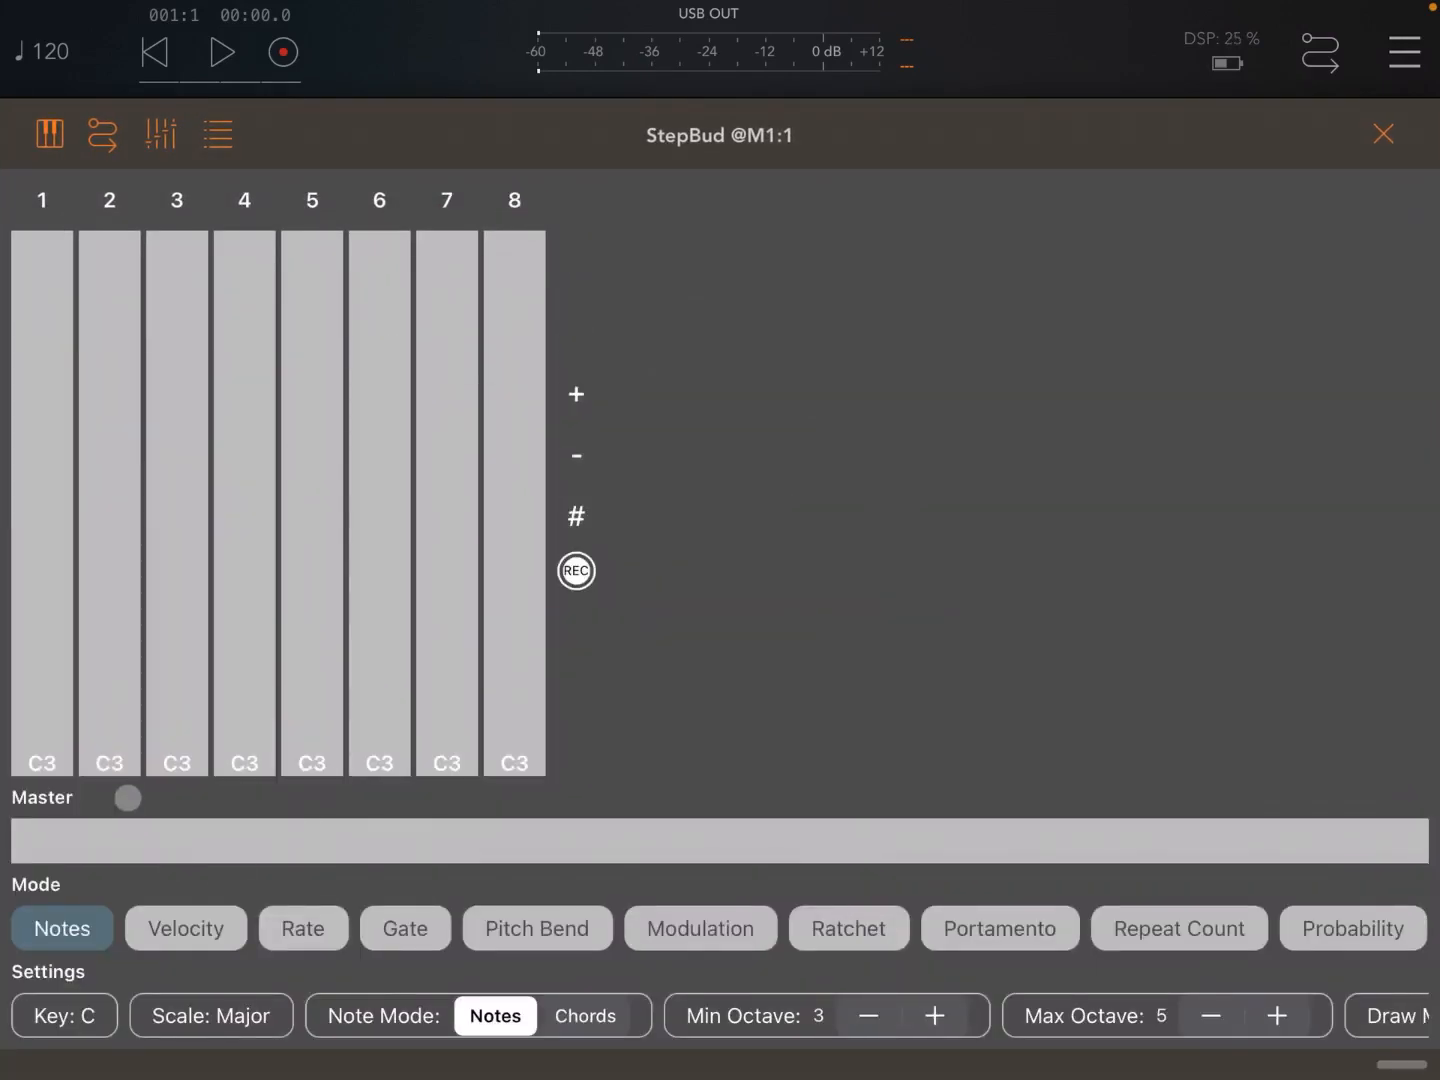
Step: Shape StepBud's steps to C3, F3, G3, C4 with velocity 127 and 1/4 rate, then close the editor
drag(108, 760, 120, 672)
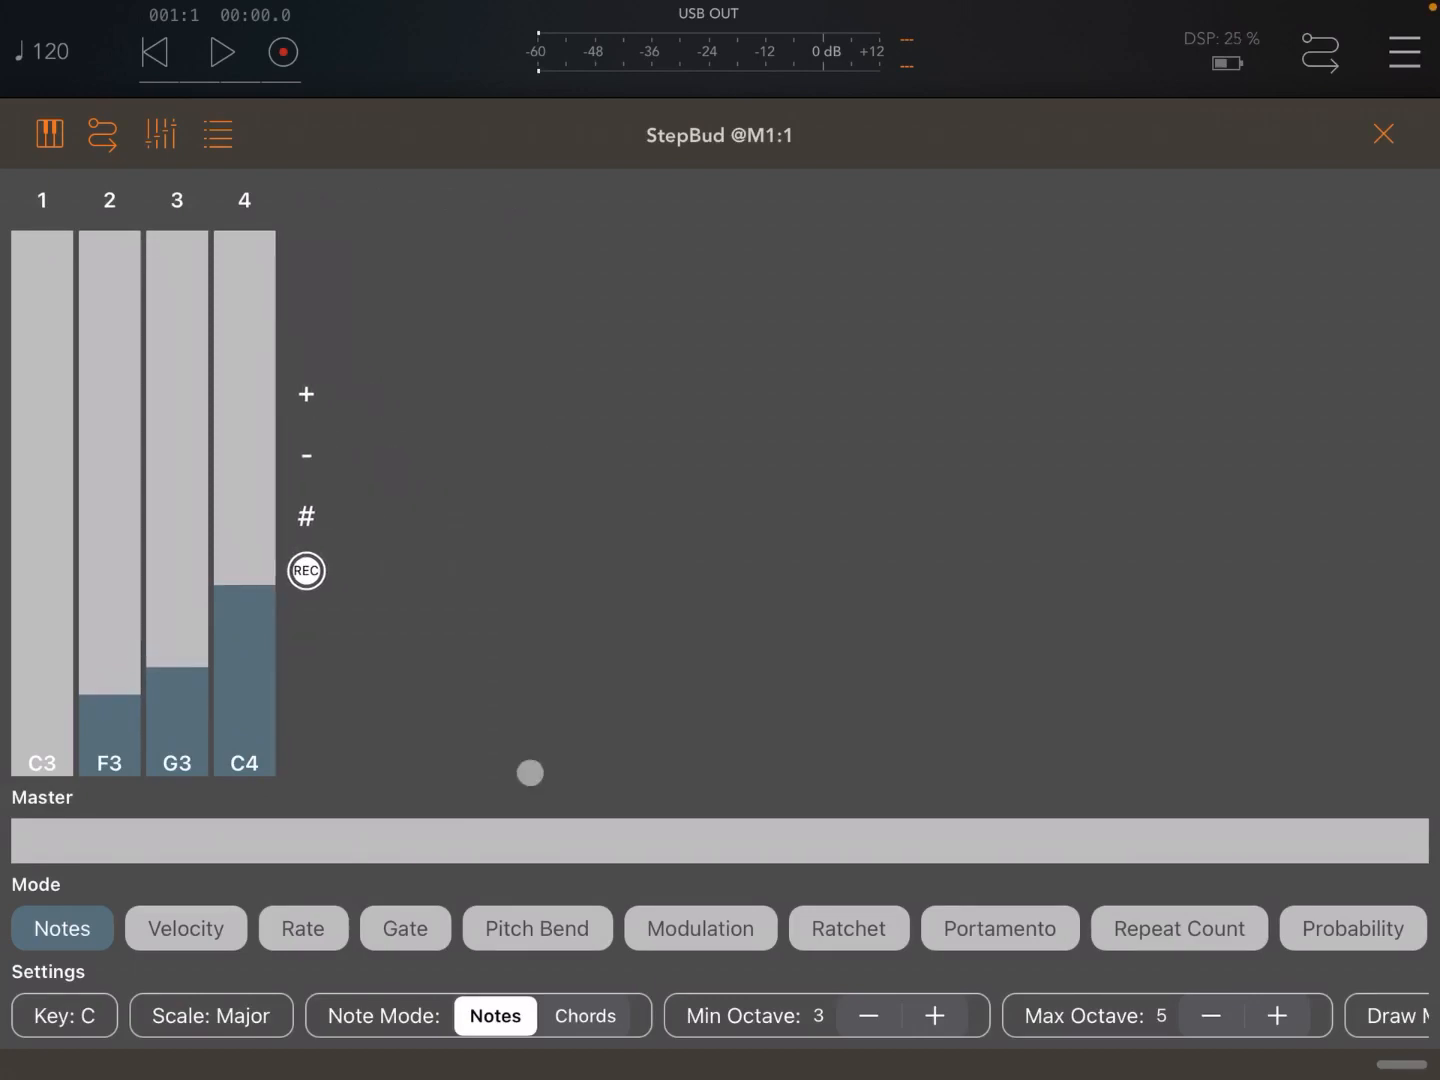
click(184, 928)
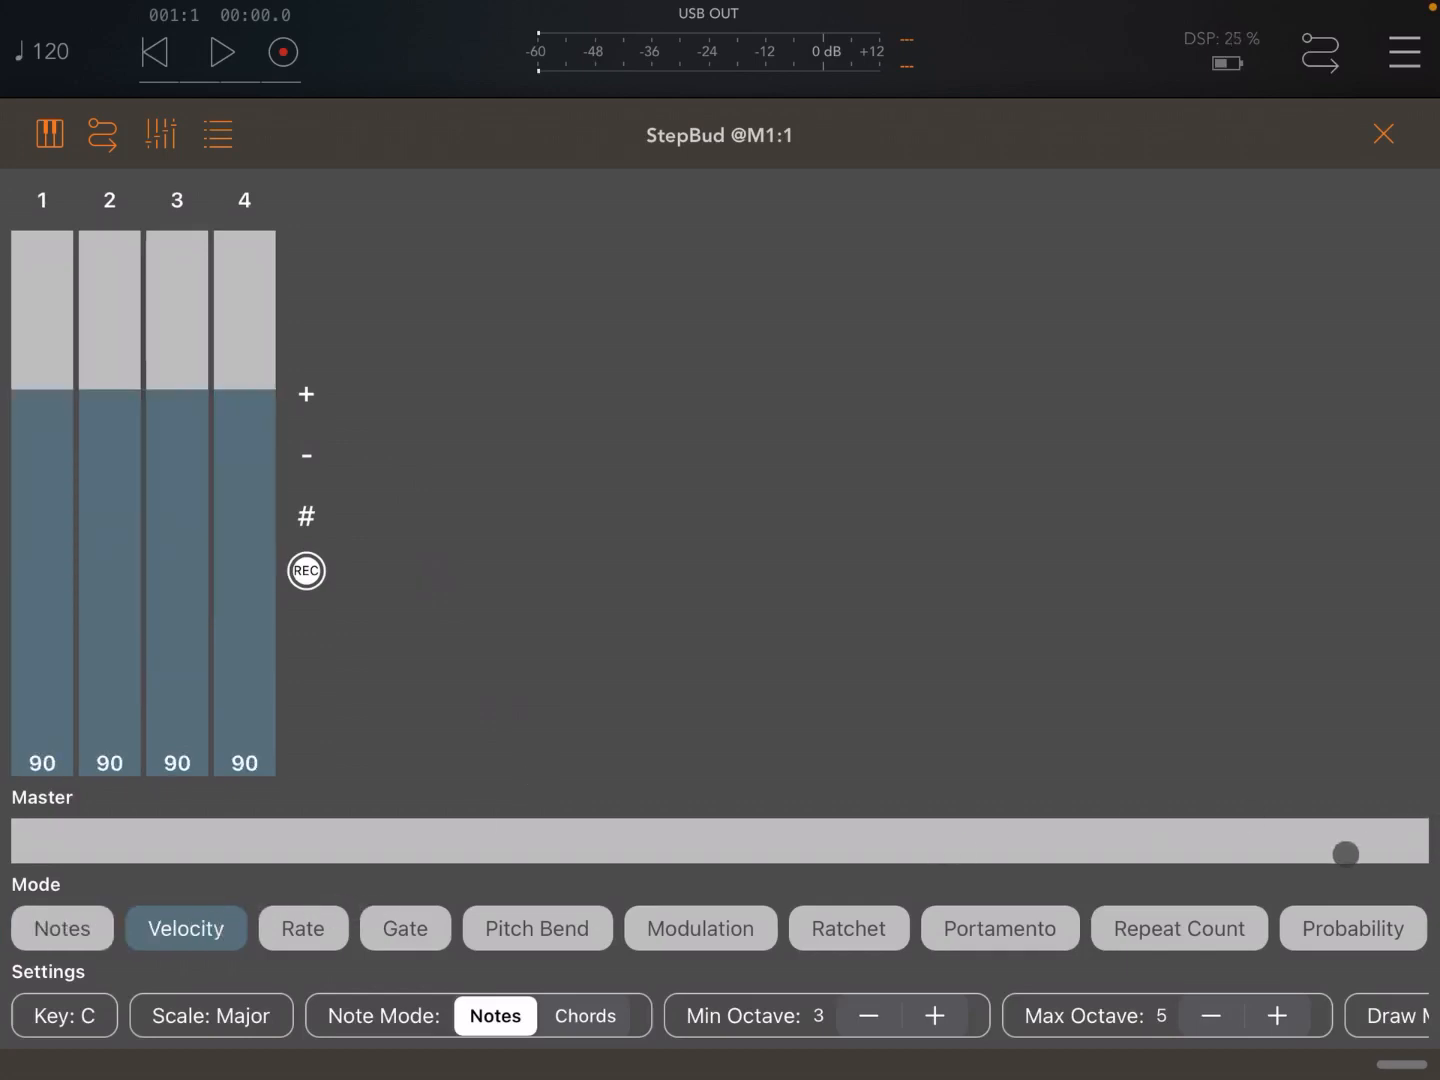
drag(1344, 854, 1420, 854)
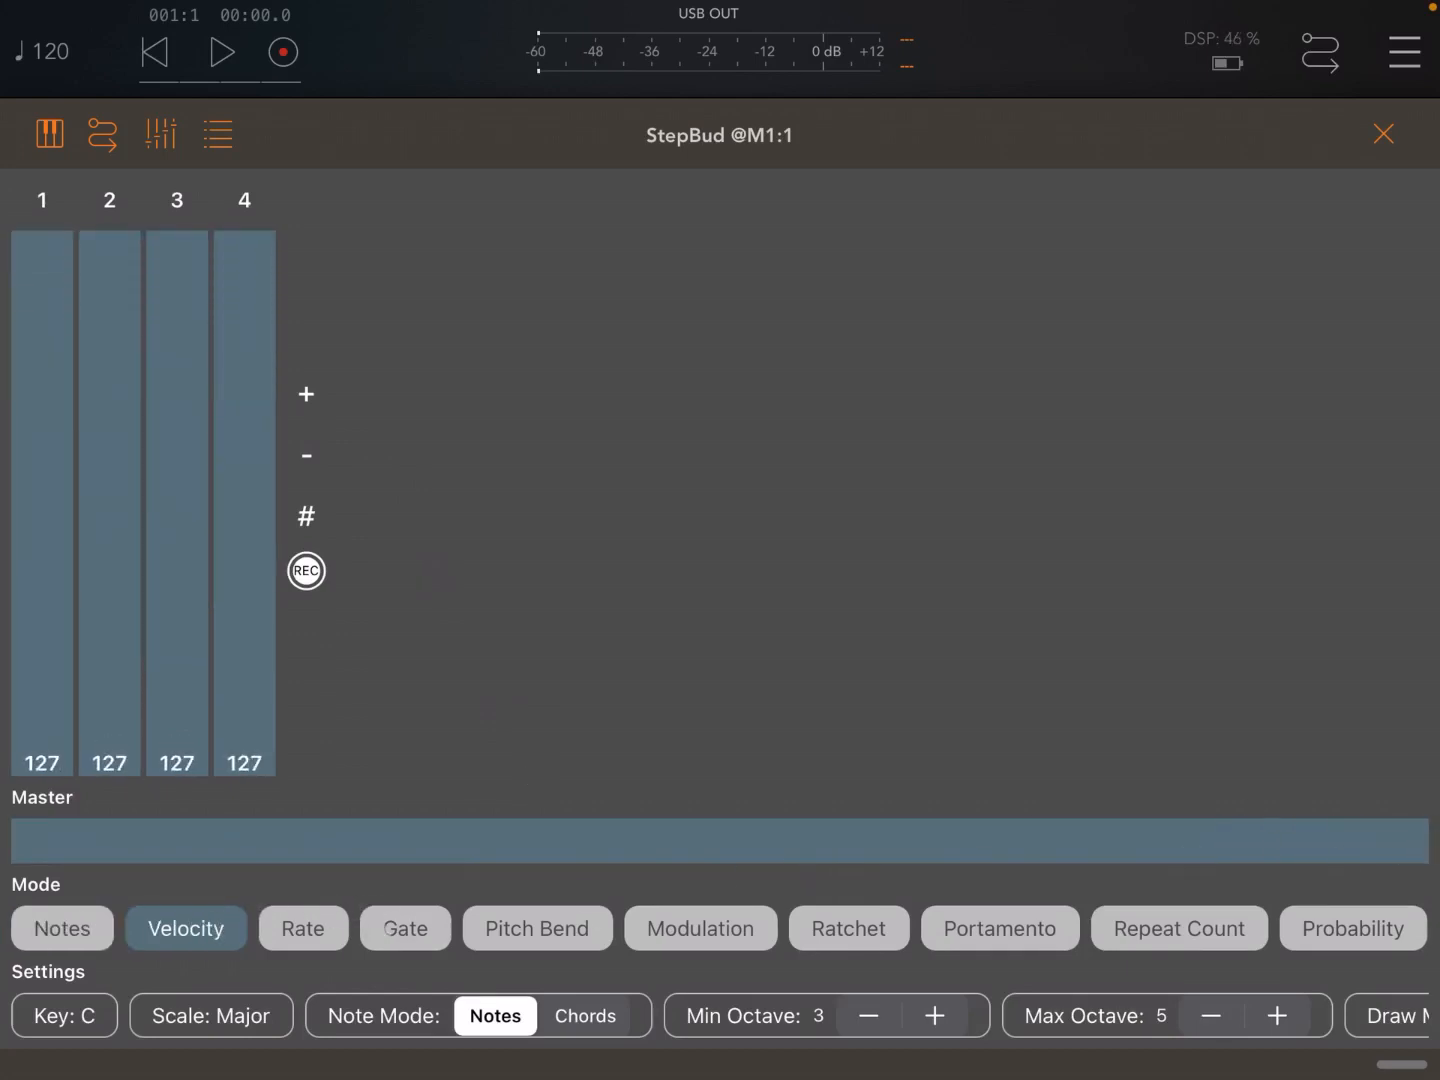
click(304, 928)
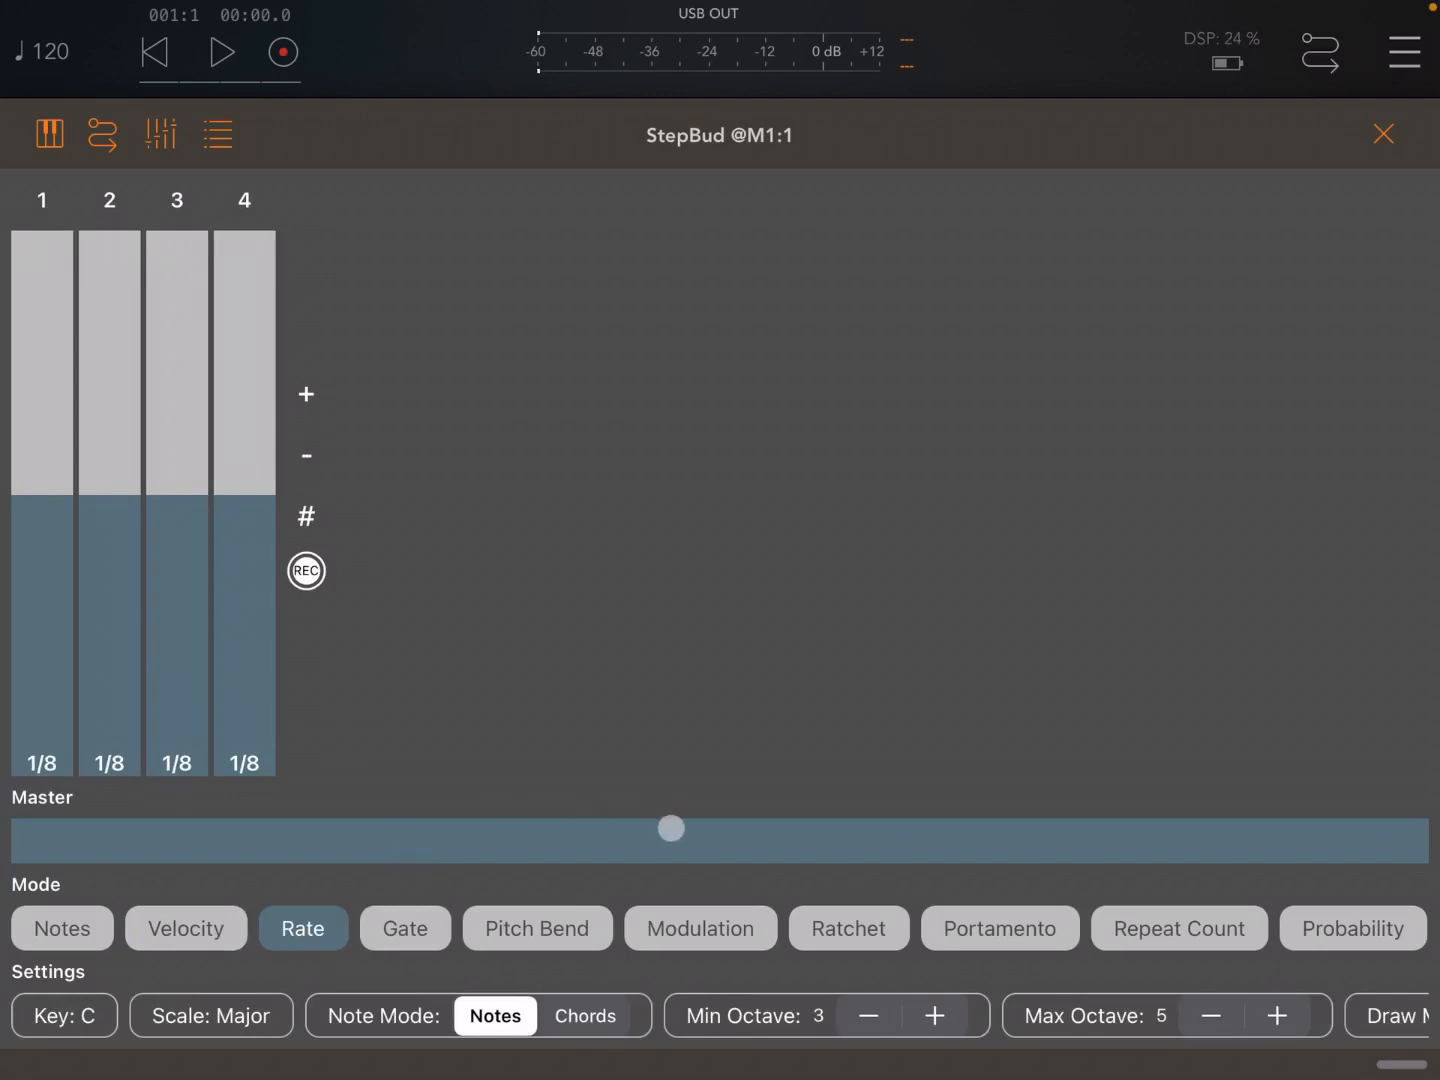
drag(670, 828, 584, 844)
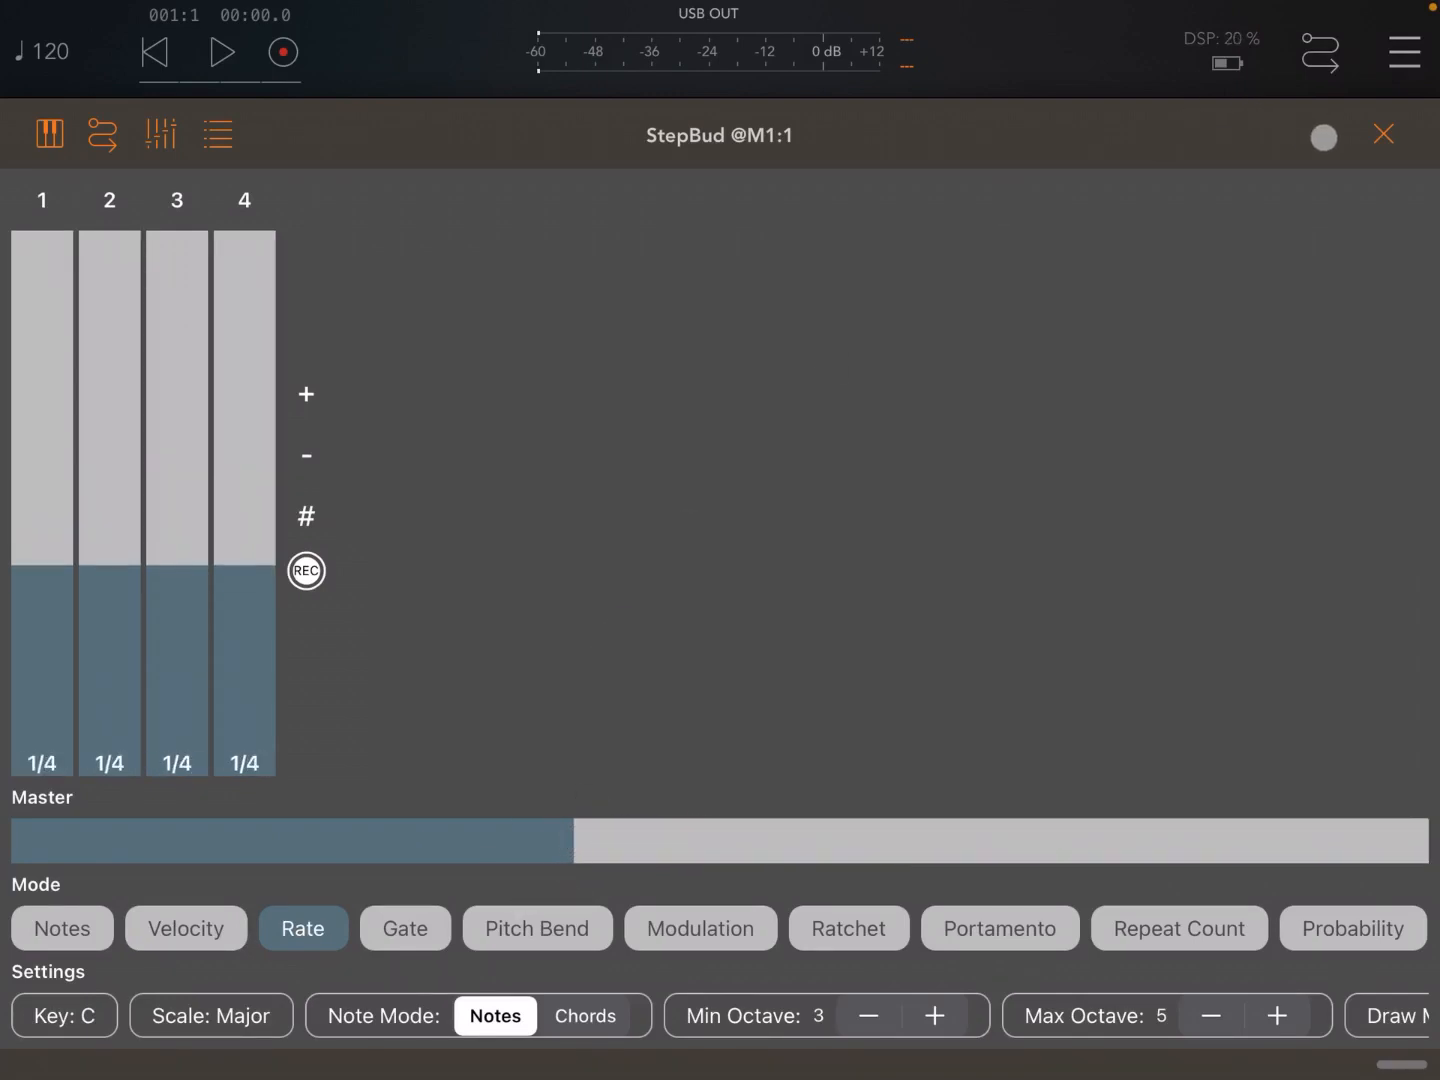
click(1384, 134)
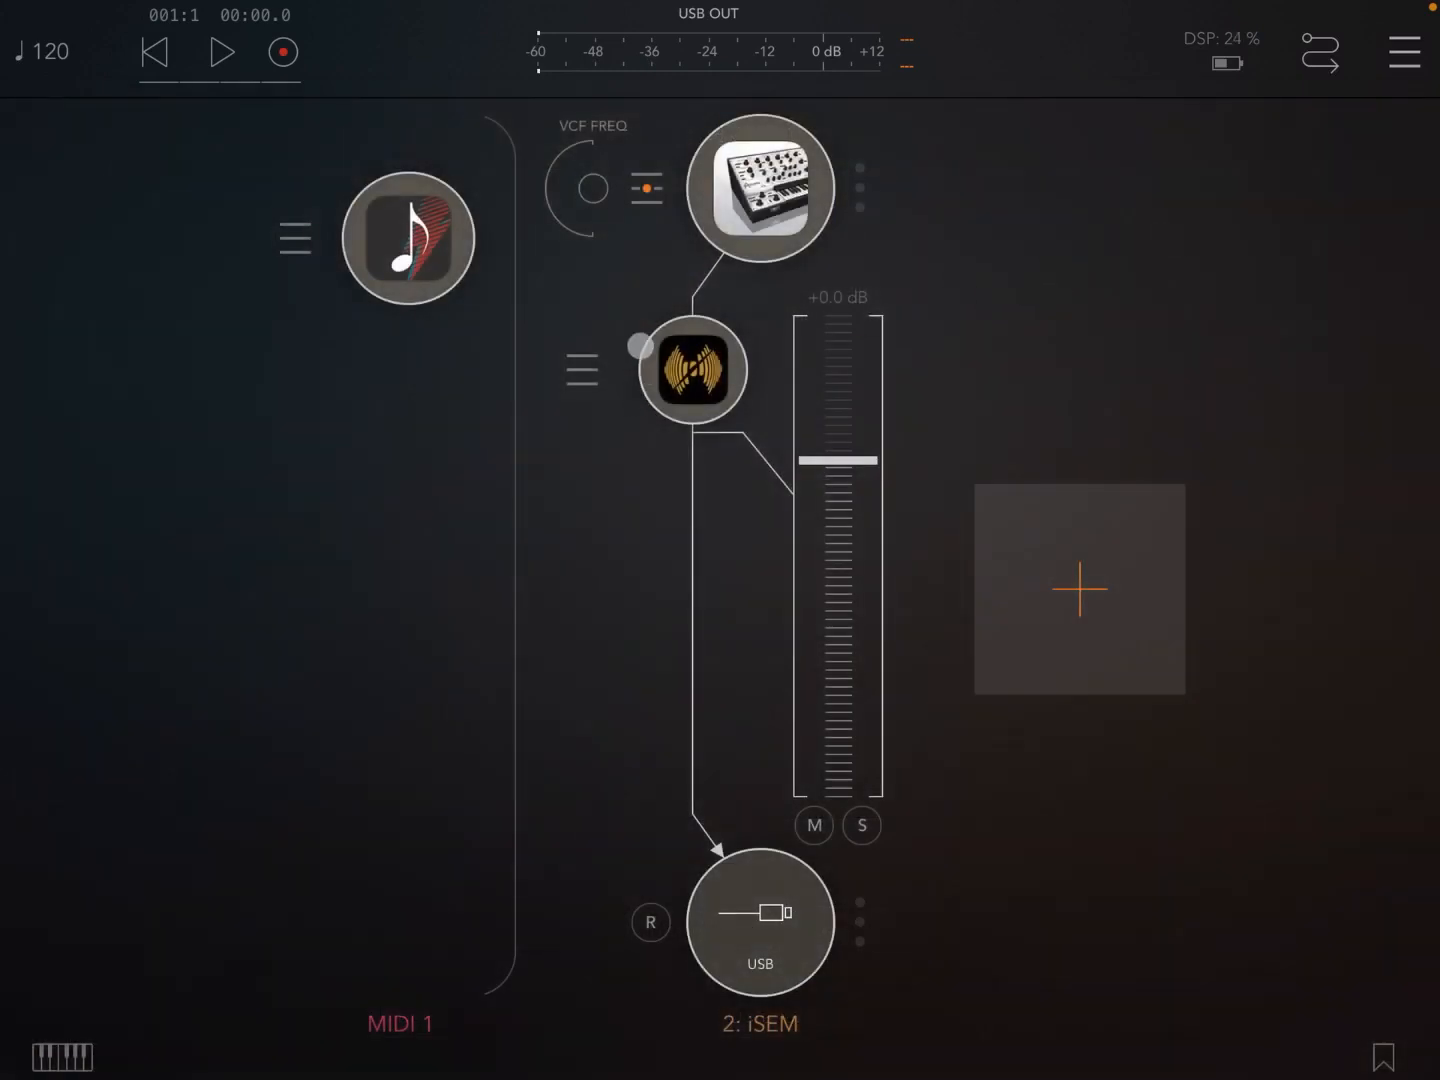
Step: Play the session to hear the sequence through iSEM, stop it, and bring up BeatCutter's editor
click(692, 370)
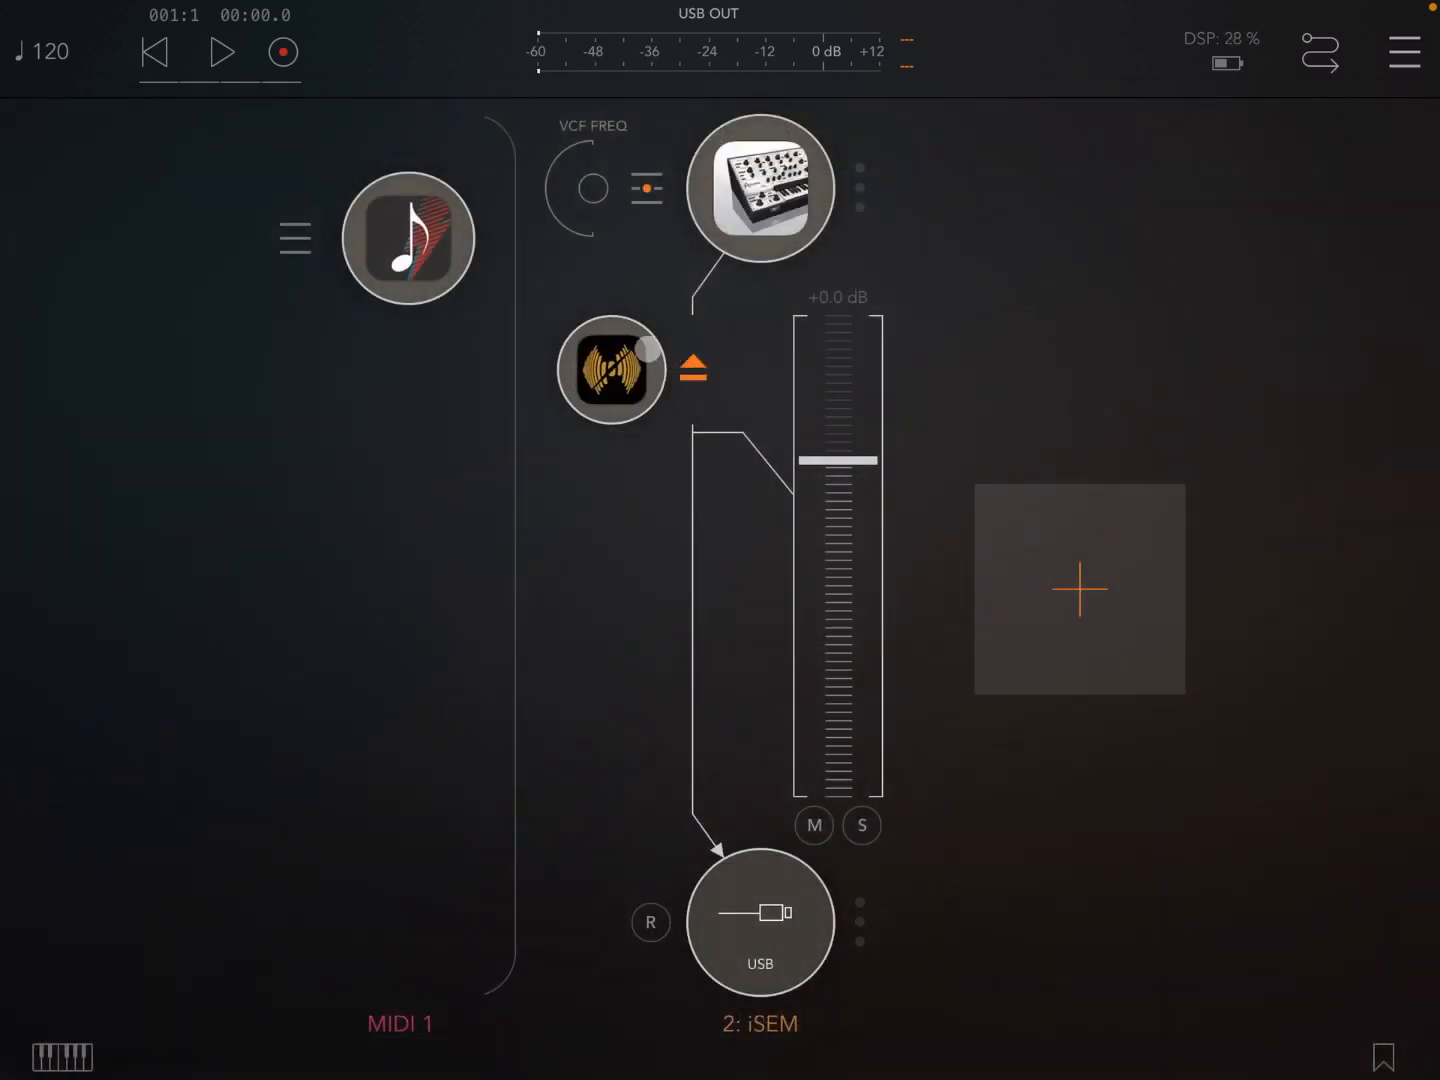
click(220, 52)
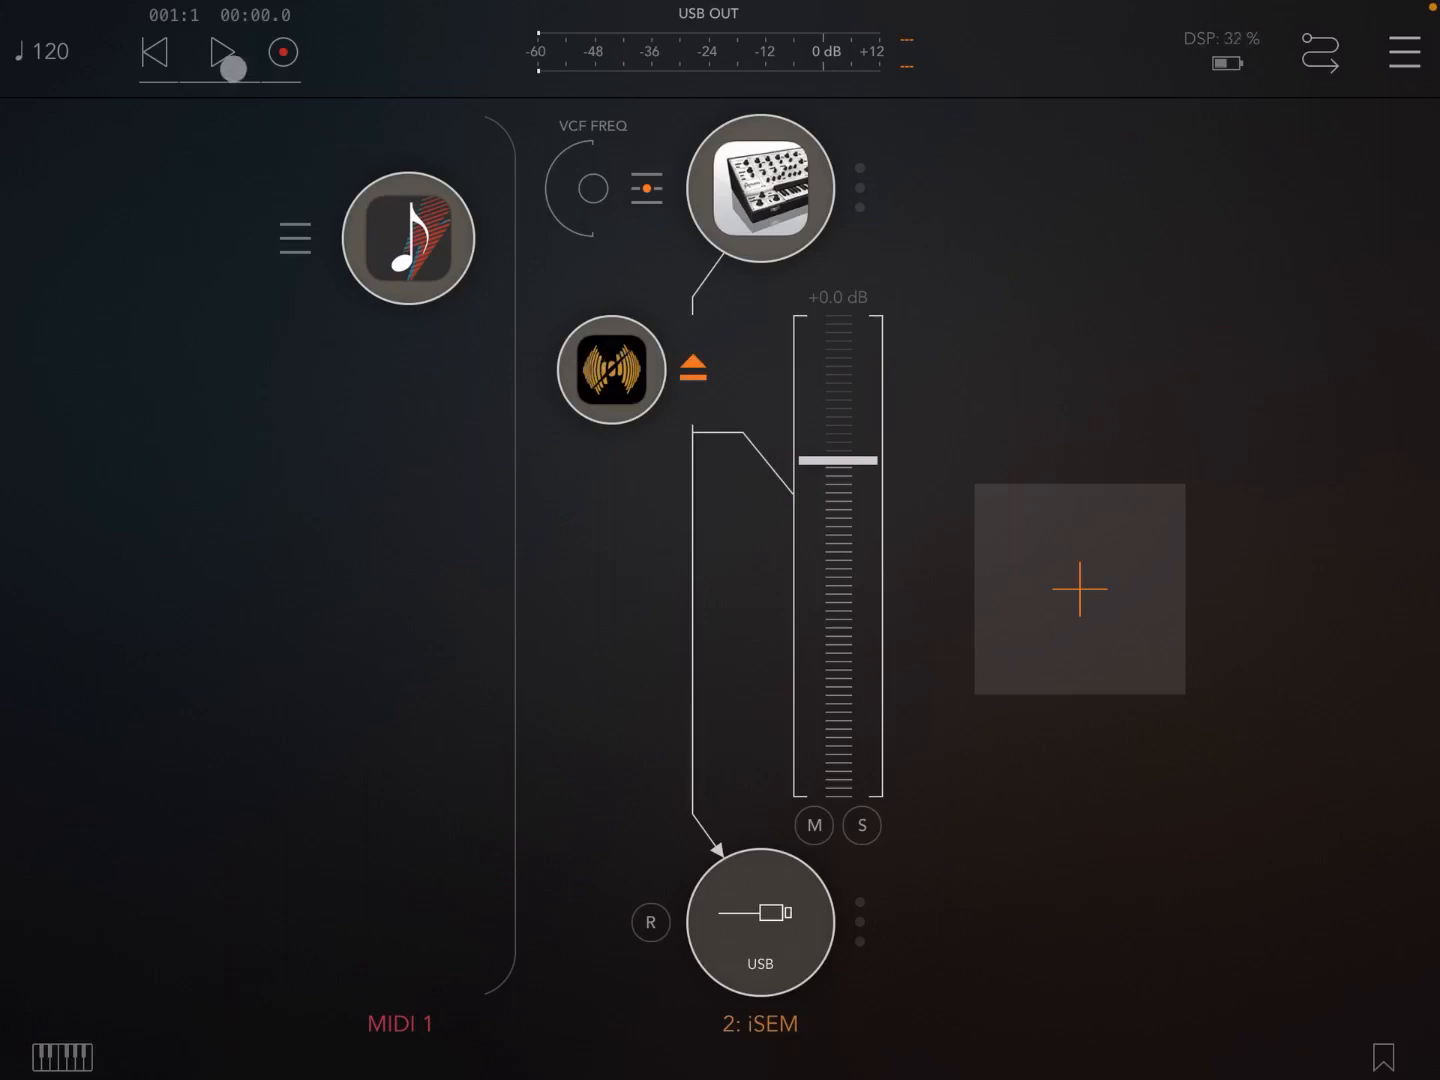
click(226, 52)
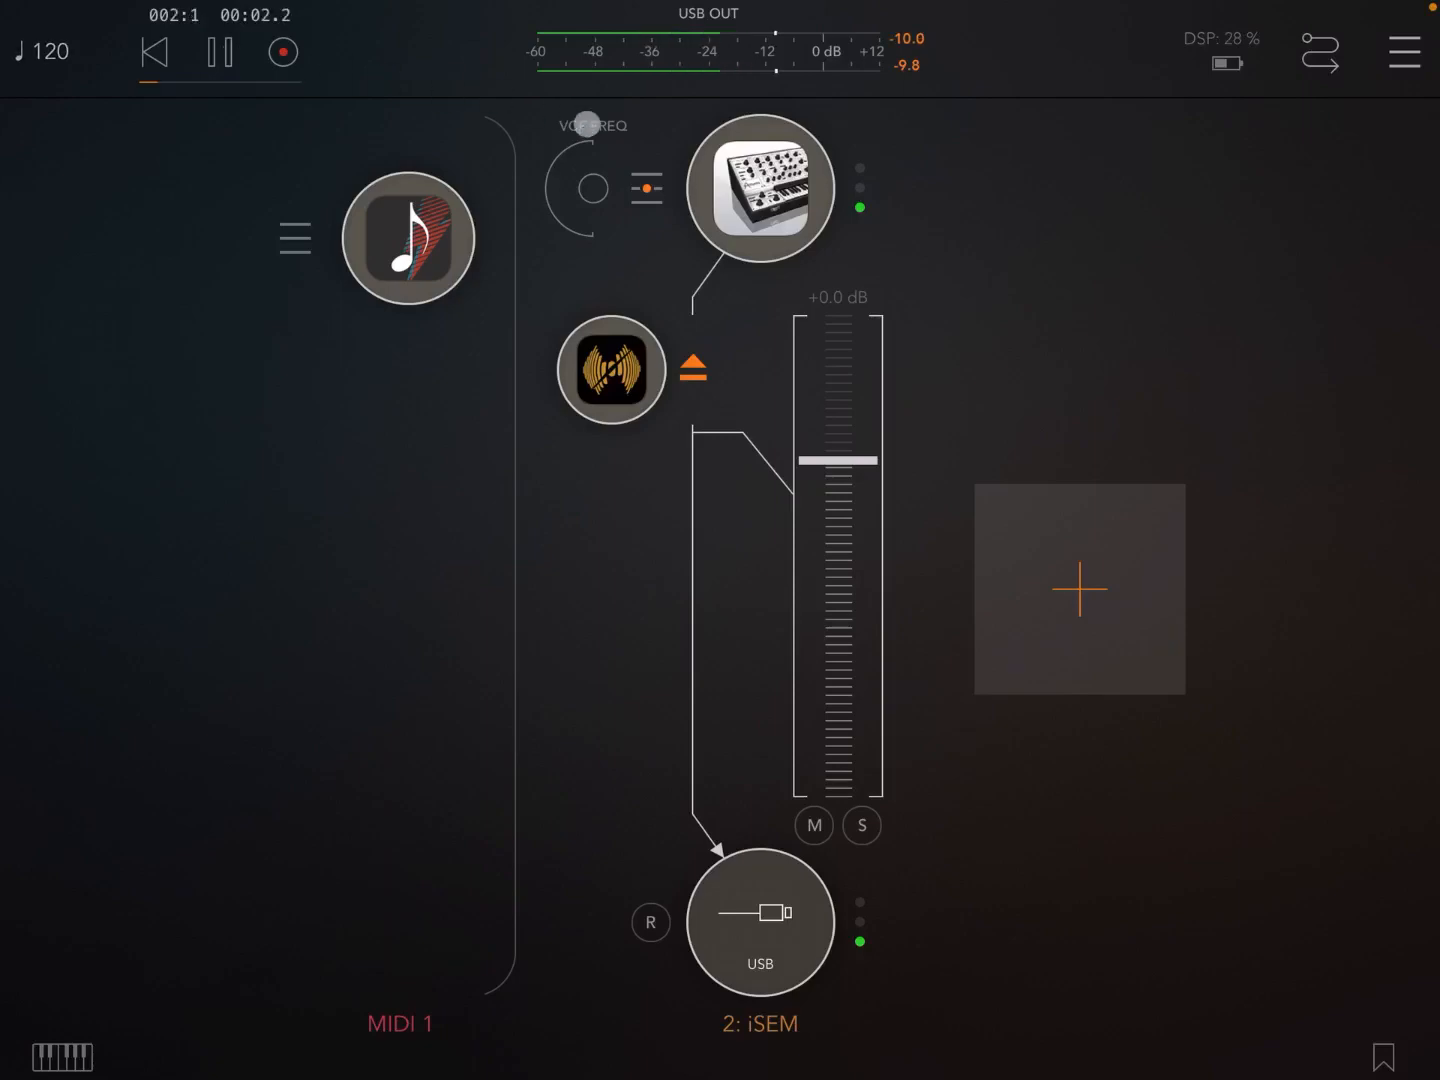
click(758, 188)
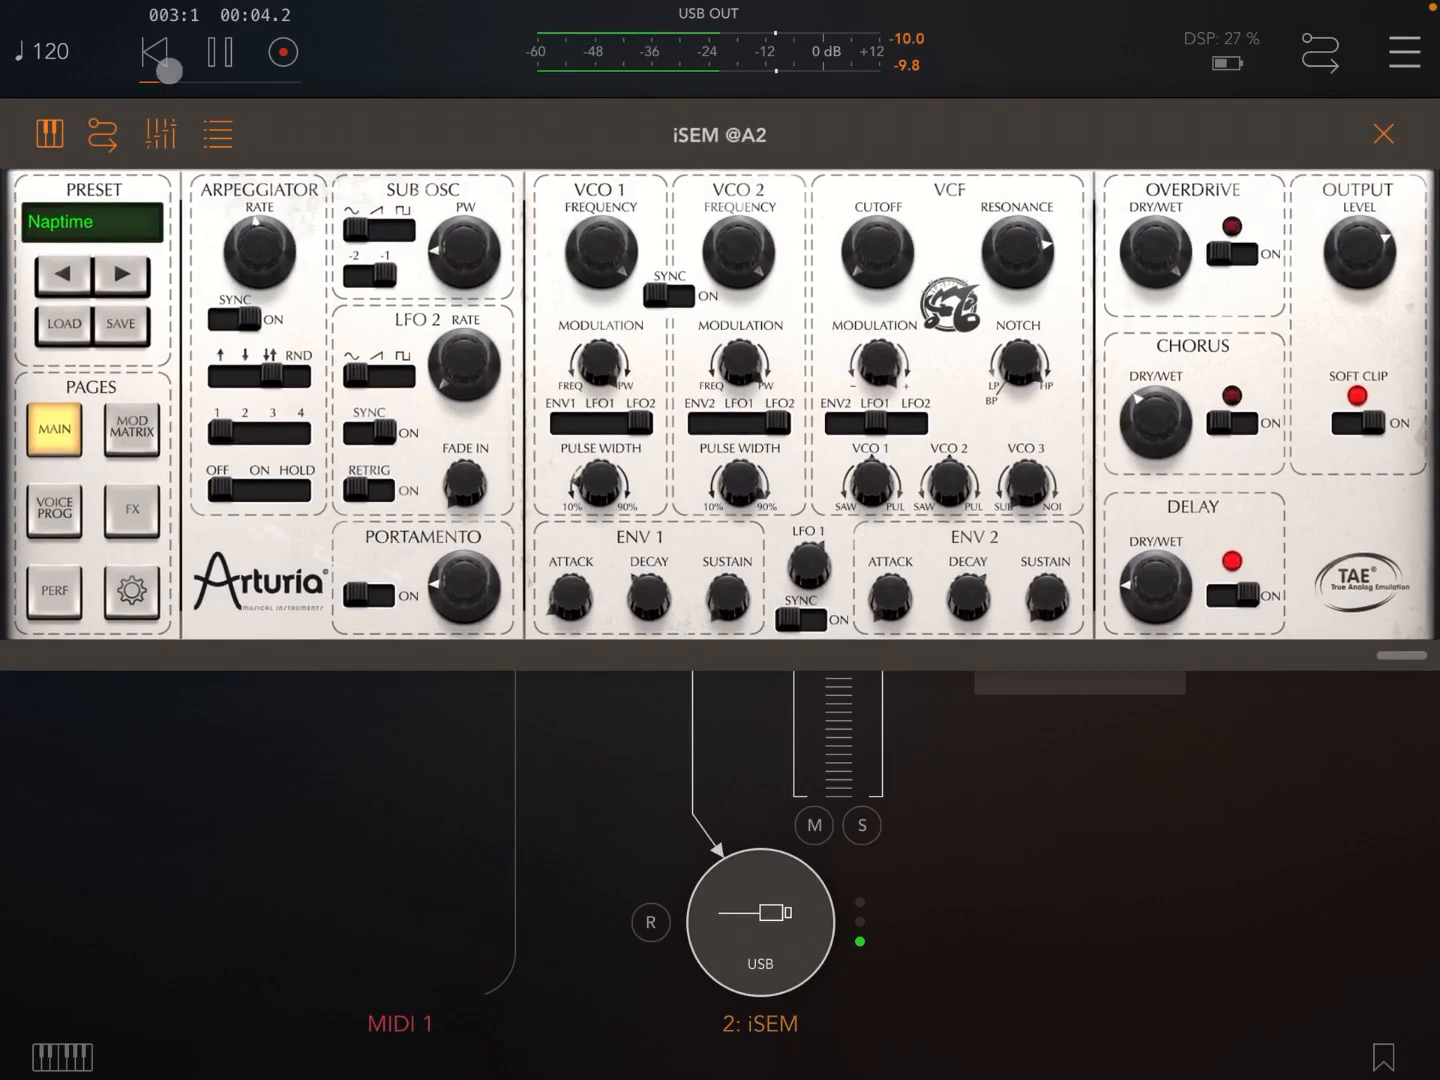
click(218, 52)
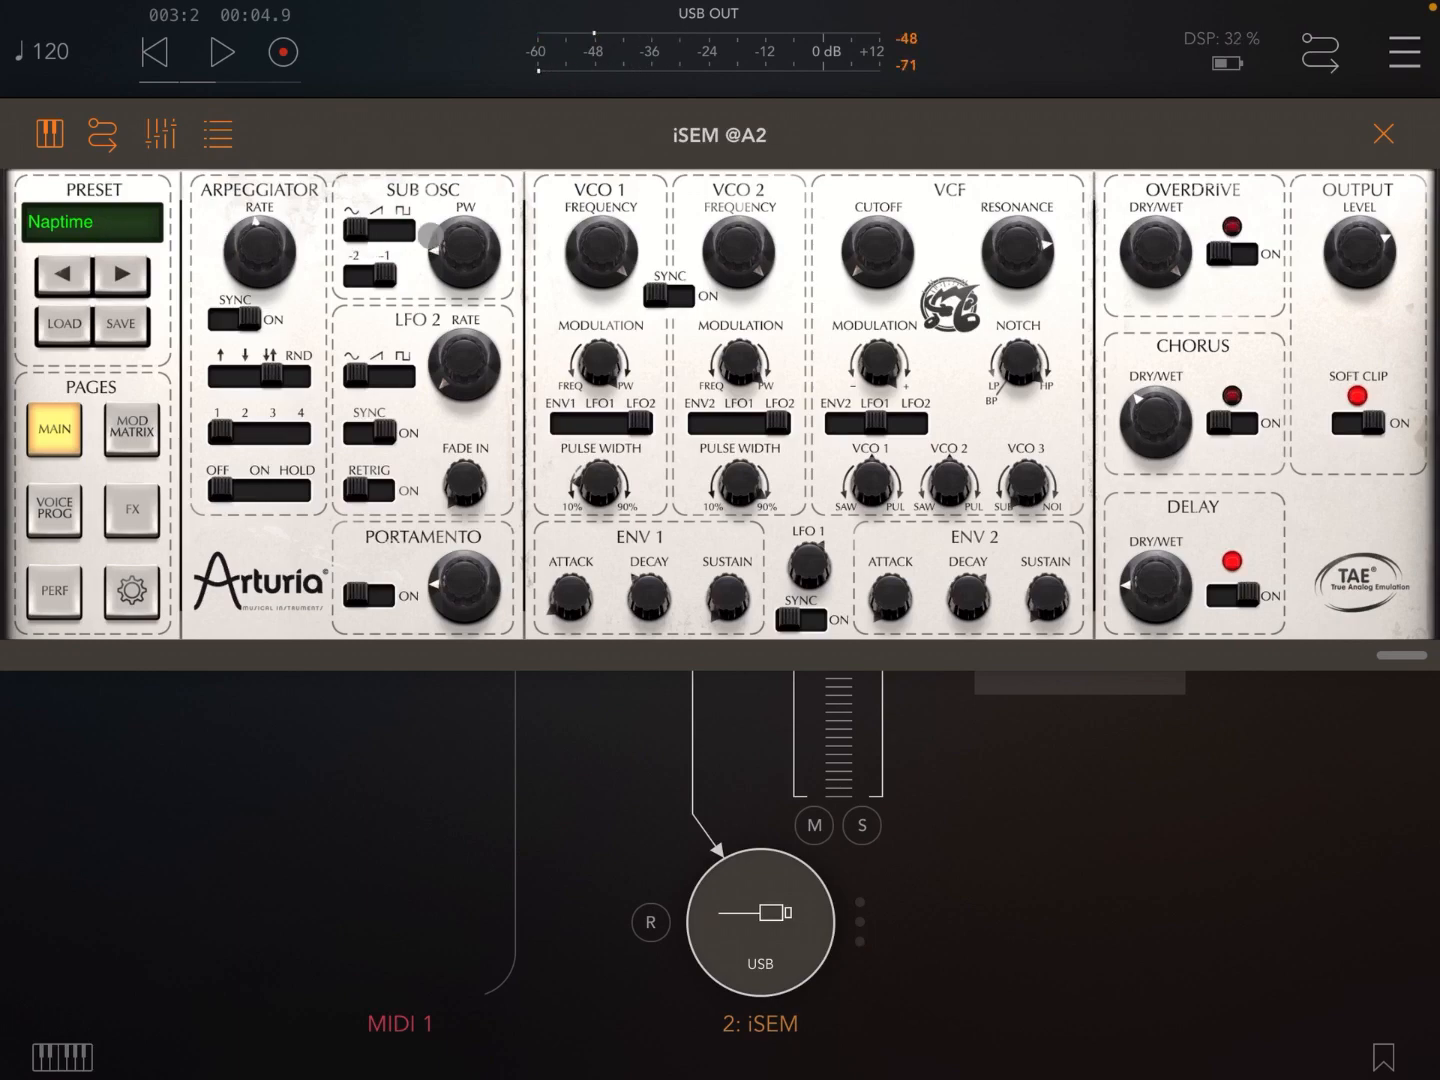
click(1384, 132)
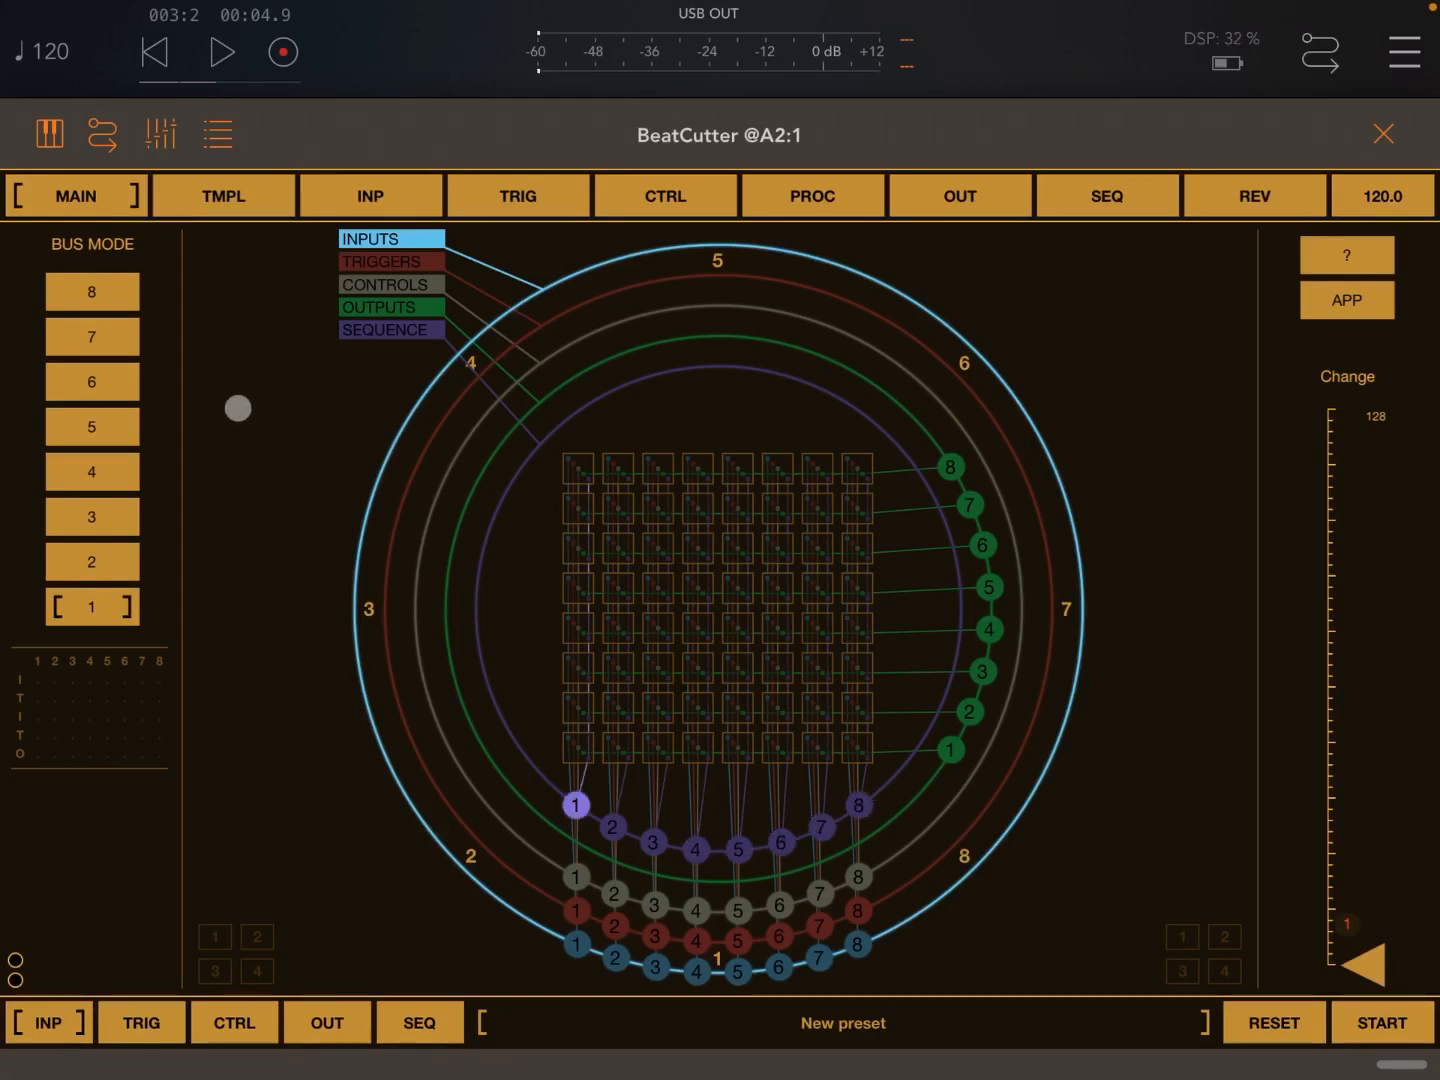
Step: Check BeatCutter's templates, adjust trigger bus 1 Sensitive, and return to the MAIN overview
click(224, 196)
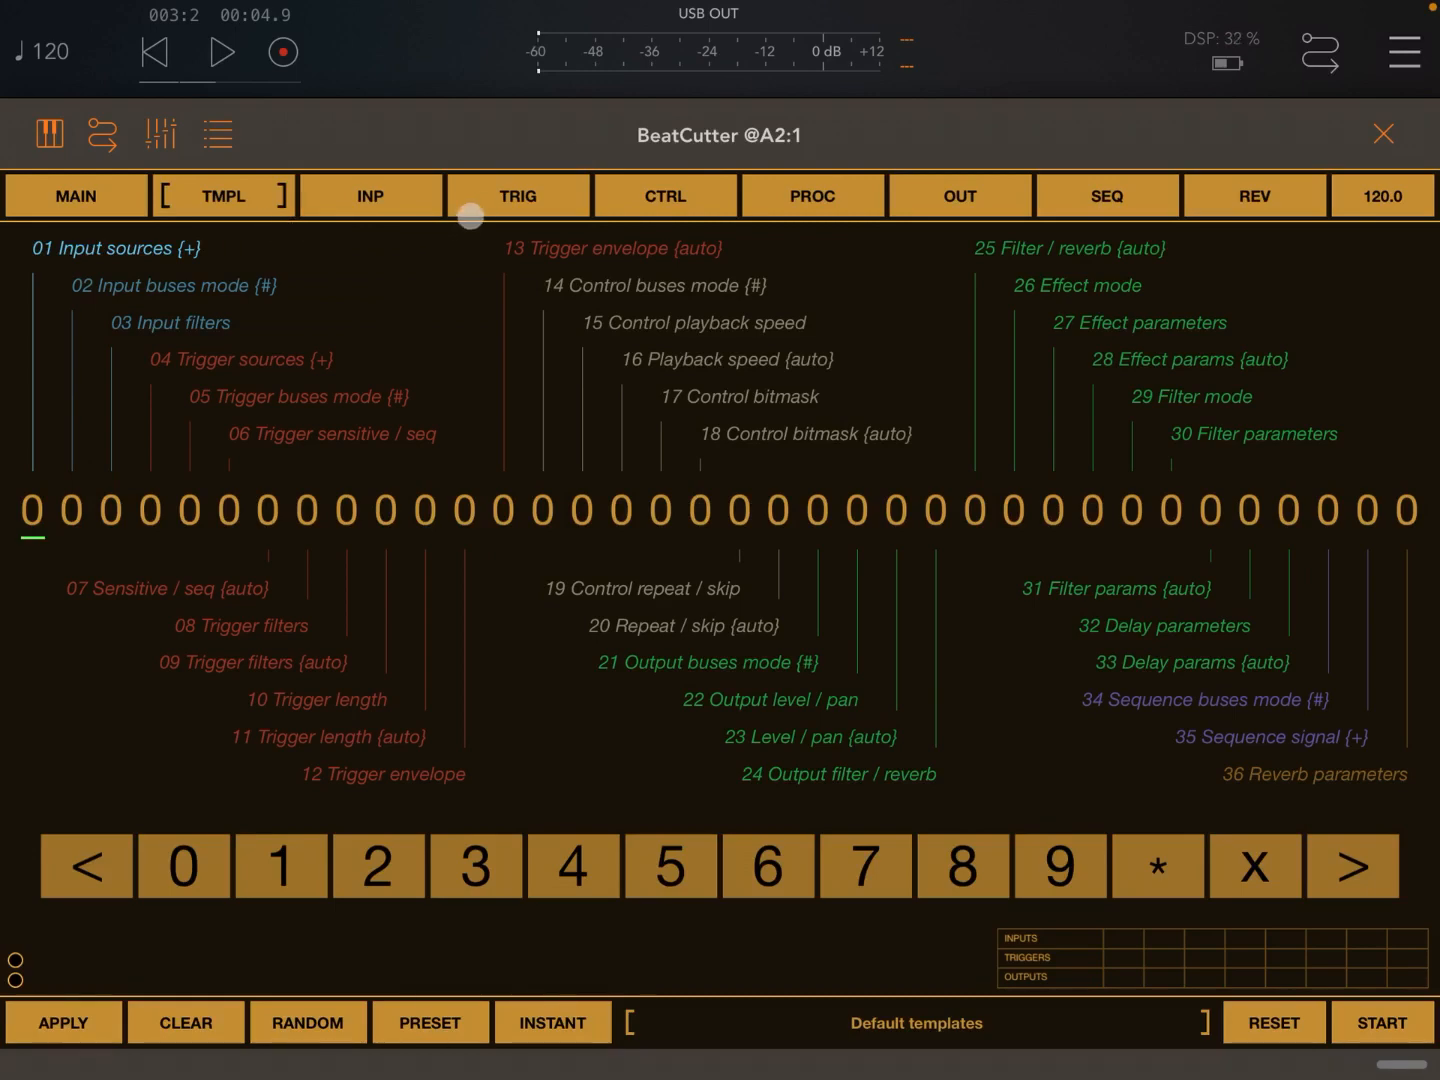
click(516, 196)
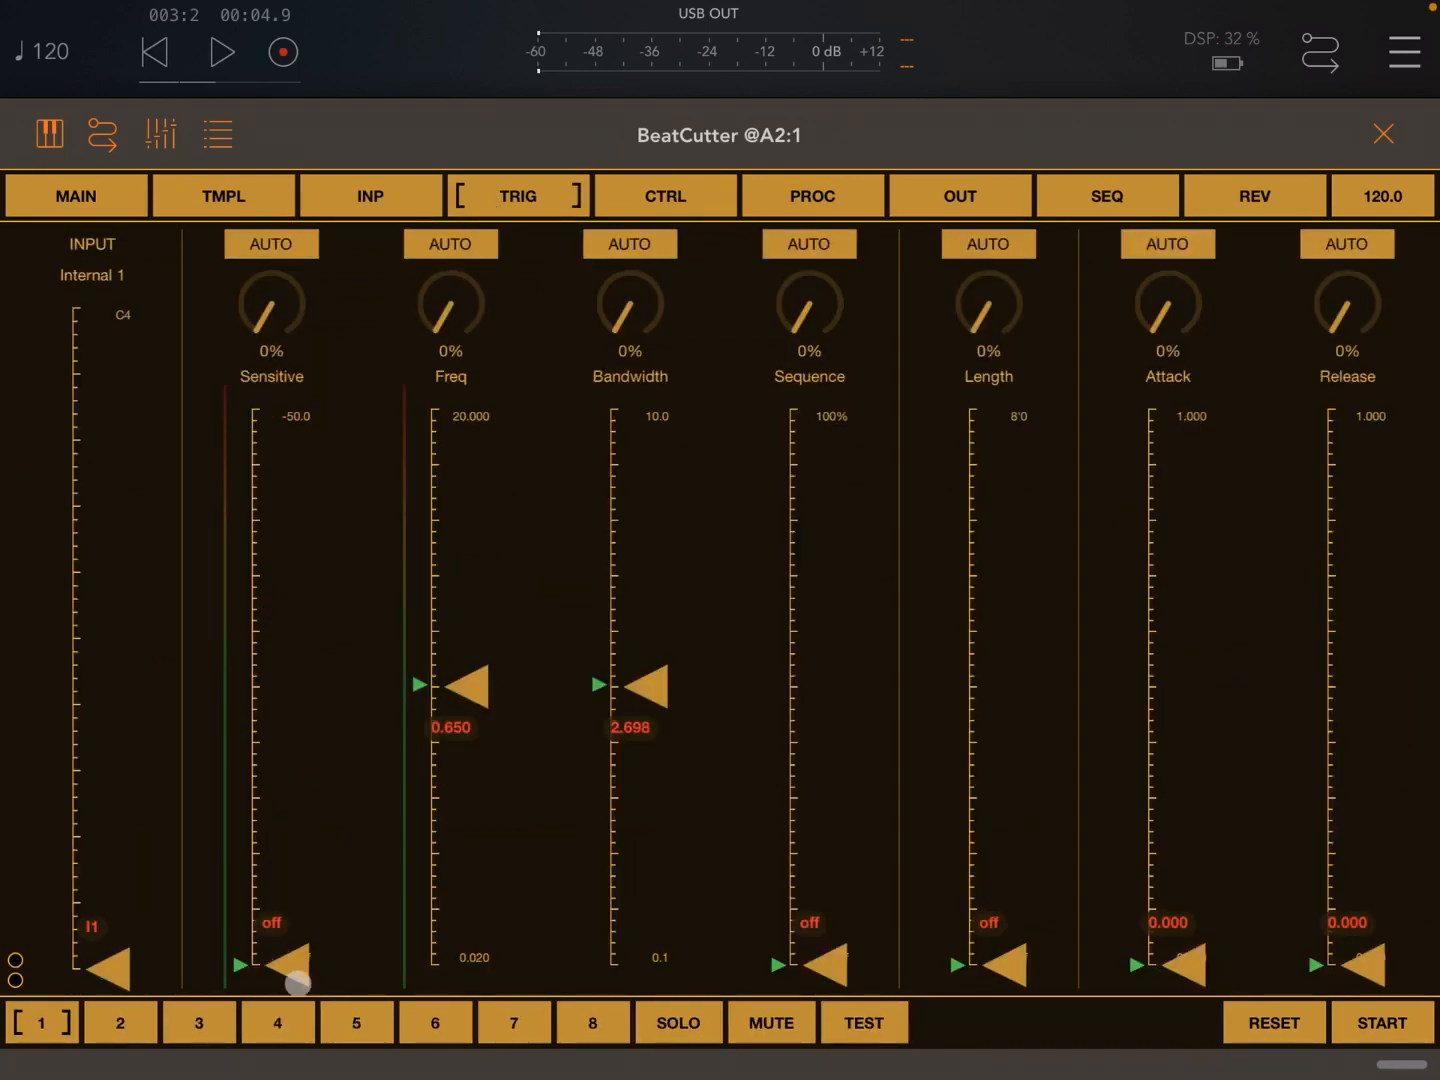
drag(290, 980, 290, 944)
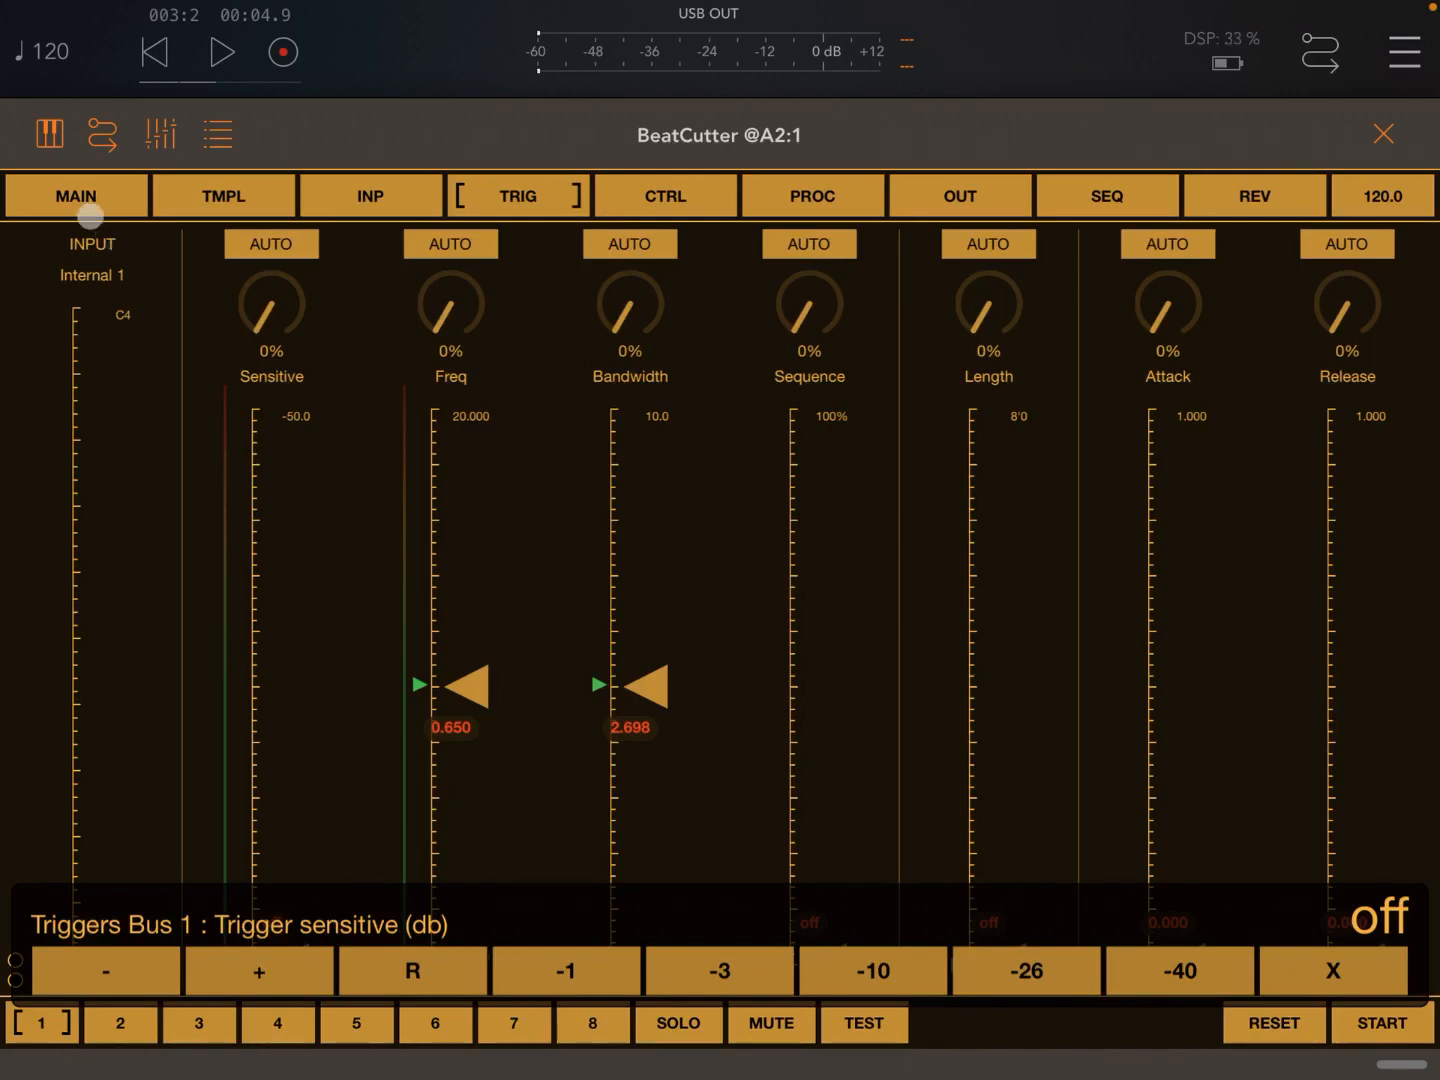
click(76, 196)
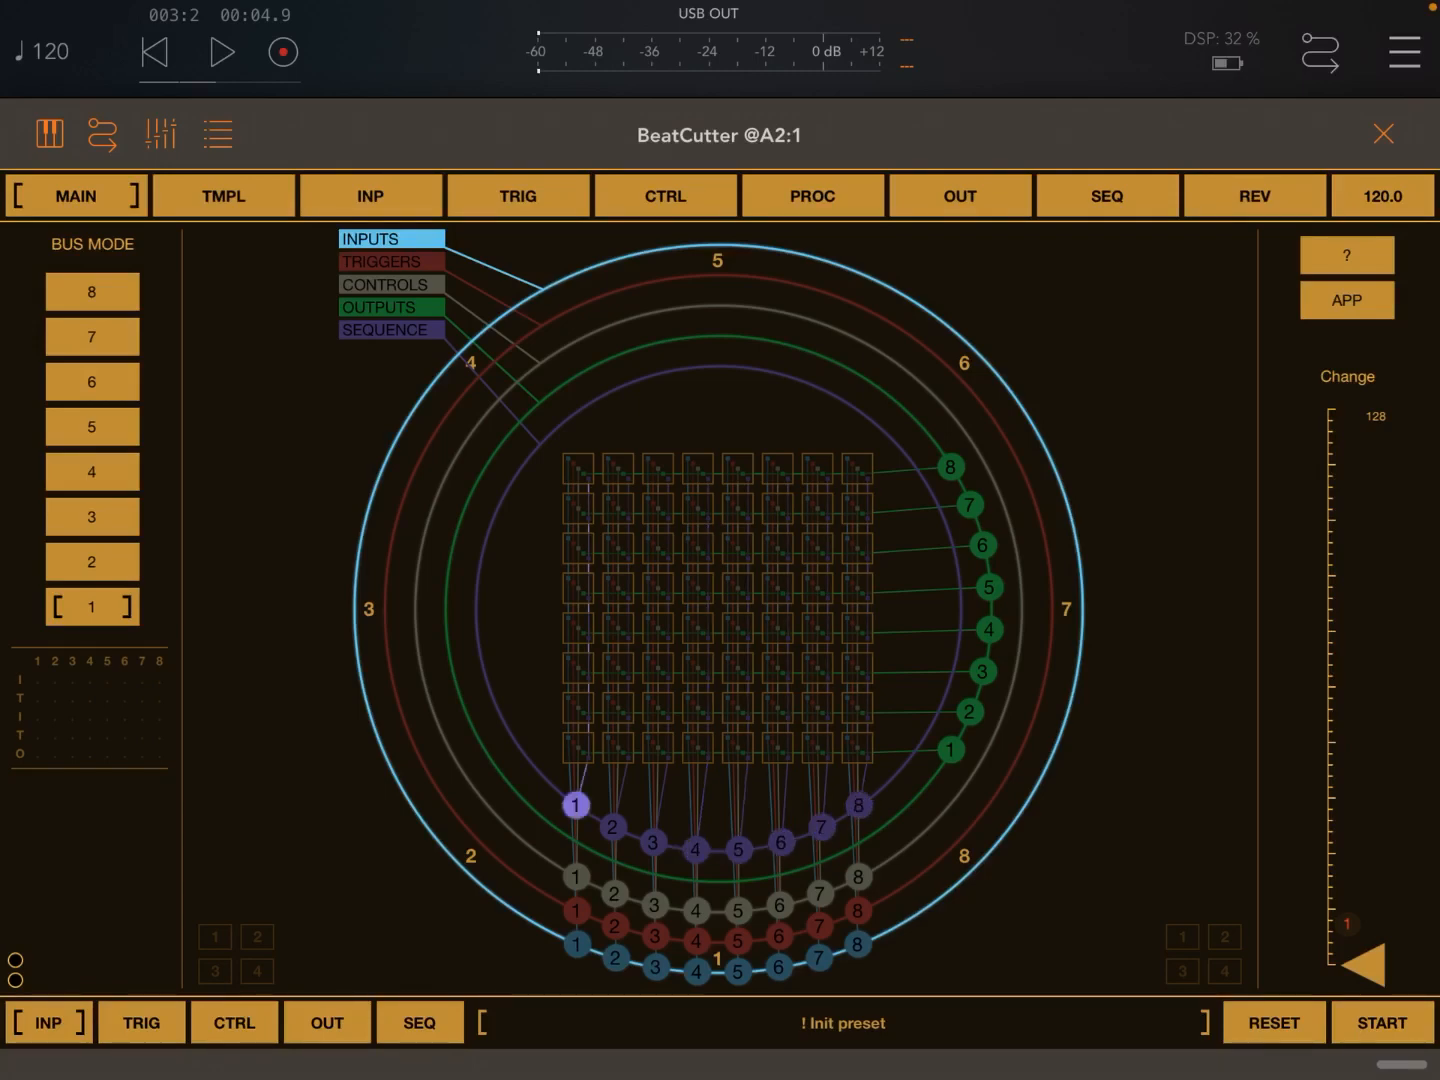
Step: Navigate BeatCutter and open its REV reverb settings page
click(738, 848)
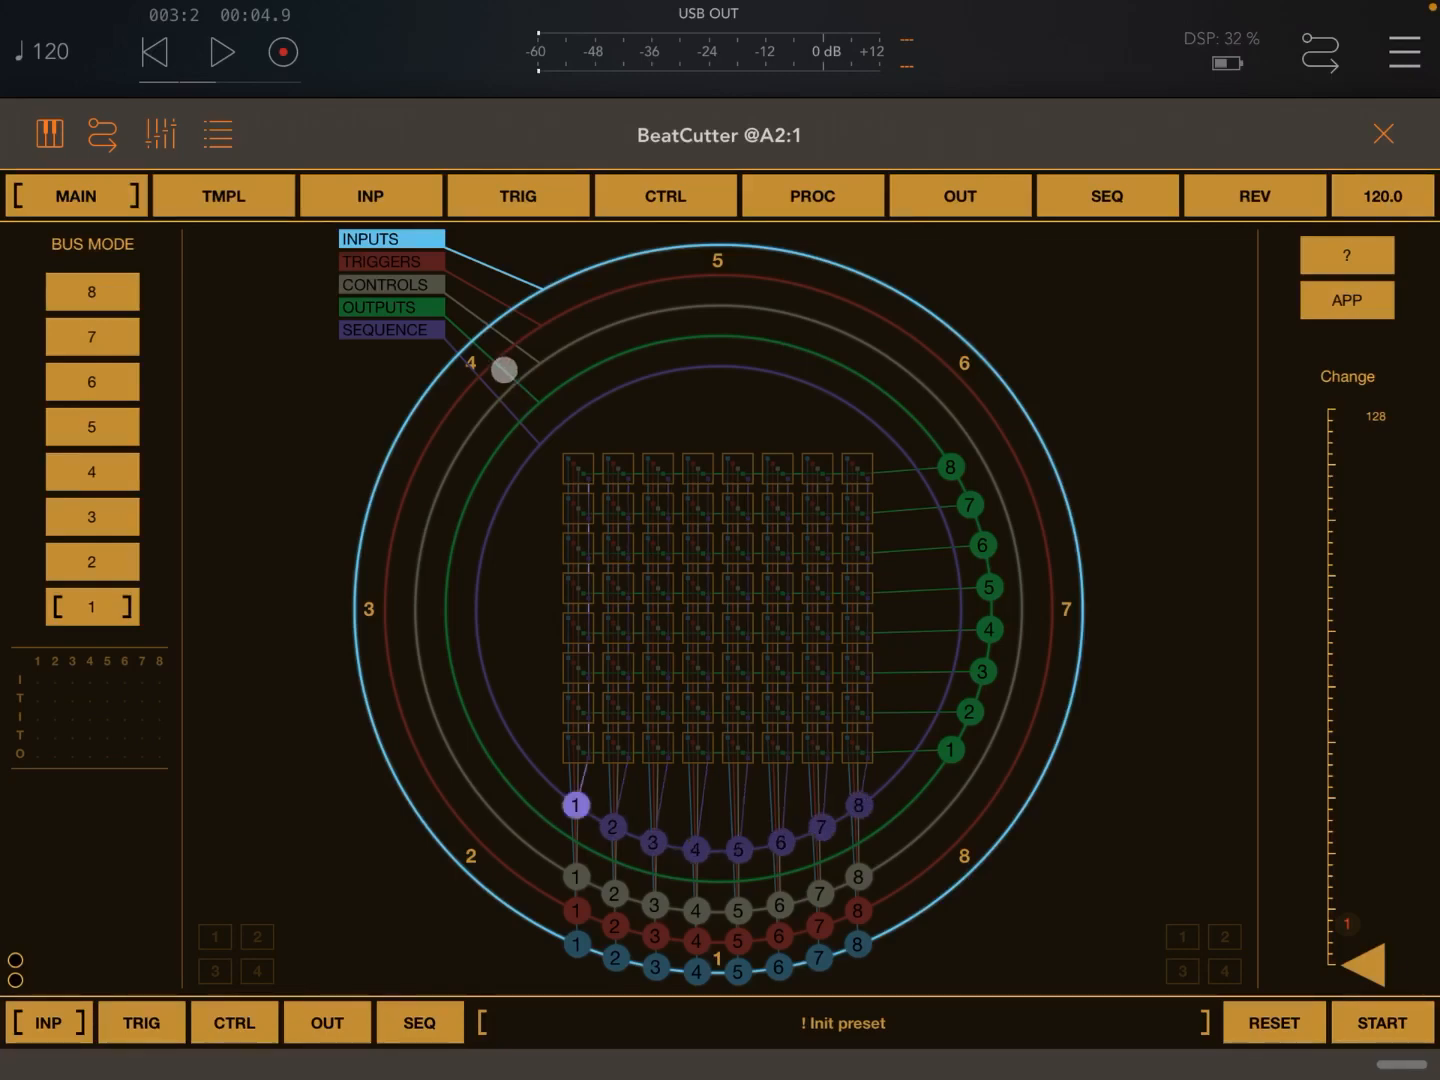
drag(504, 368, 920, 304)
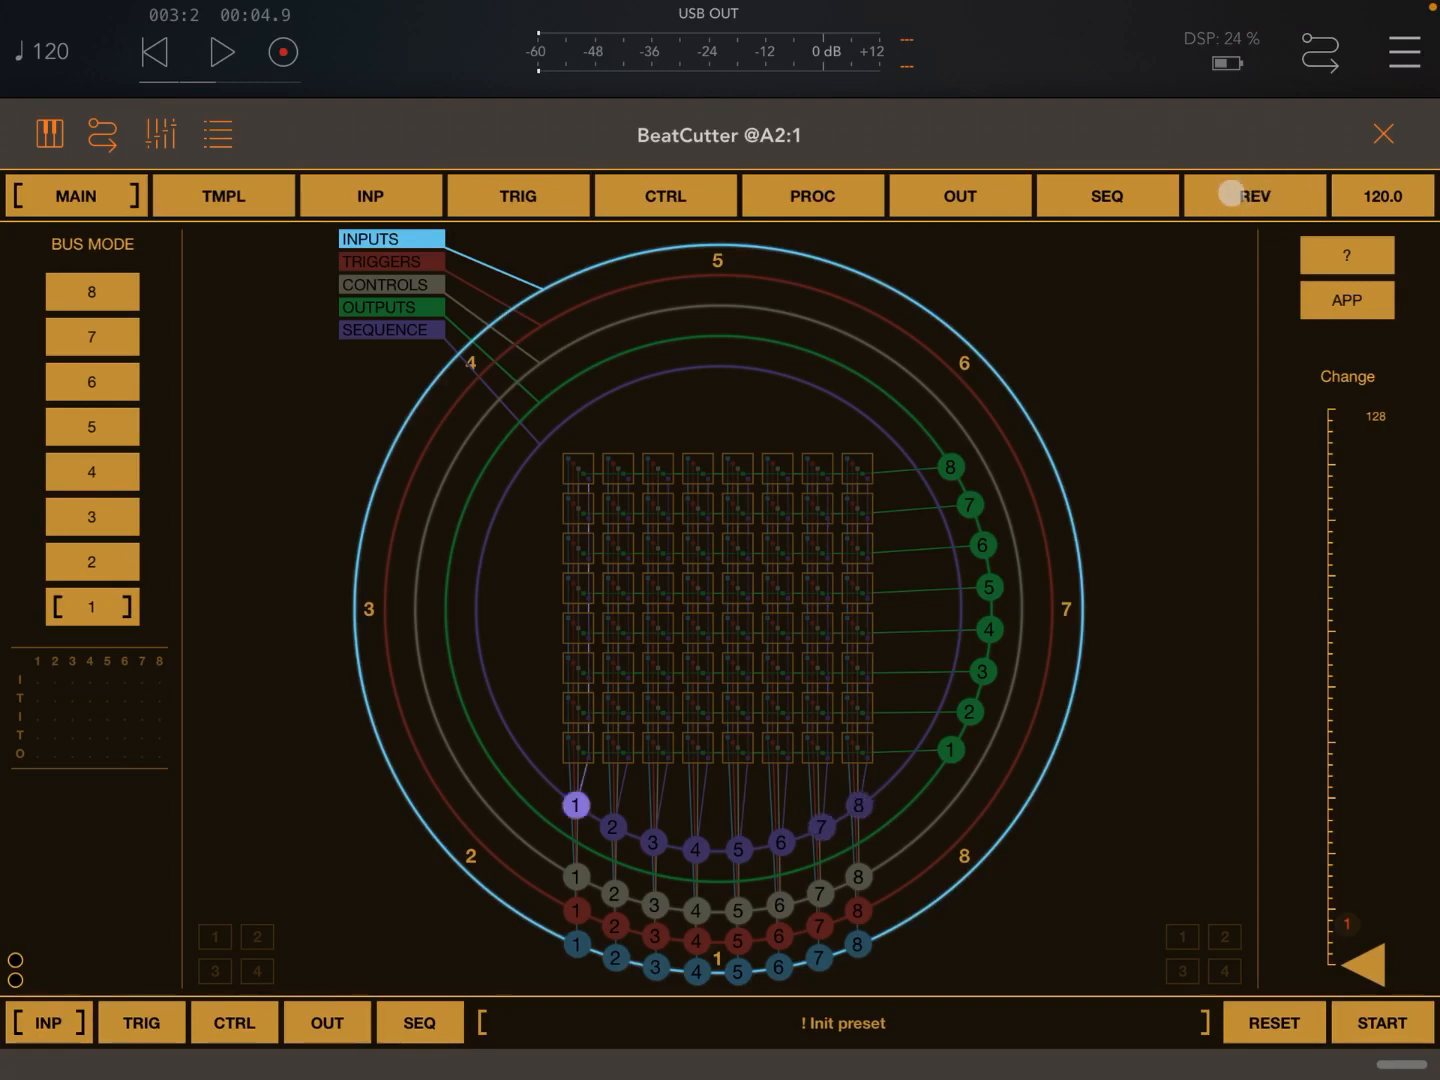
click(1256, 196)
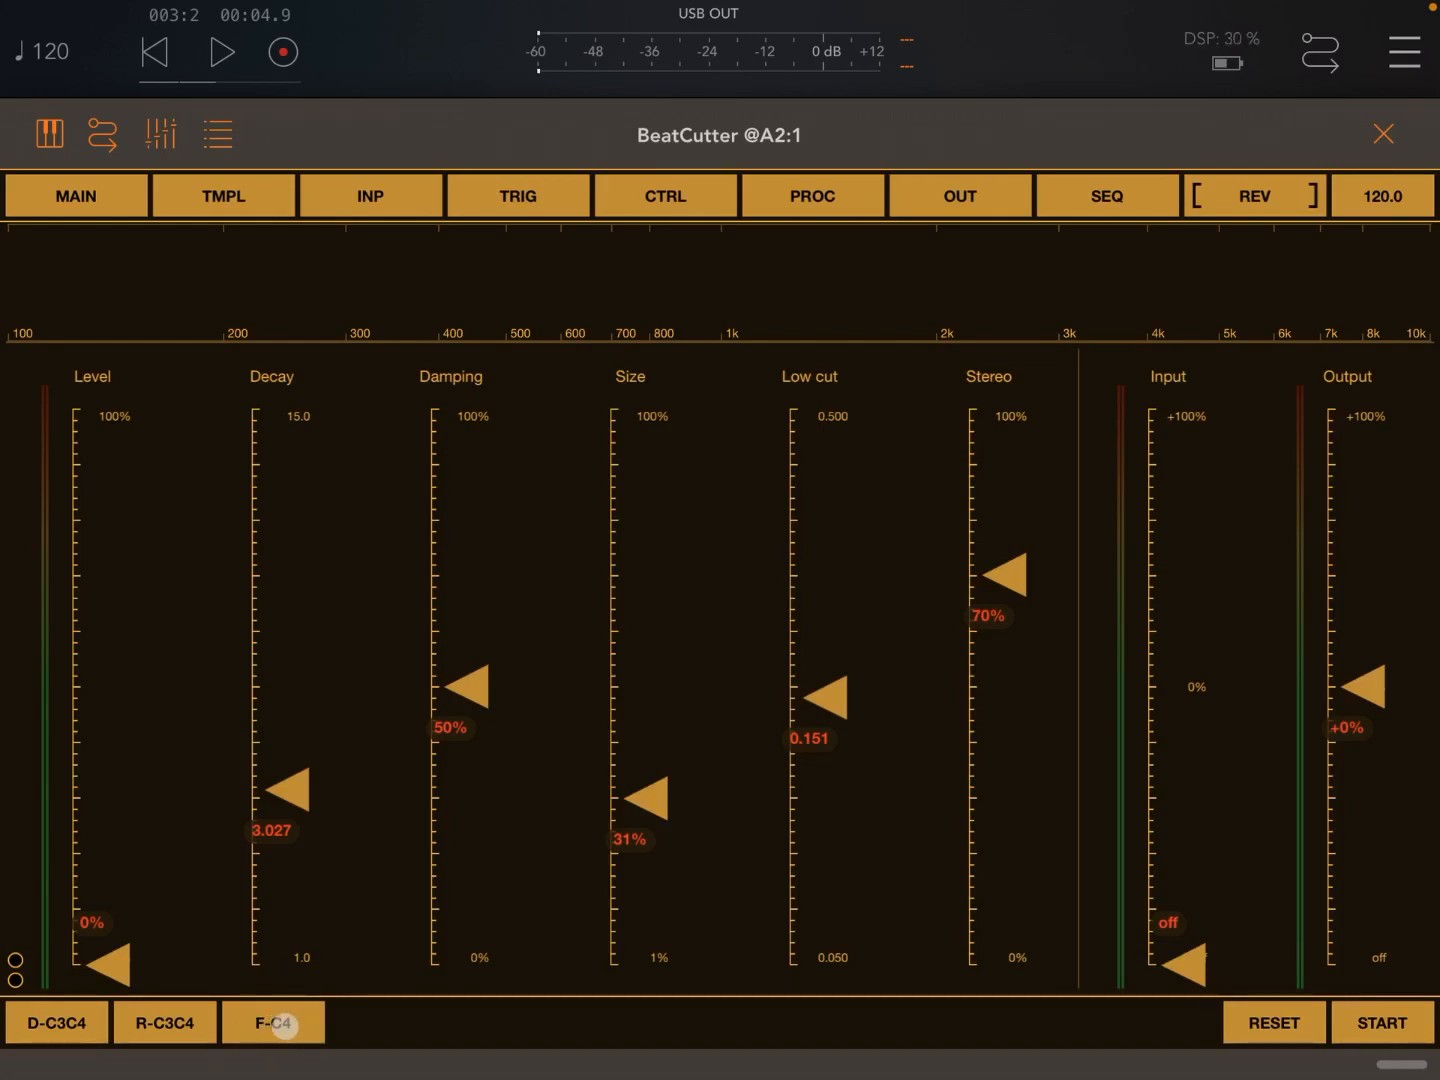
Step: Select the F-C4 reverb option and move to the INP input page
click(272, 1022)
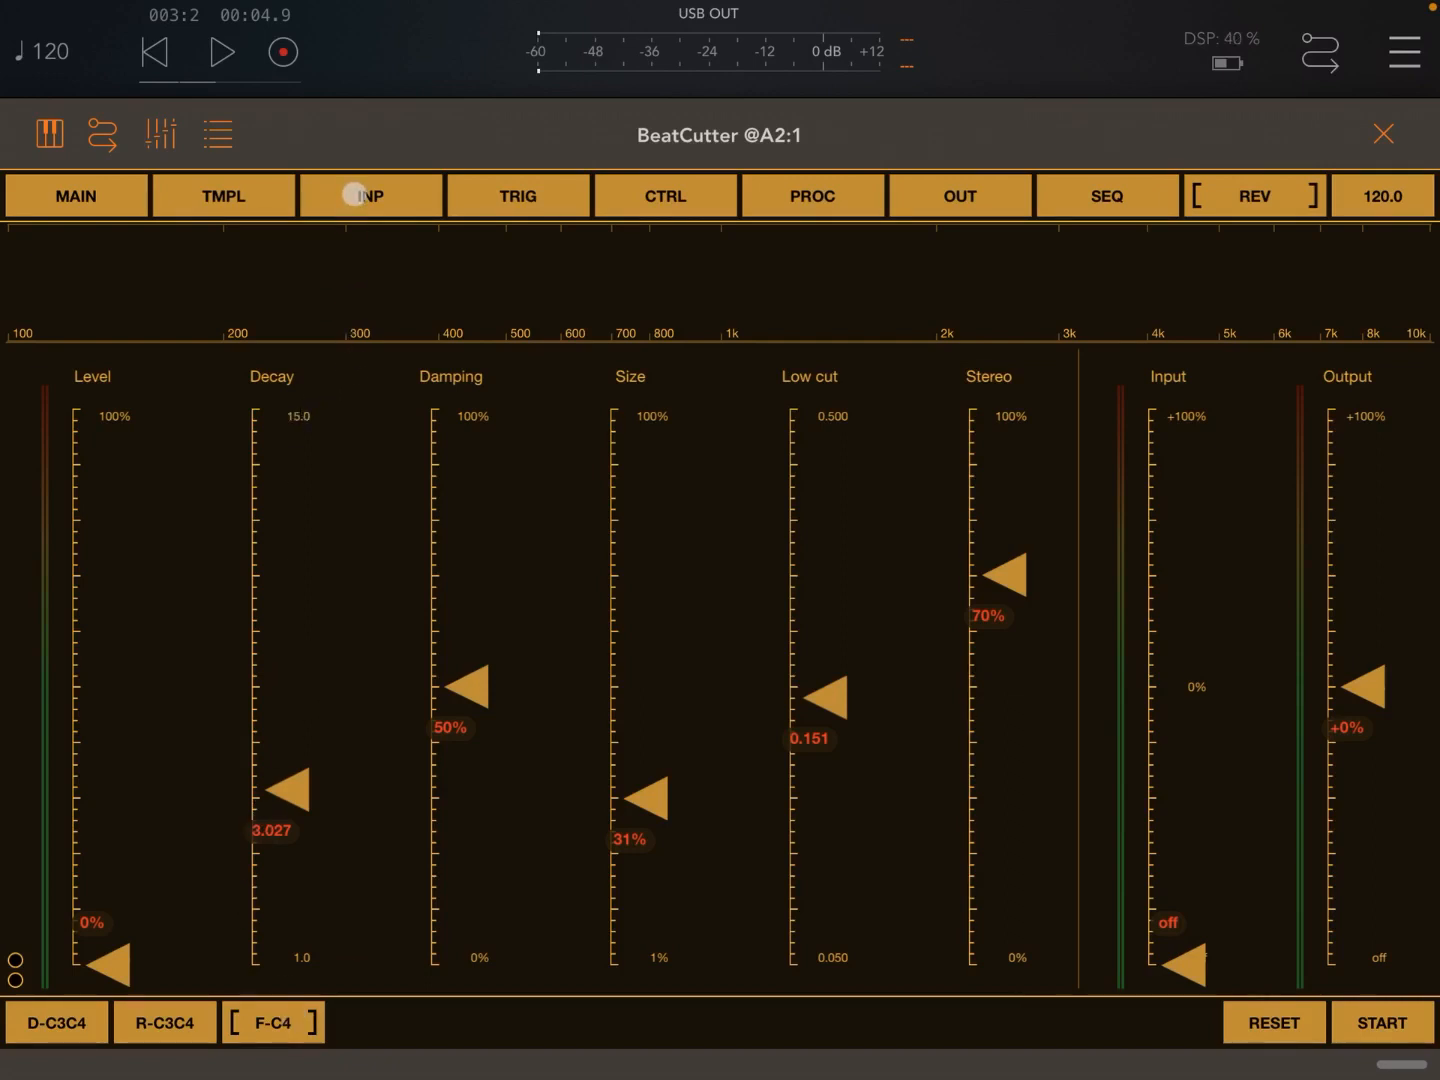
click(368, 196)
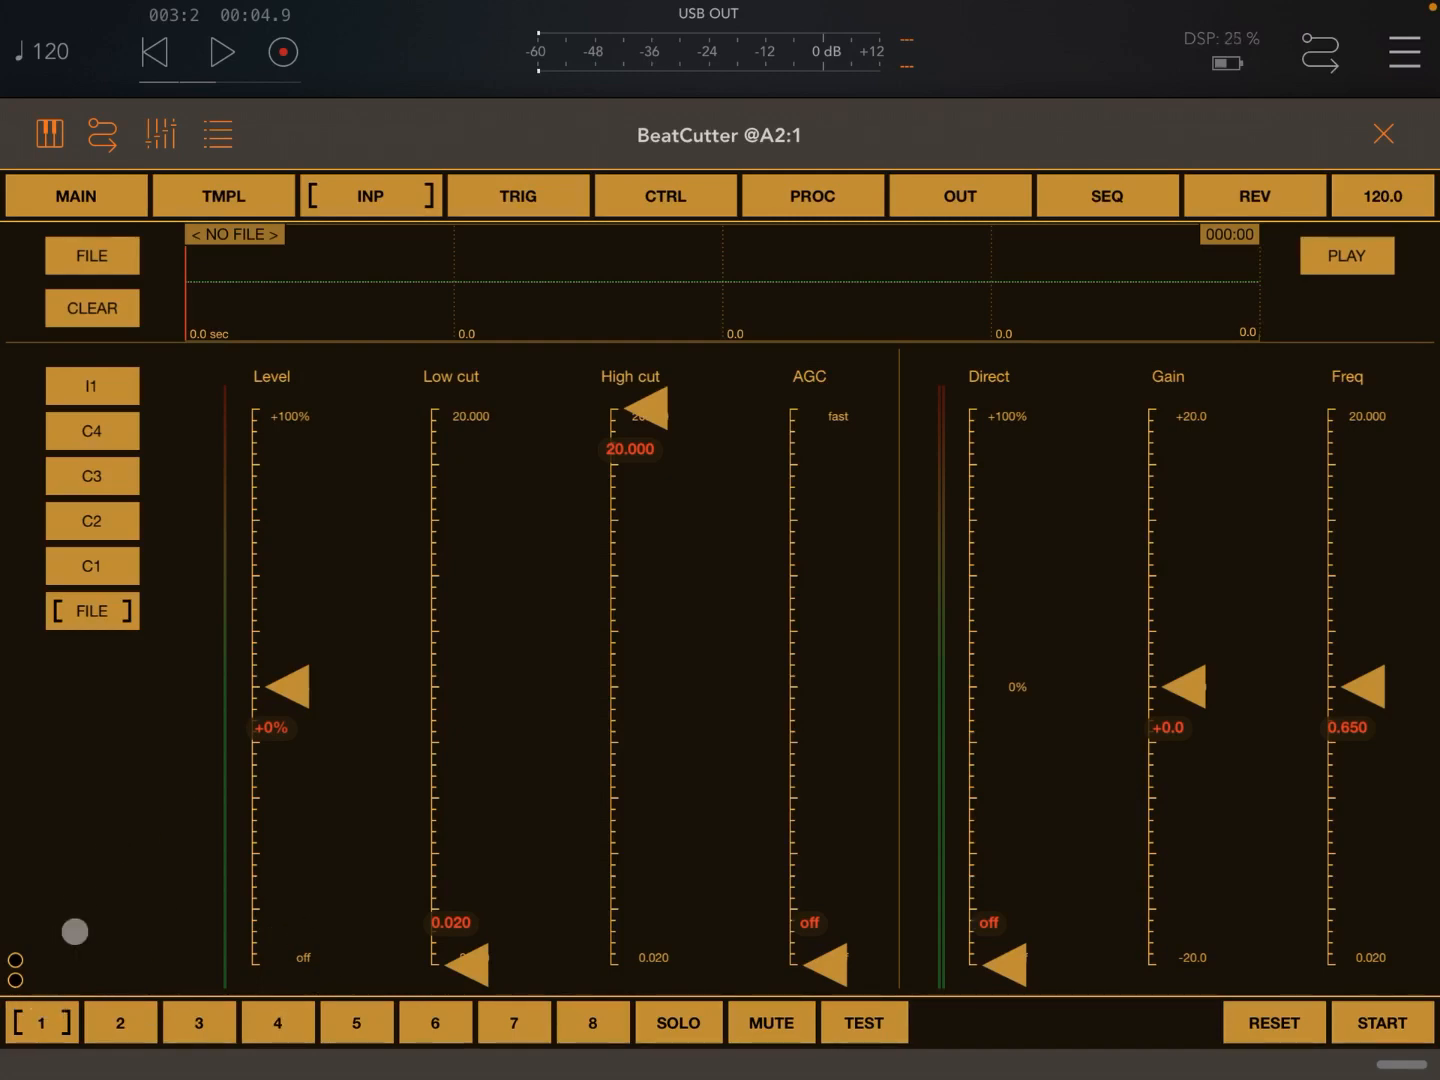
Step: Feed input bus 1 from source C1 and move on to bus 2
click(92, 564)
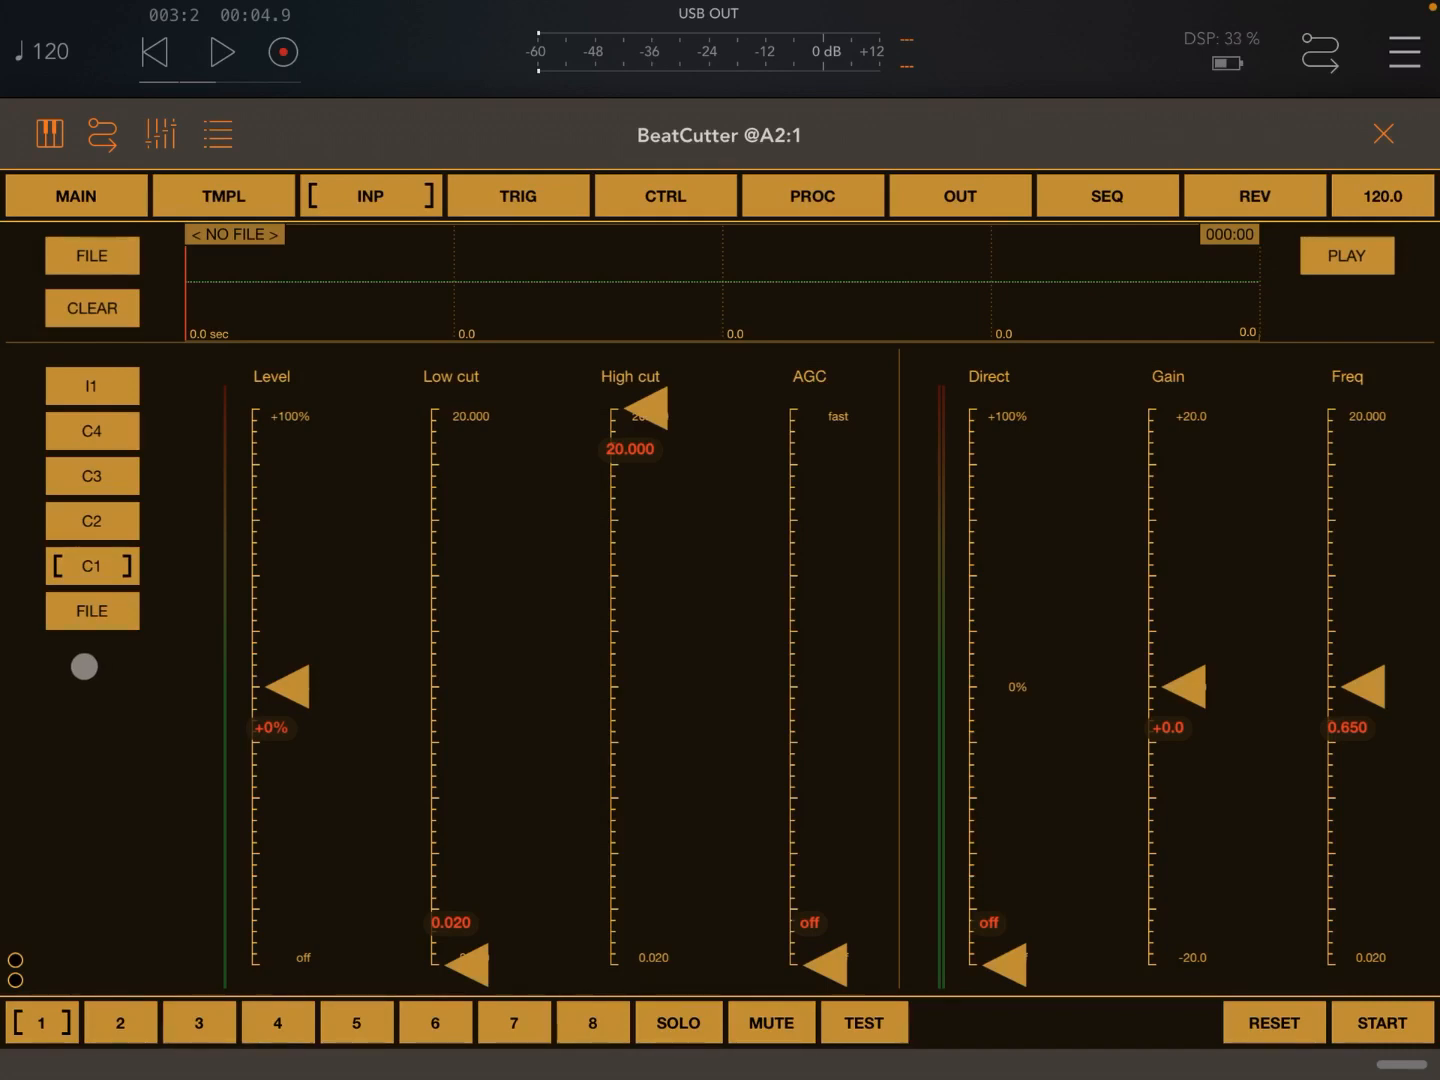
click(92, 566)
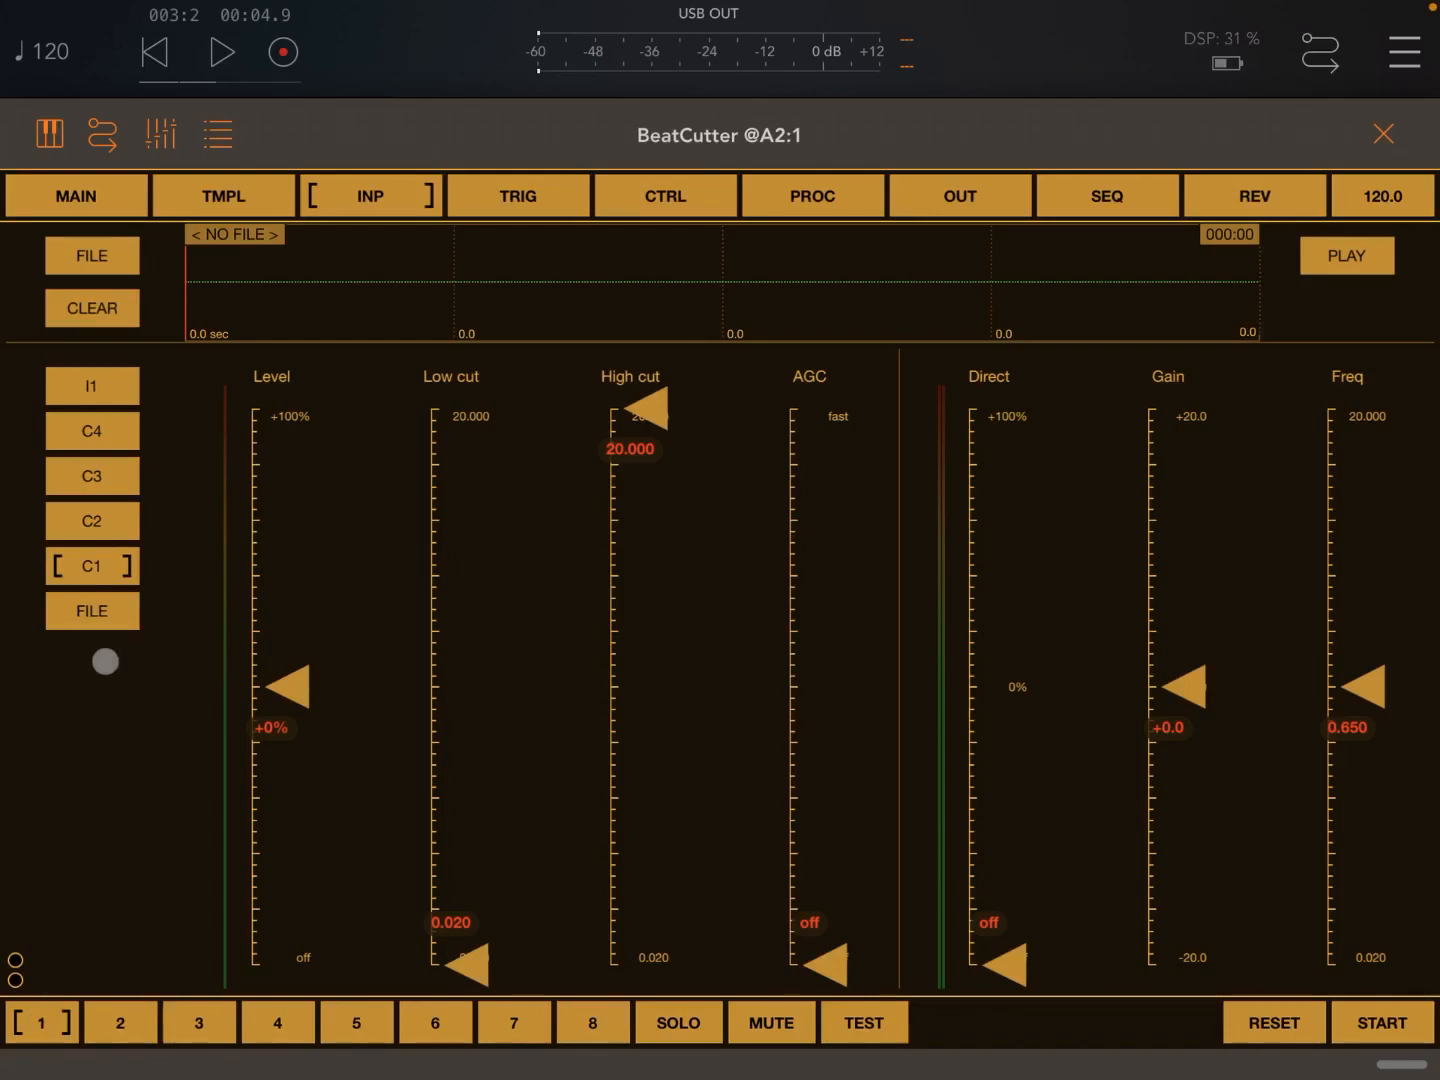
click(92, 432)
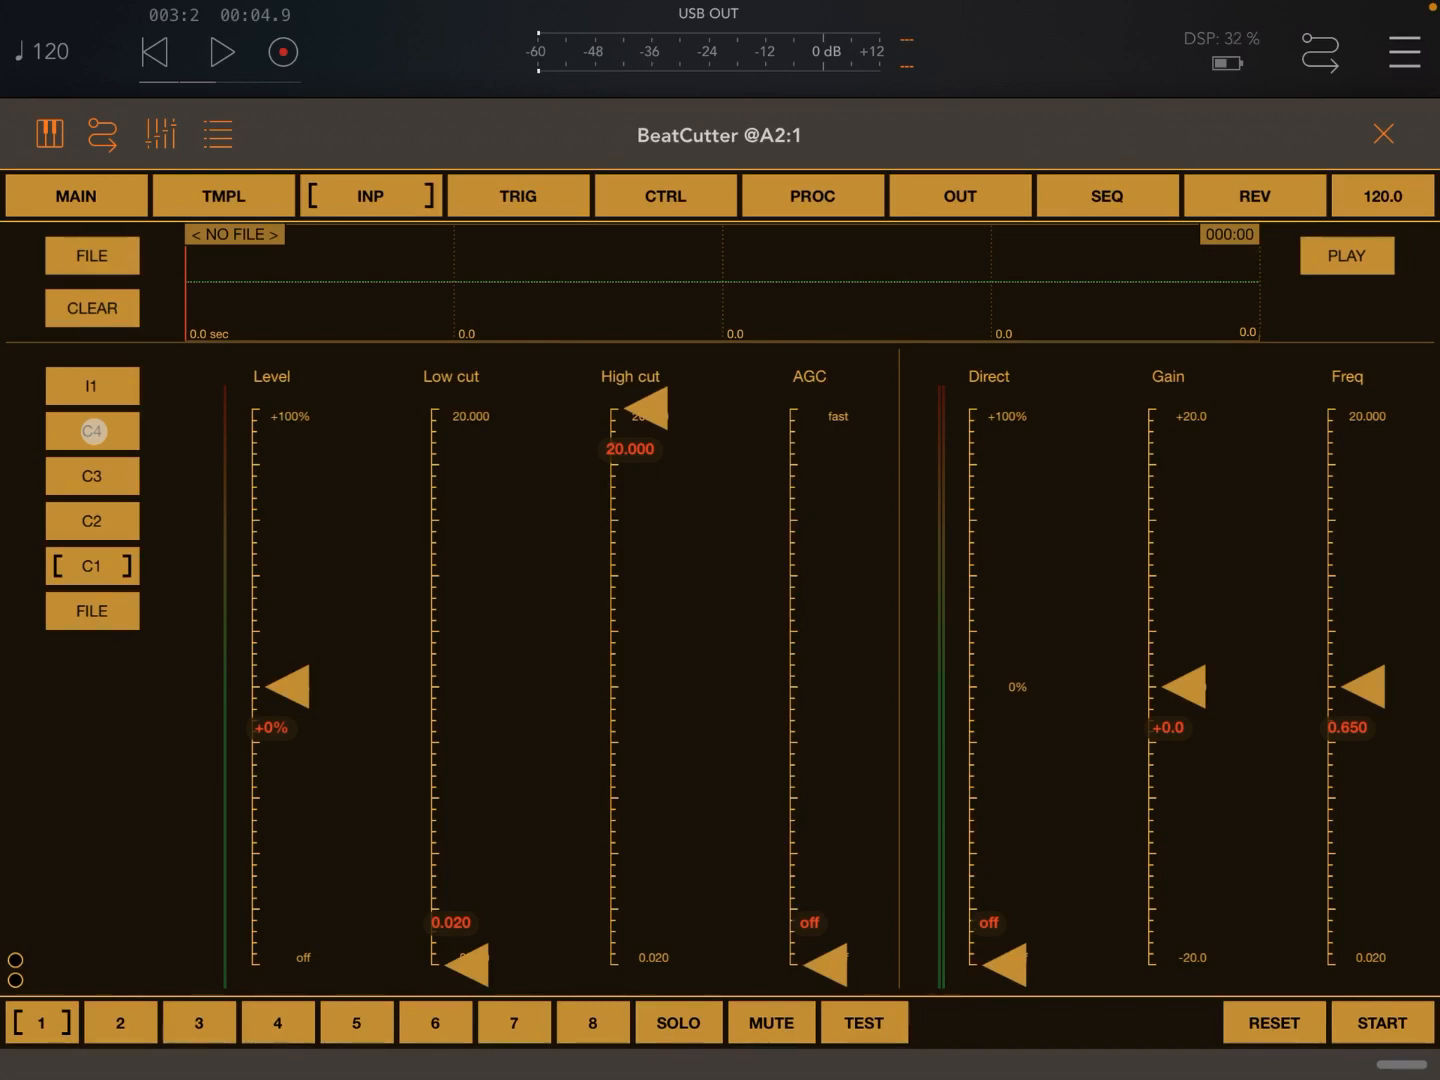
click(120, 1022)
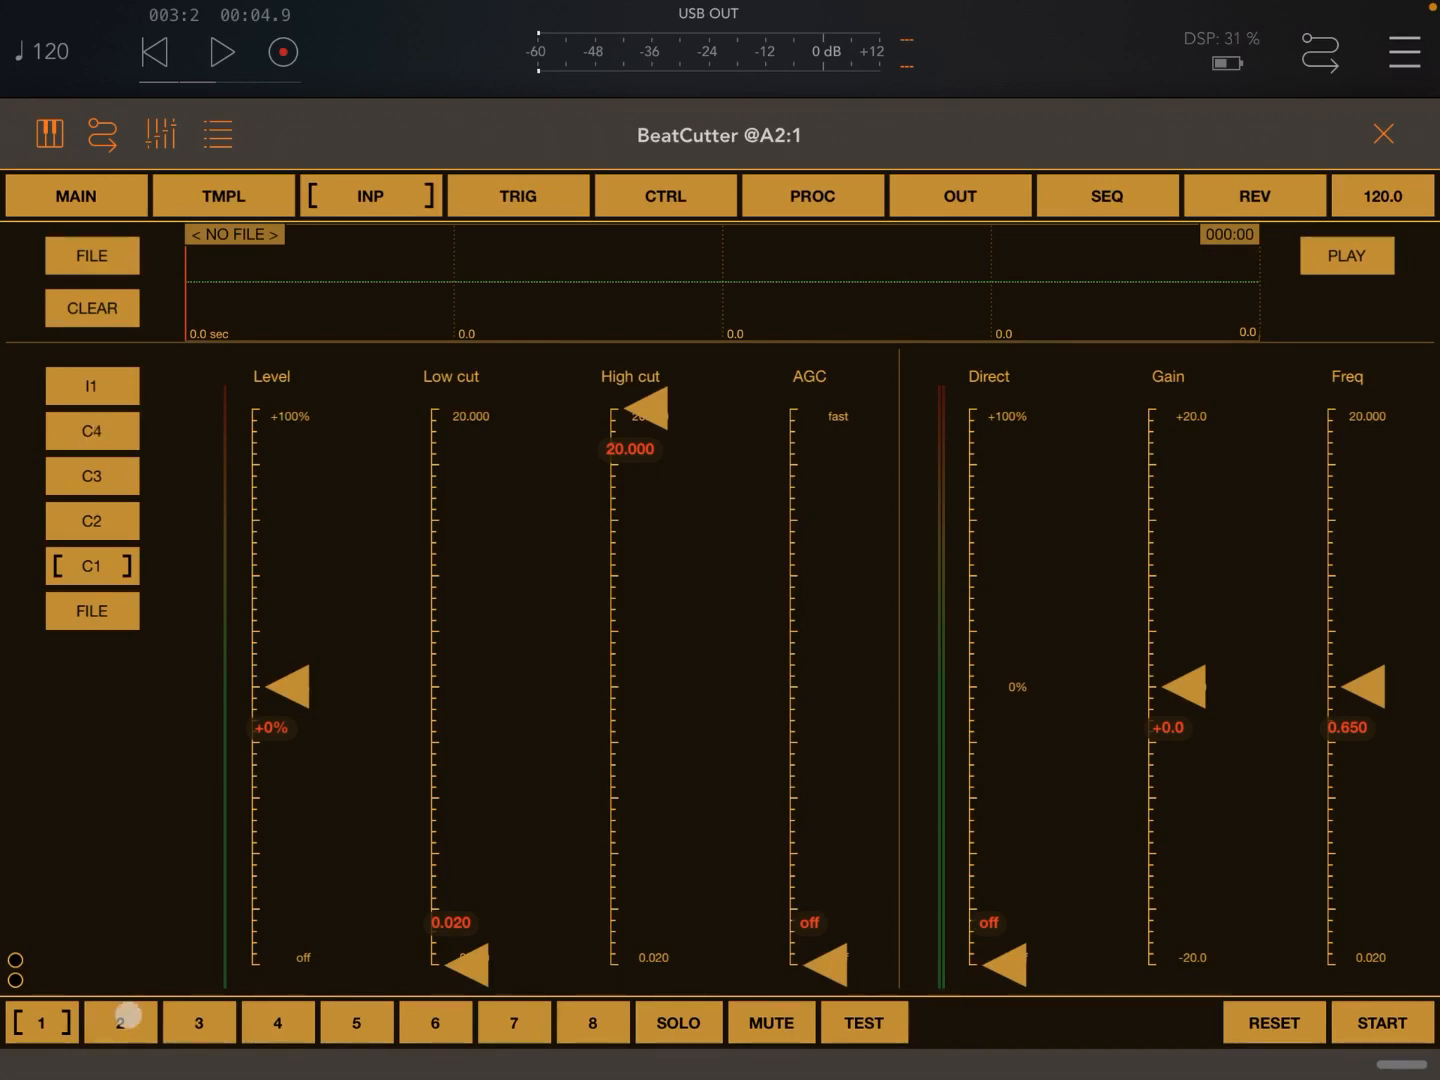
click(120, 1022)
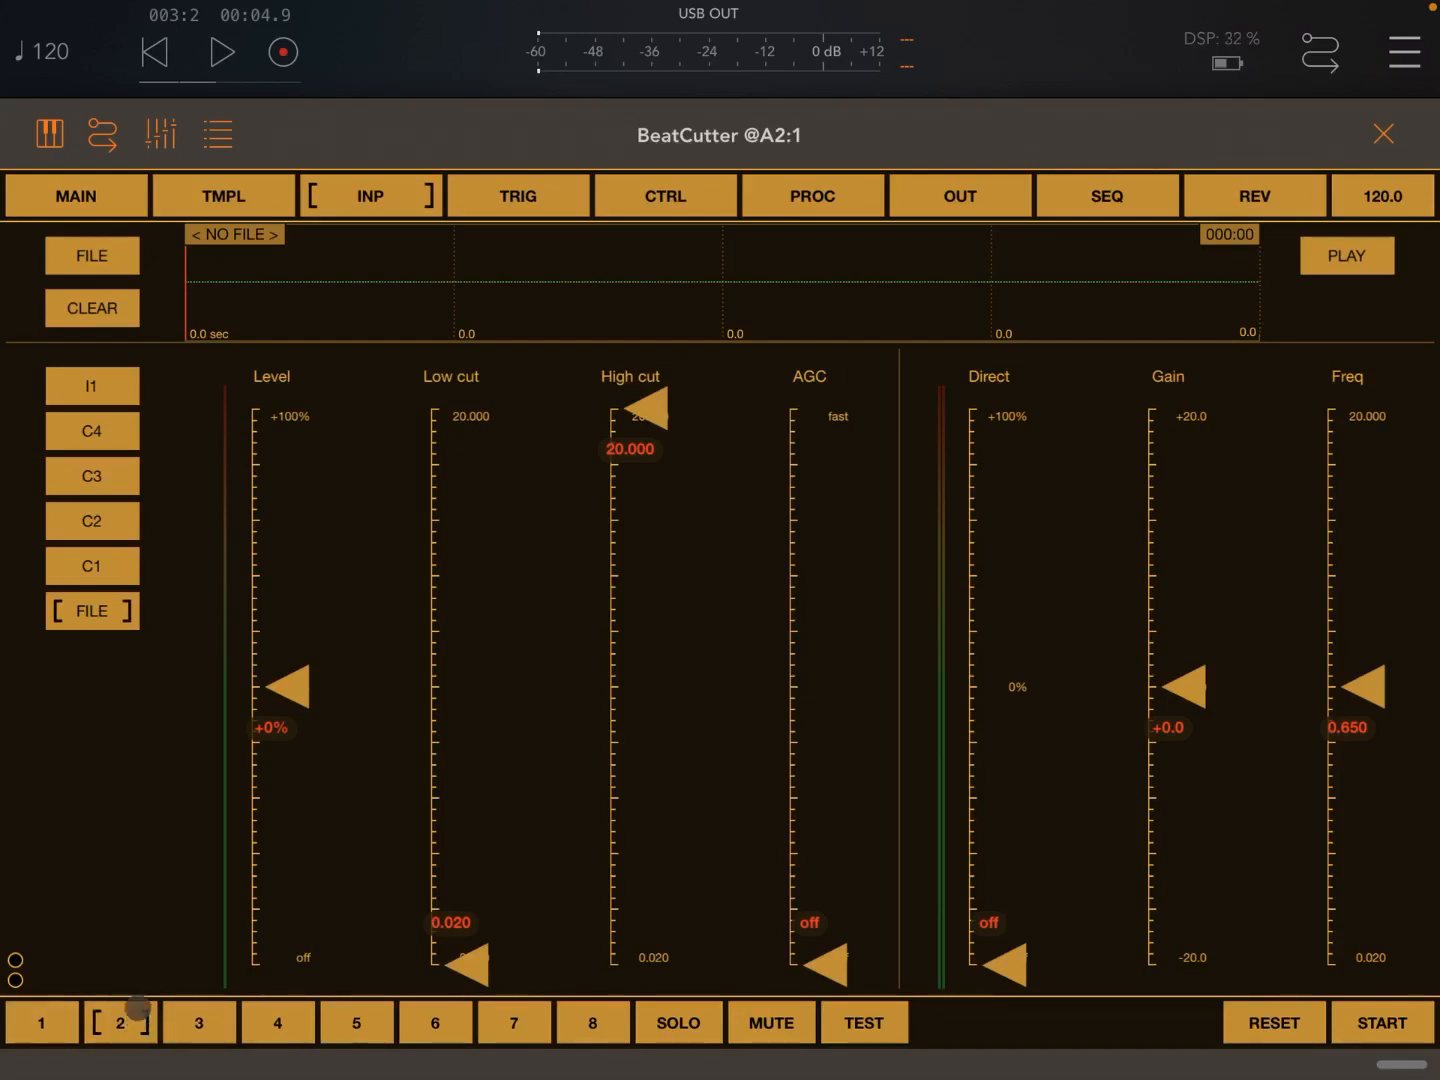
Step: Feed buses 2, 3 and 4 from I1 and return to bus 1
click(92, 386)
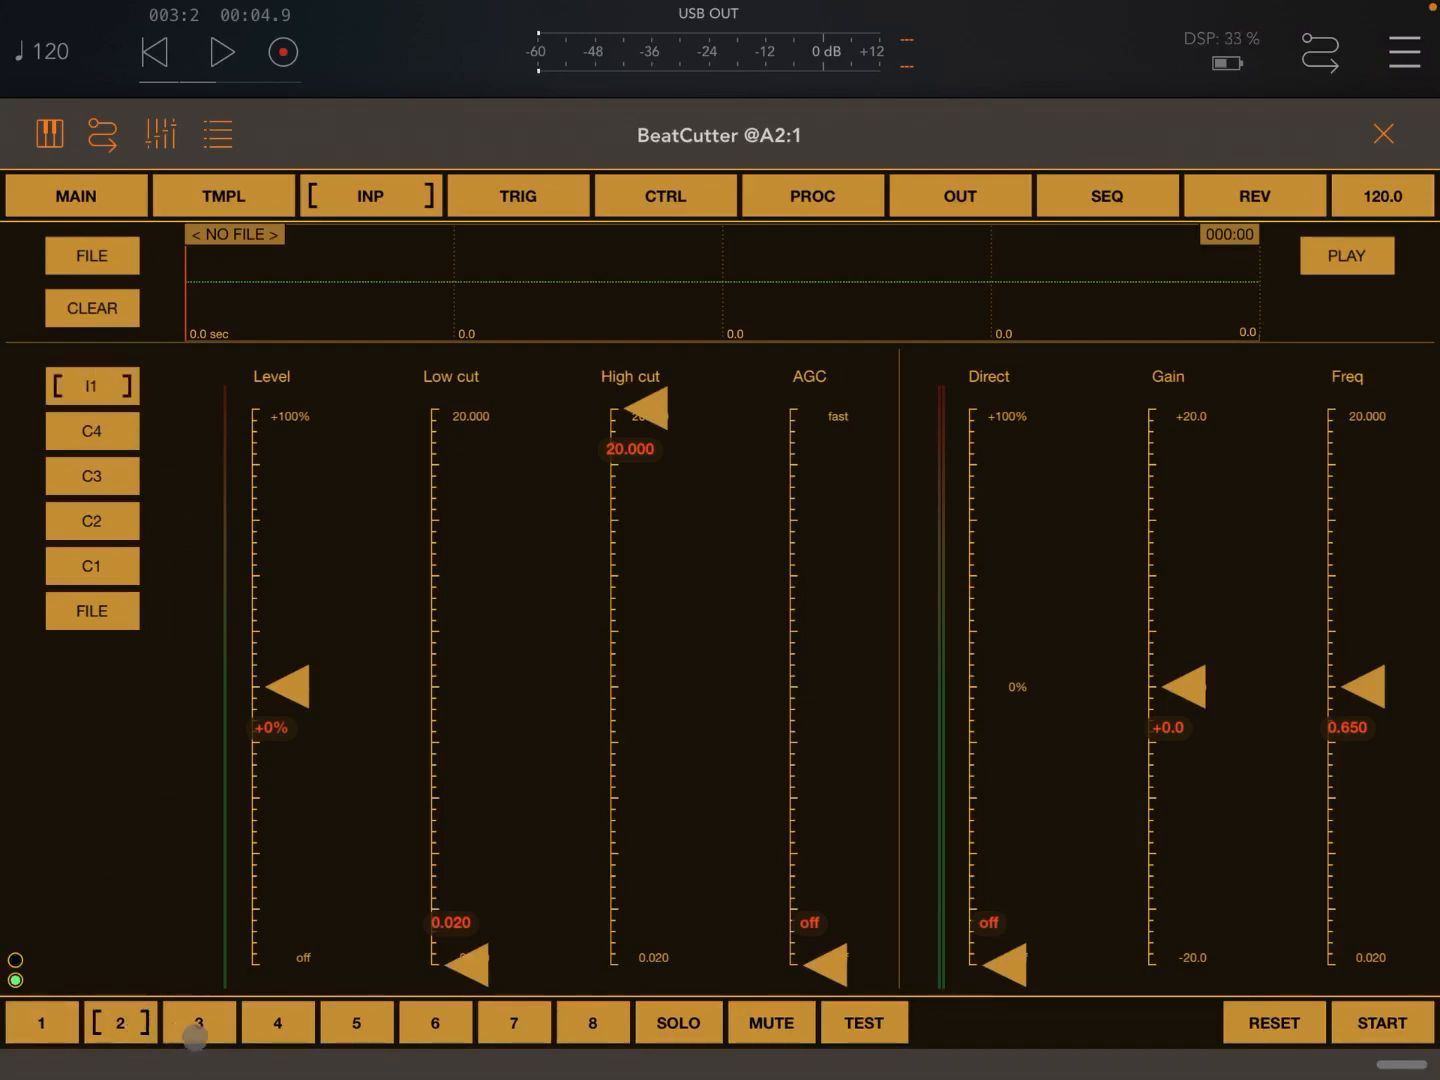
click(198, 1022)
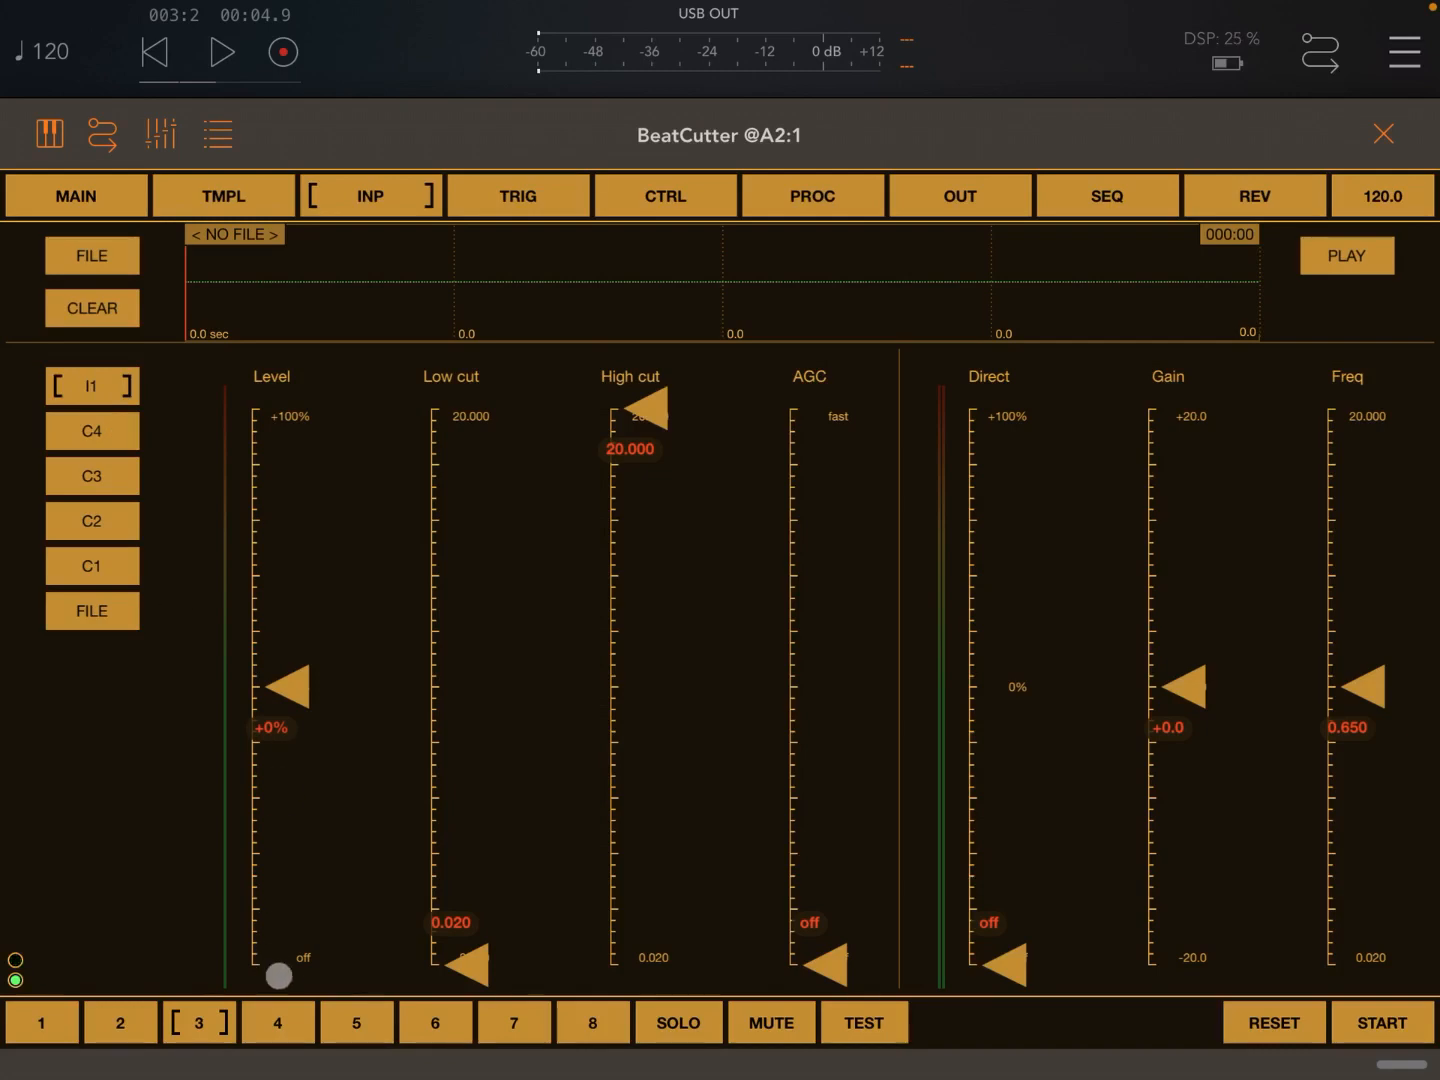
click(276, 1022)
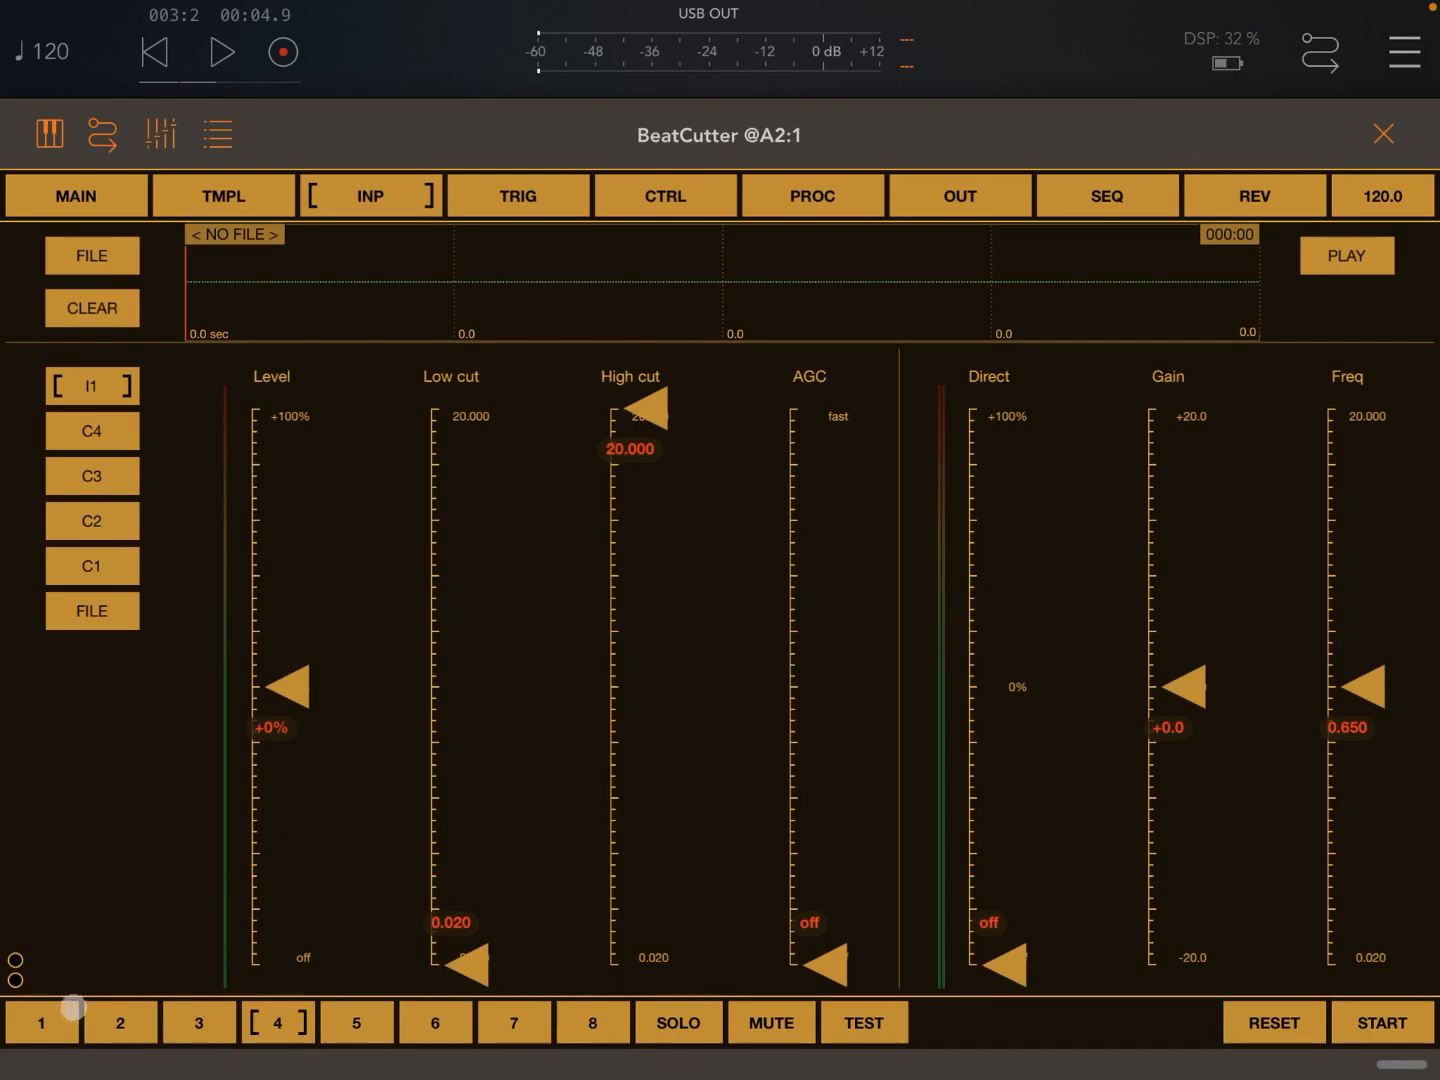
click(40, 1022)
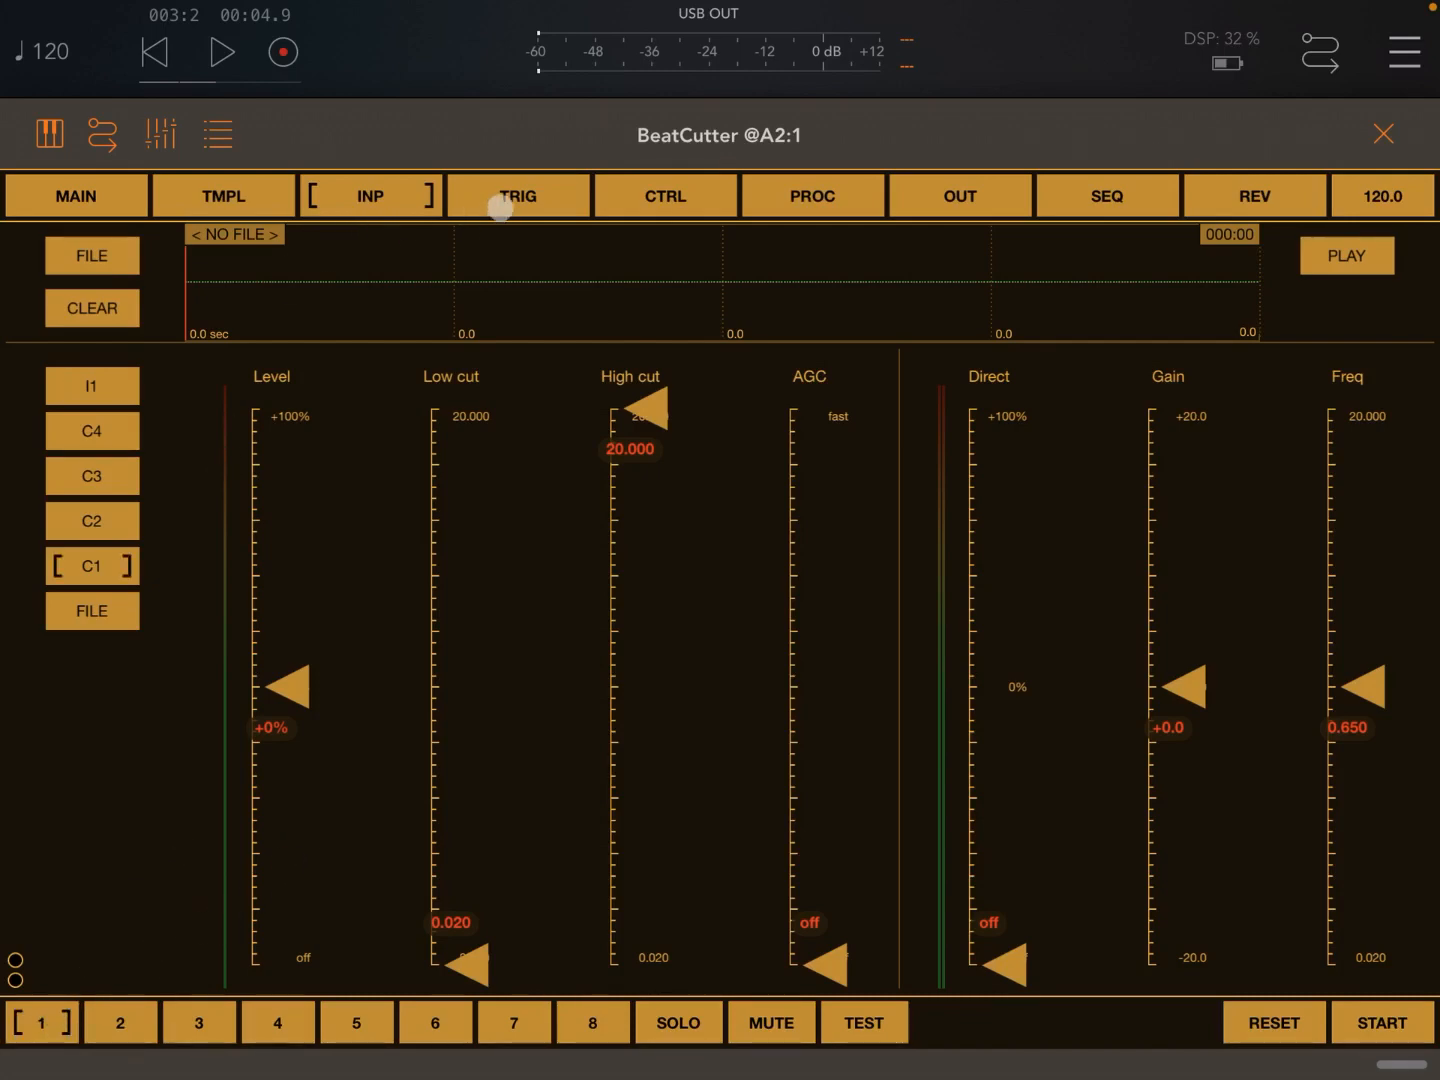
Step: Raise trigger bus 1's sample attack time and record length, checking the main overview with transport toggles
click(516, 196)
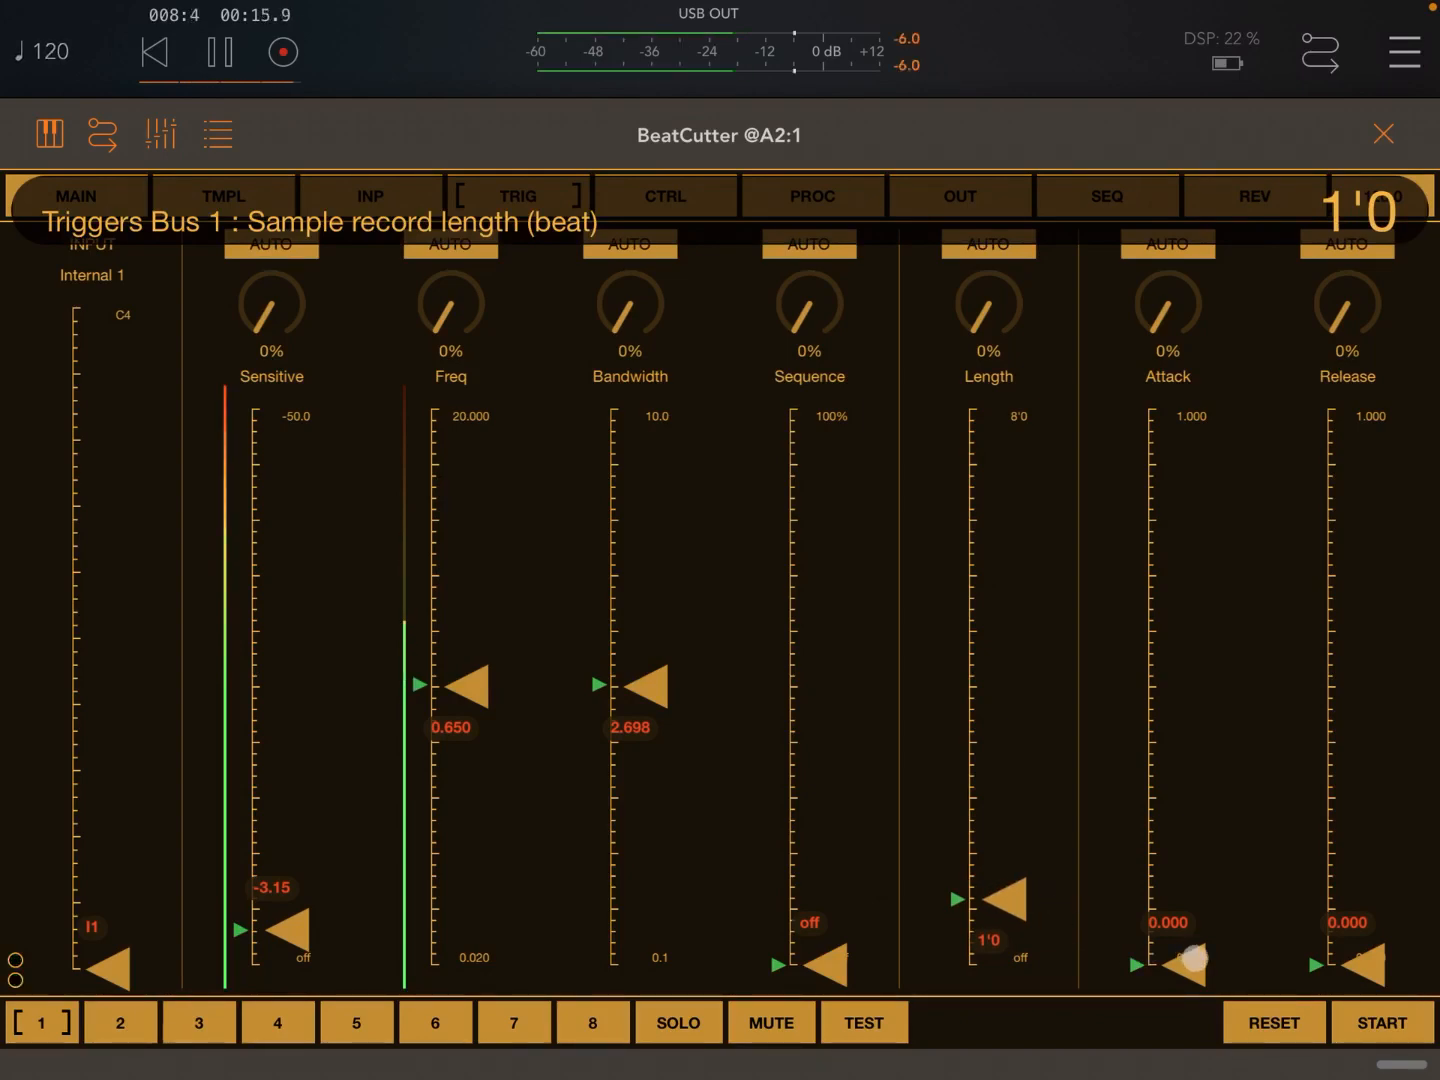
drag(1190, 960, 1190, 888)
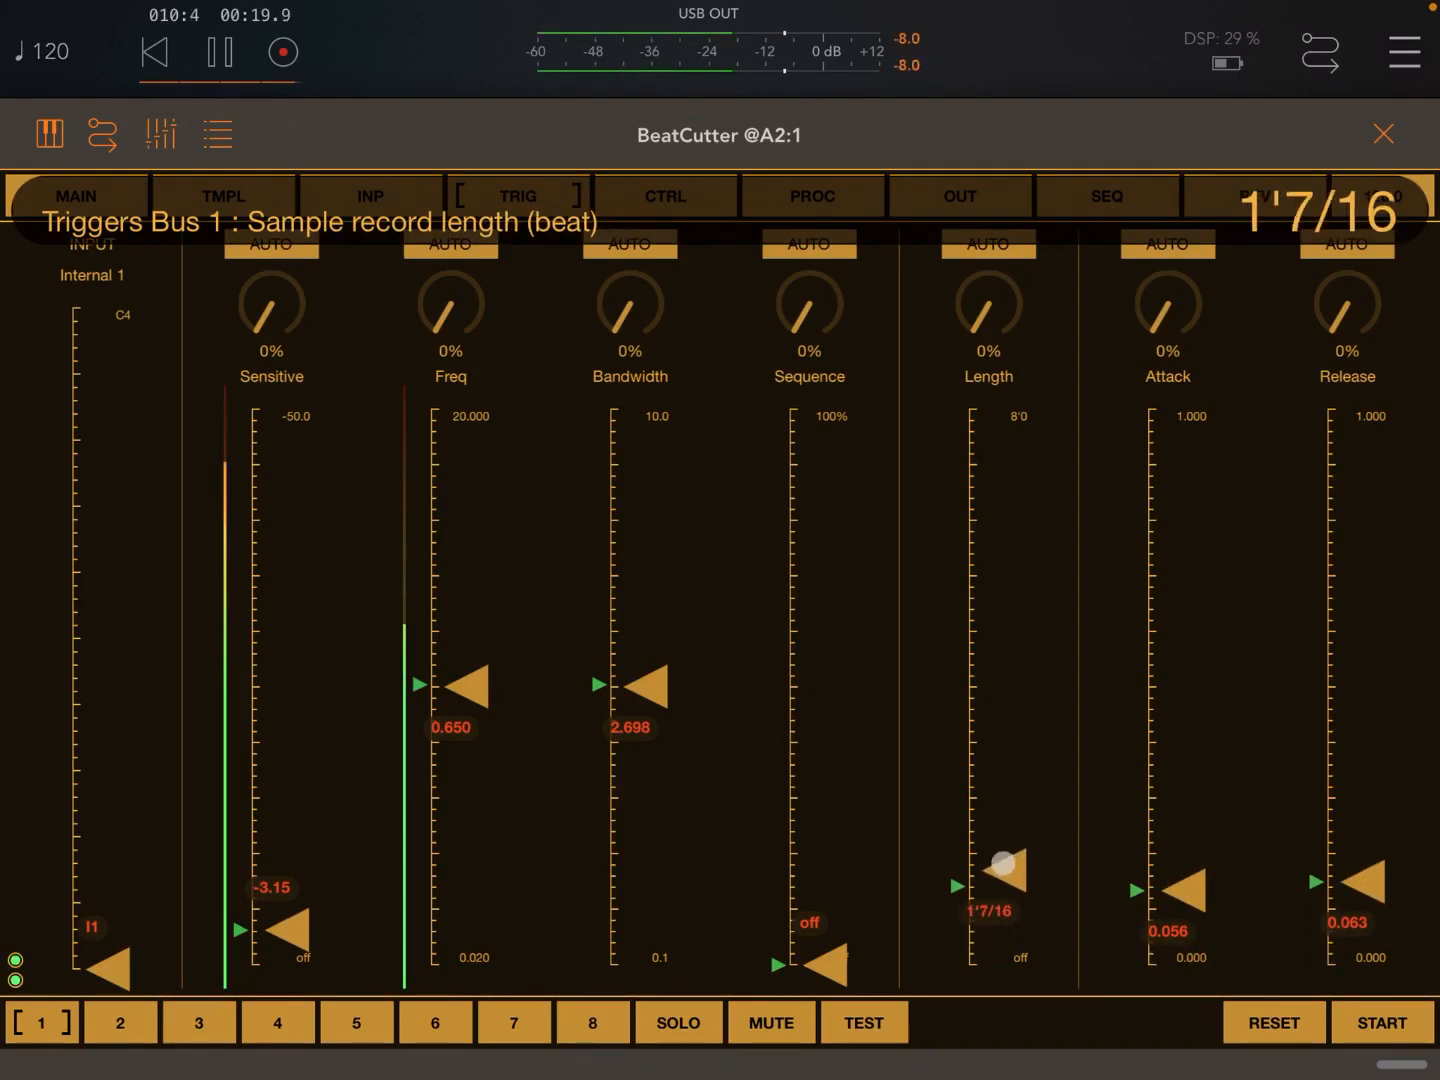
drag(988, 884, 988, 820)
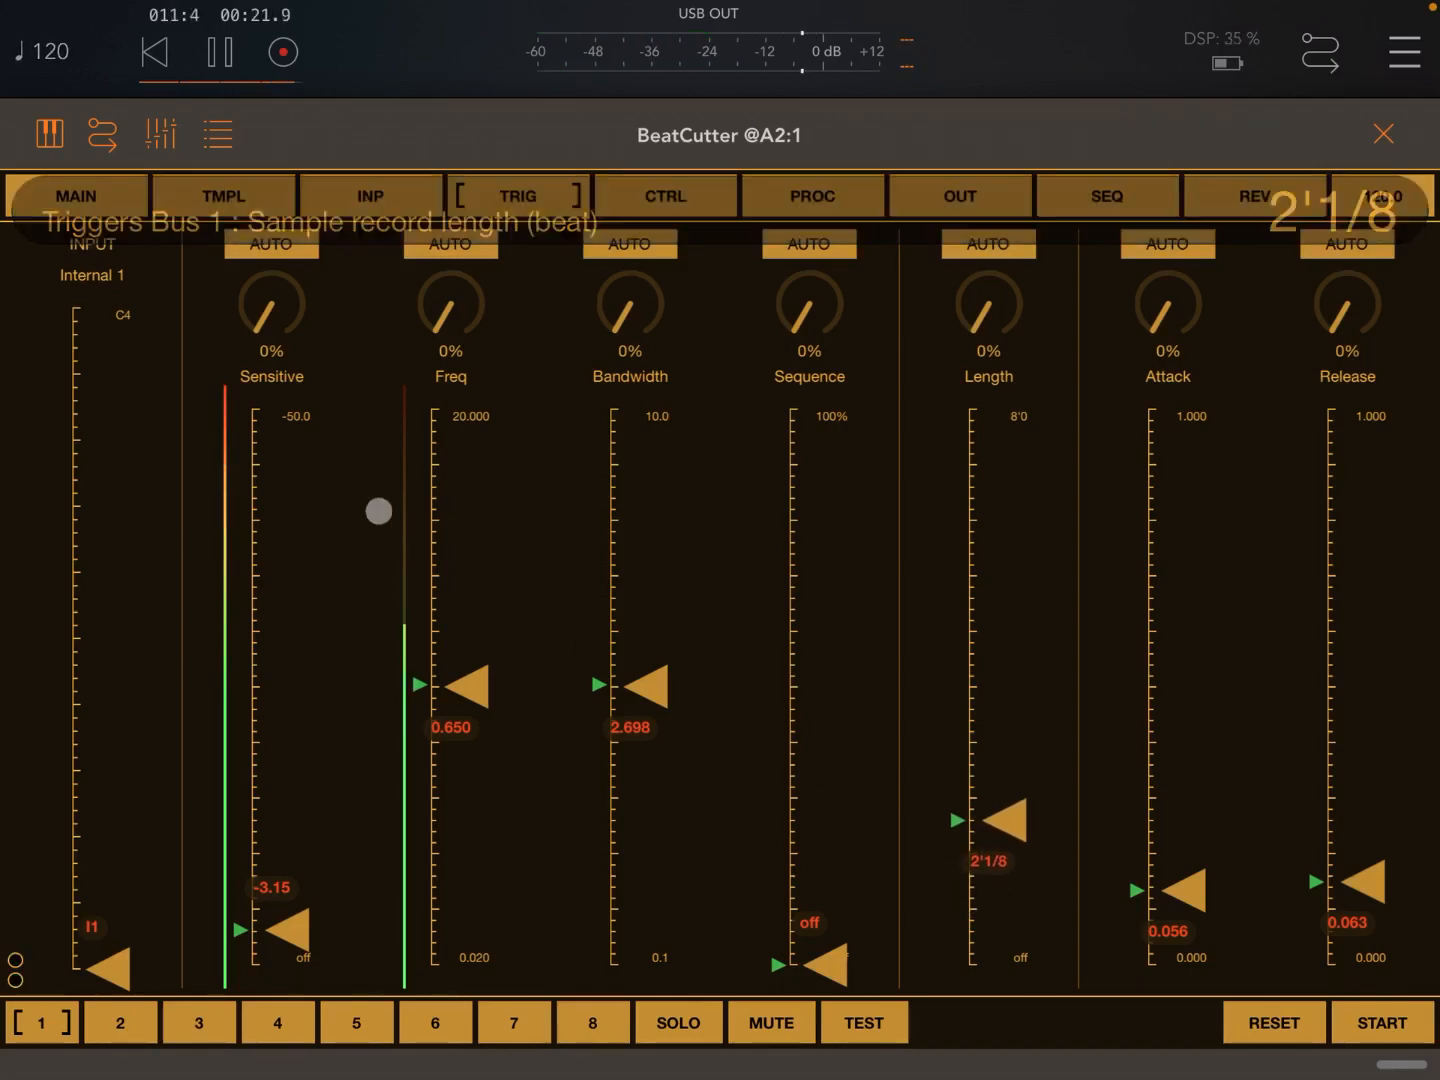
click(76, 196)
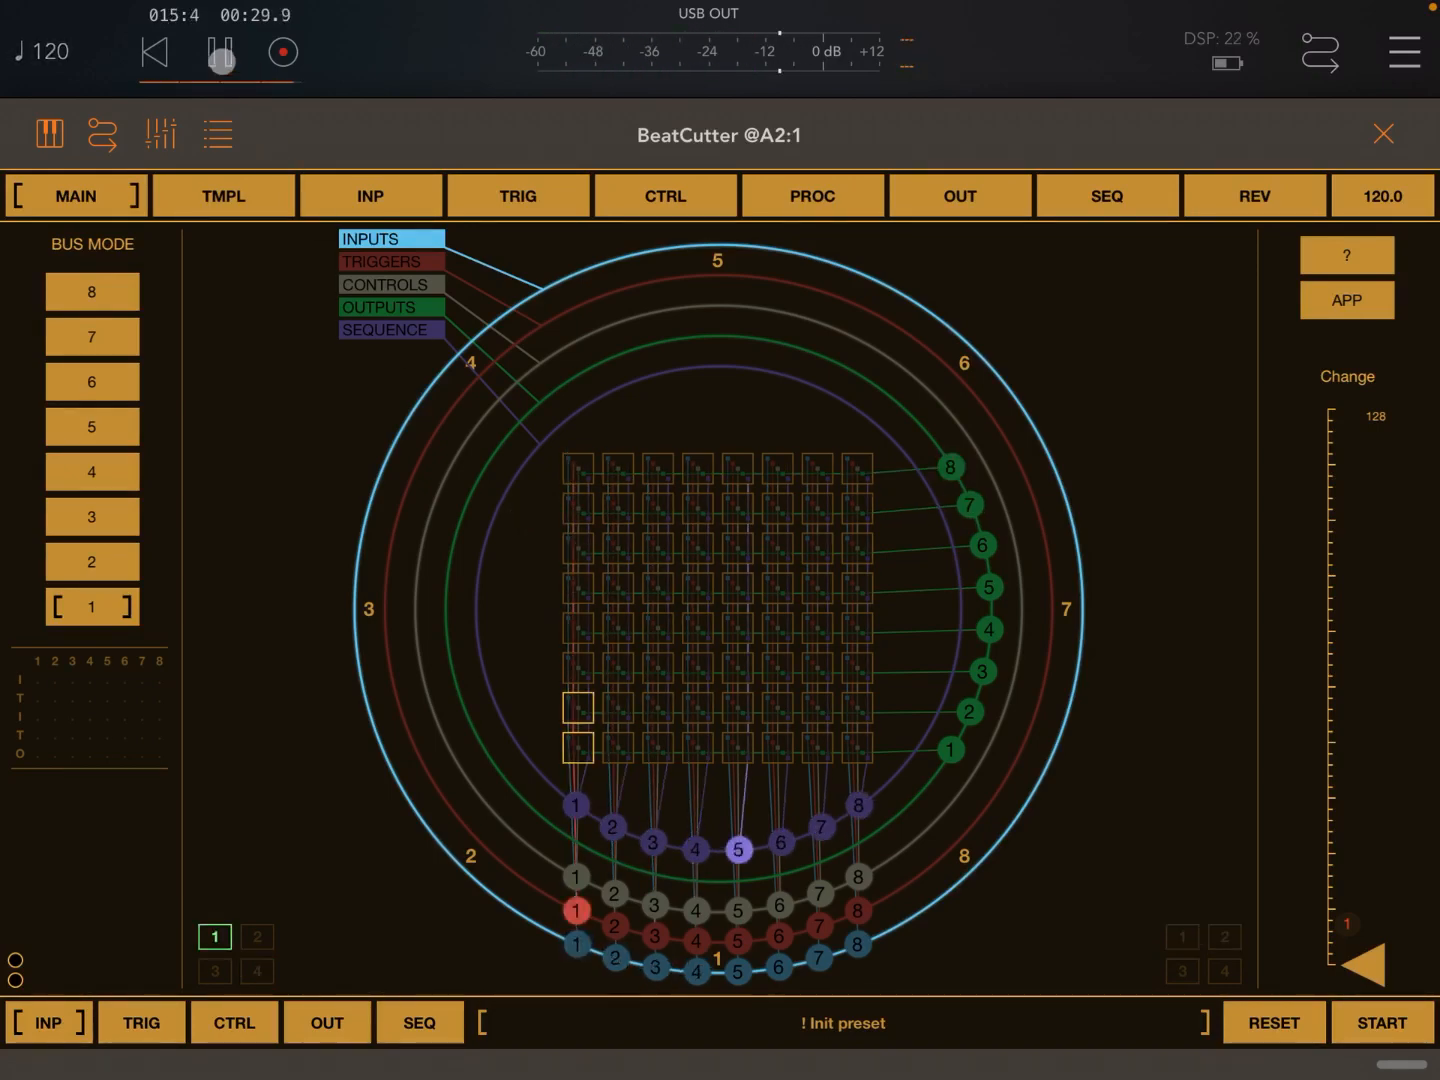
click(220, 52)
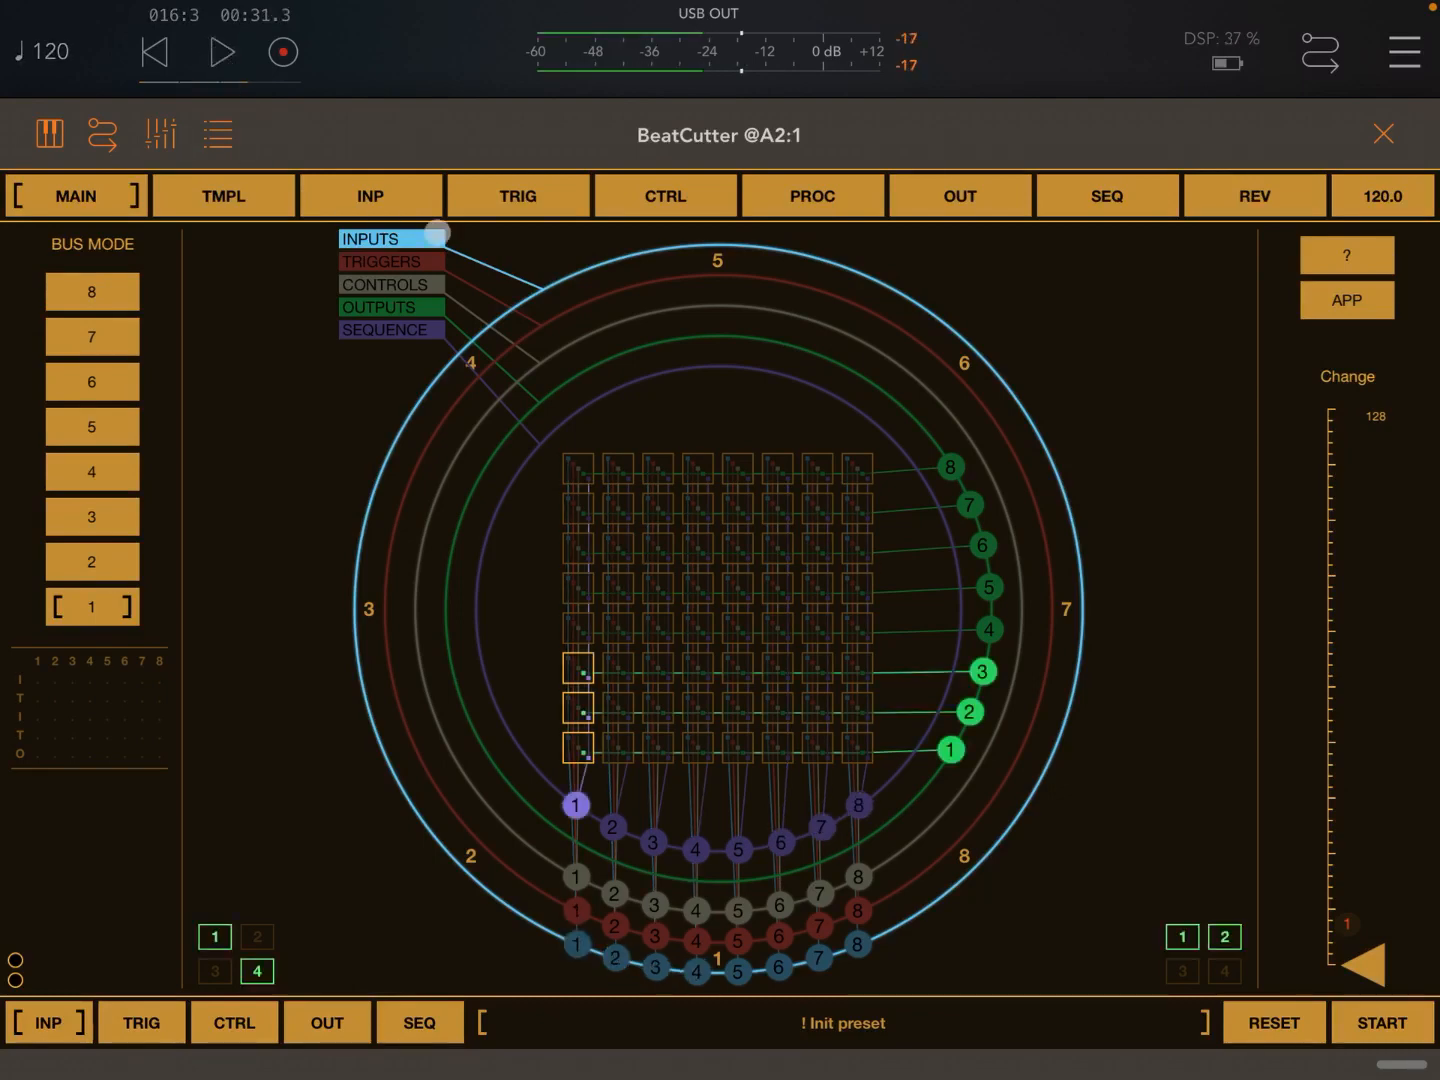
click(516, 196)
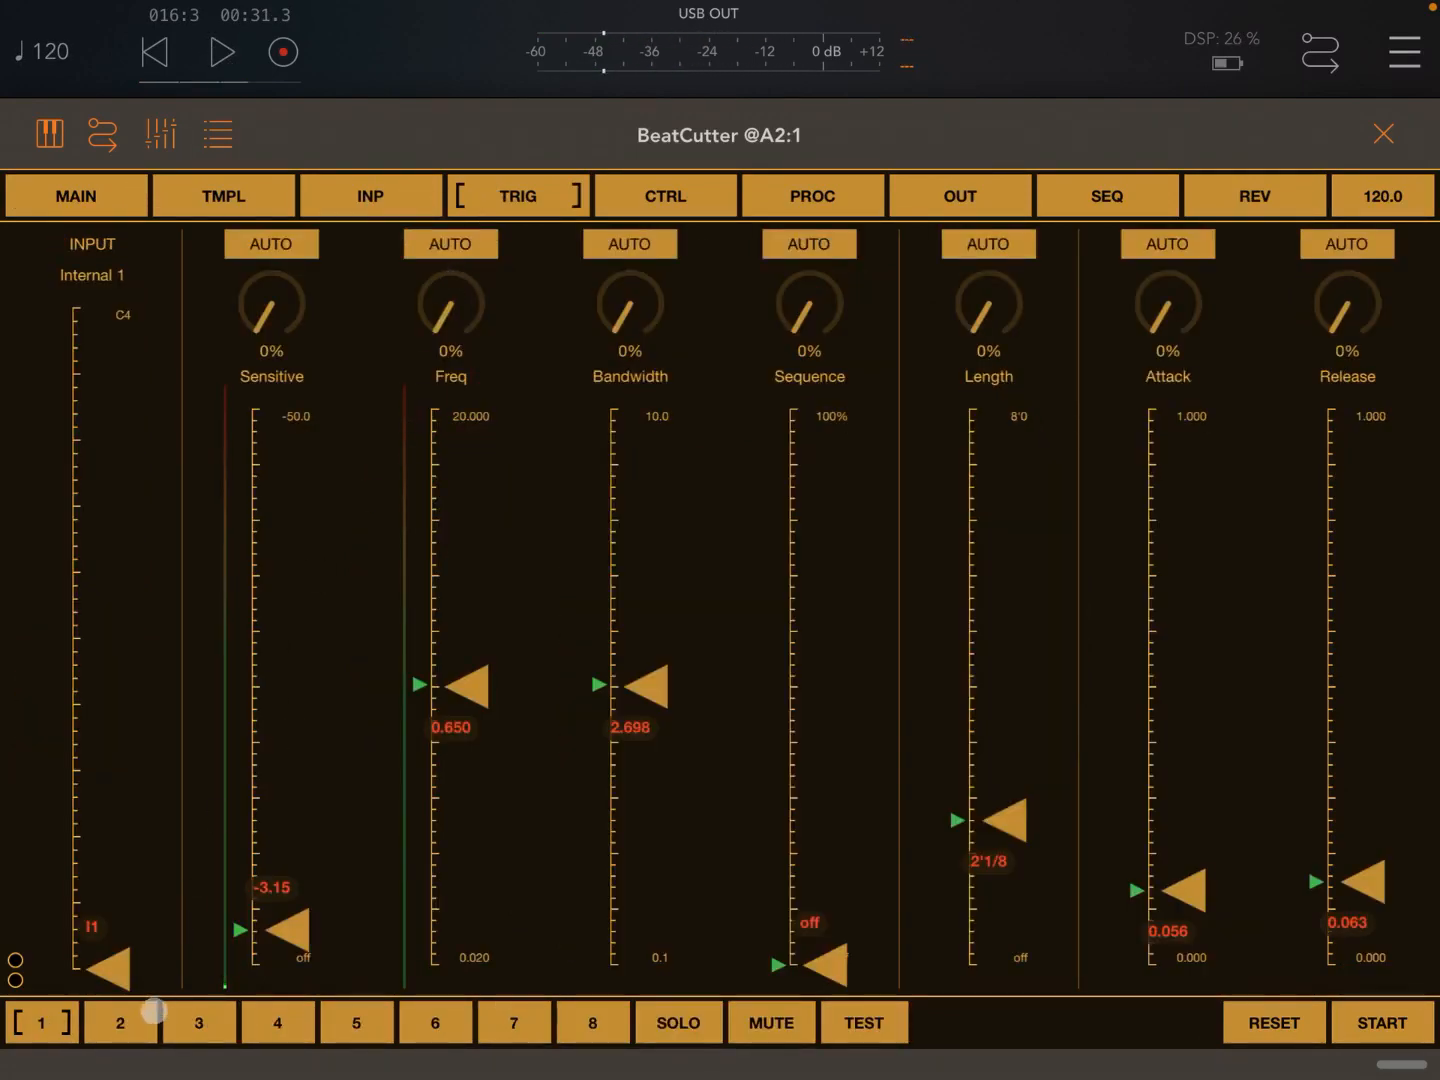
click(220, 52)
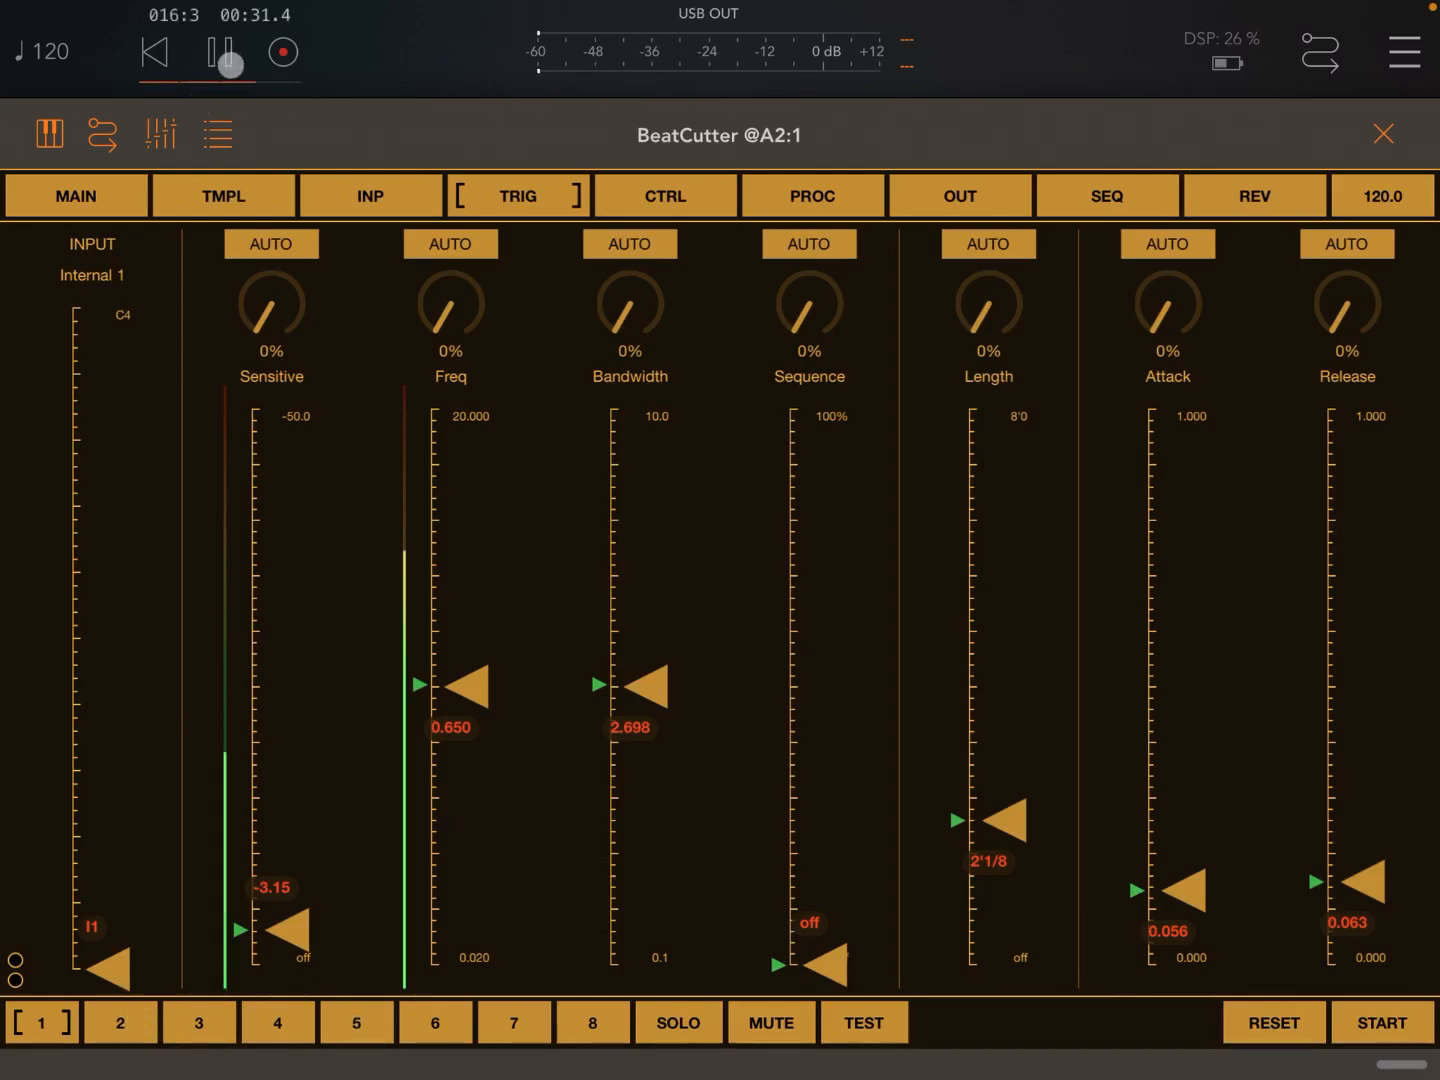
Step: Raise trigger bus 2's sensitivity, record length and release time
click(120, 1022)
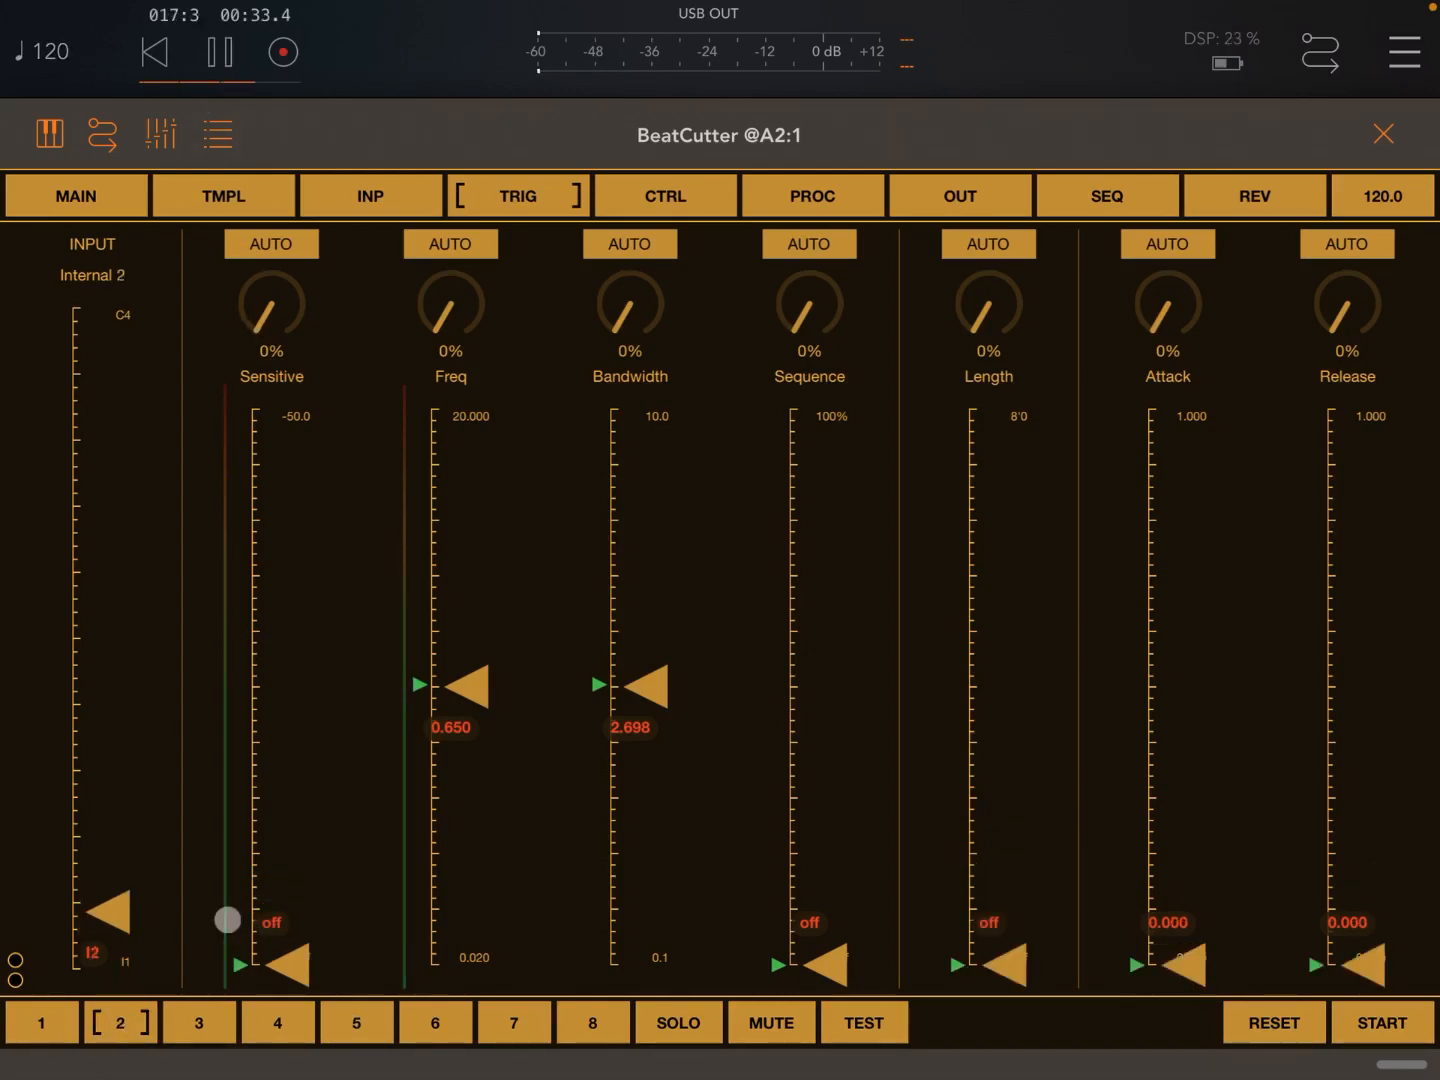
drag(226, 920, 300, 930)
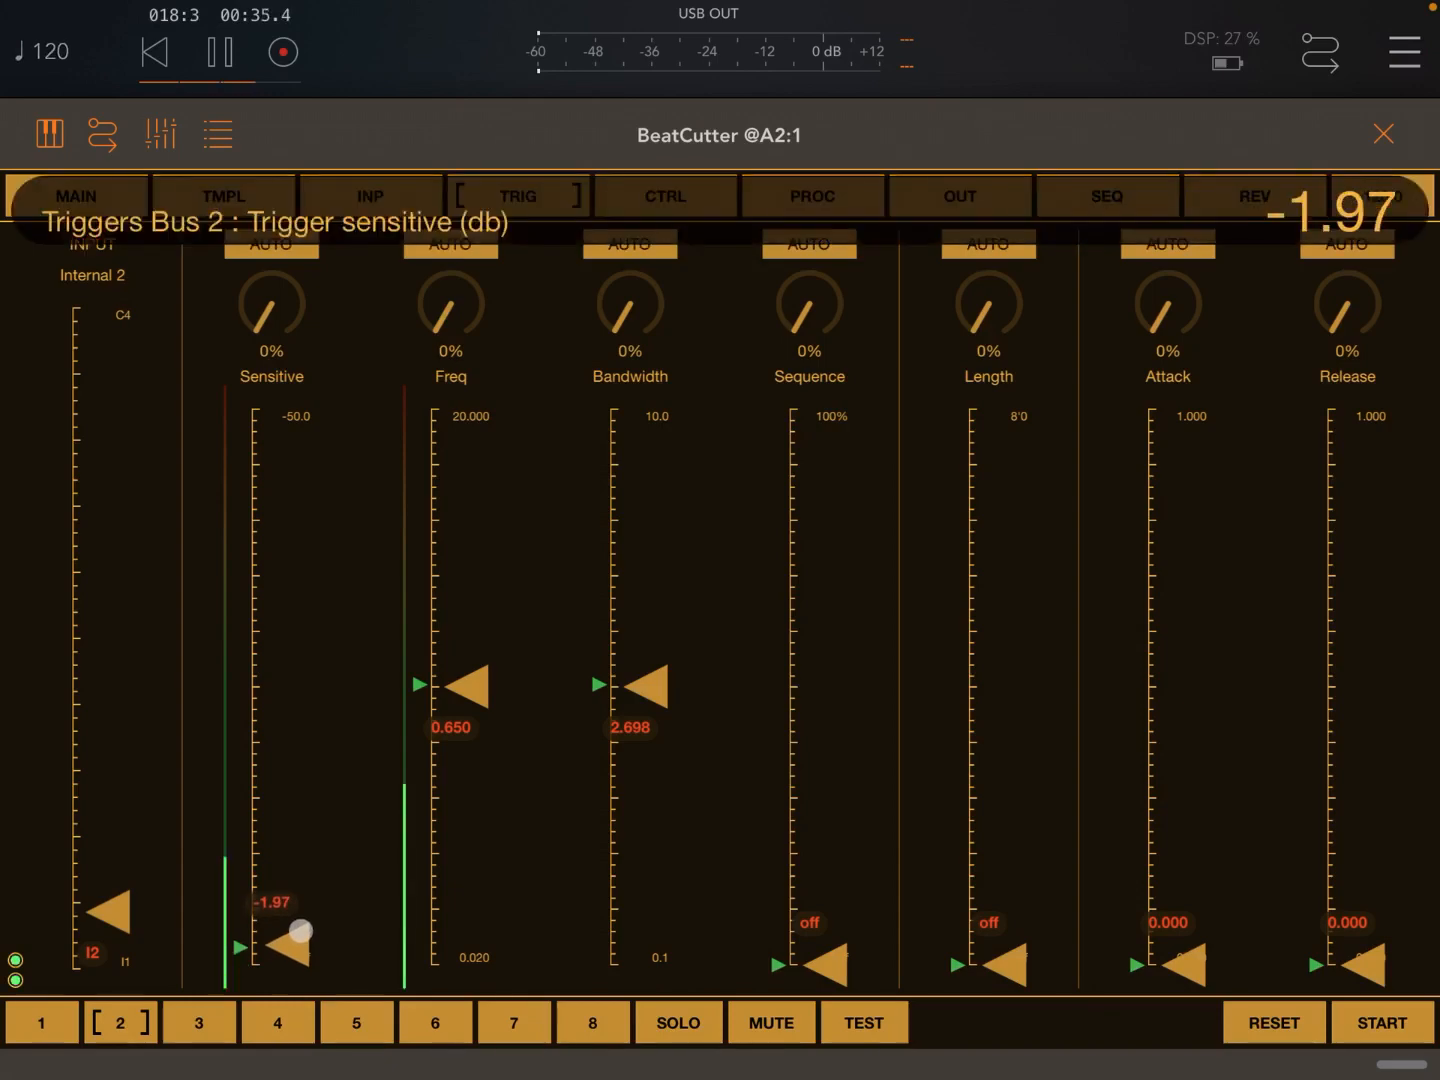
drag(1008, 964, 1008, 920)
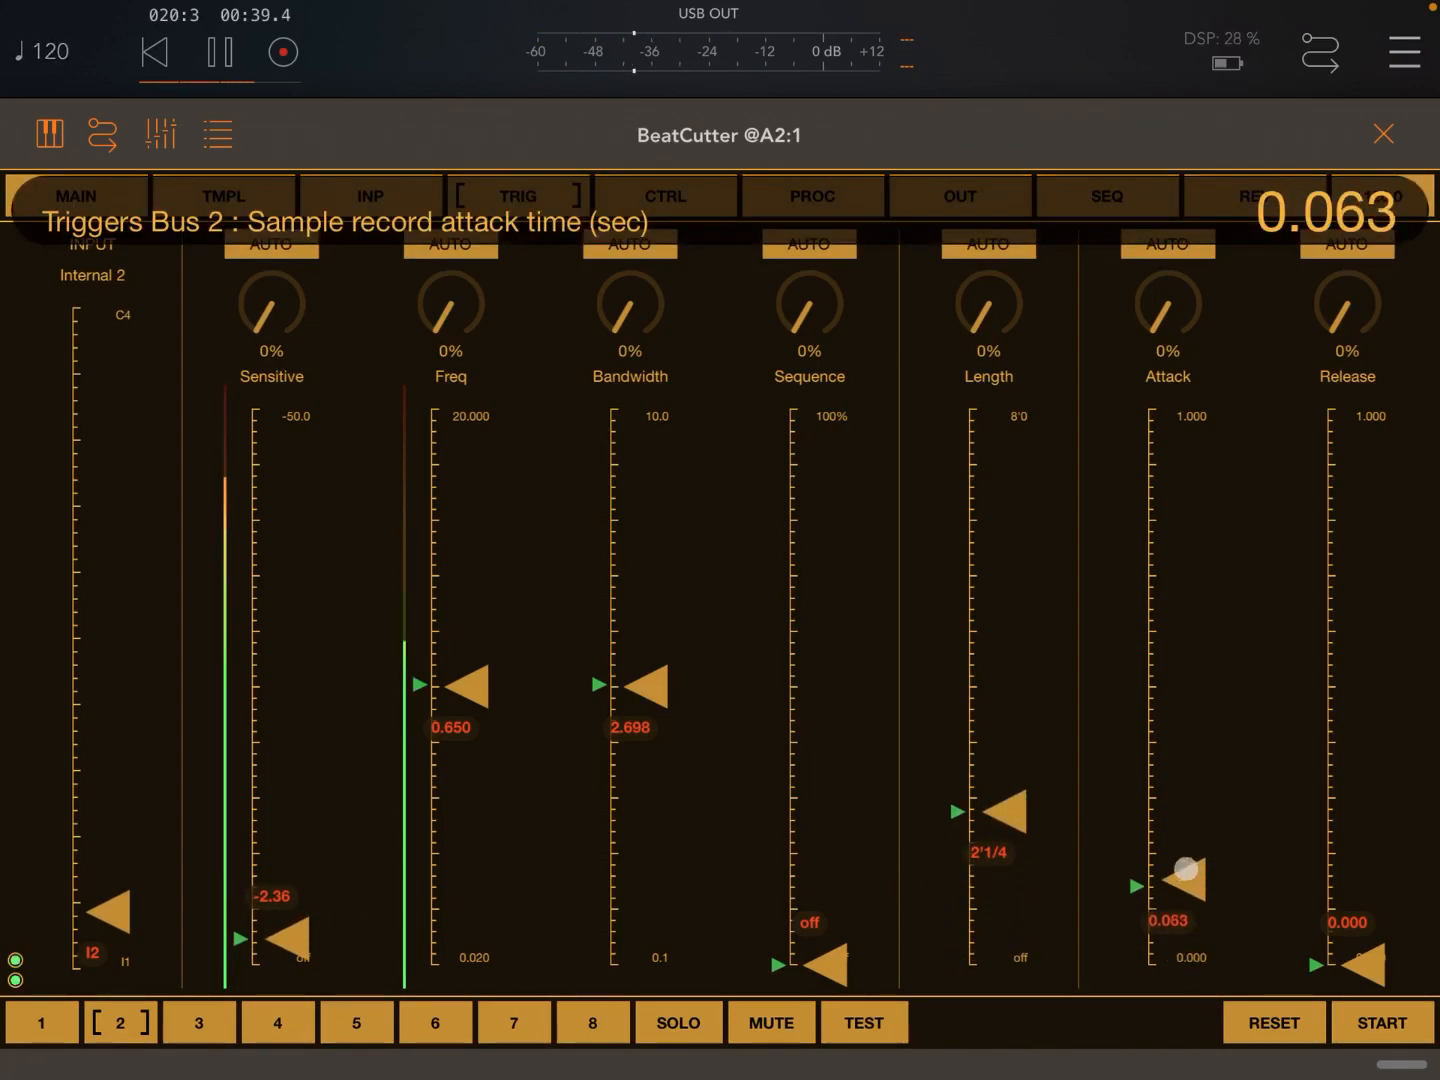
drag(1364, 964, 1364, 896)
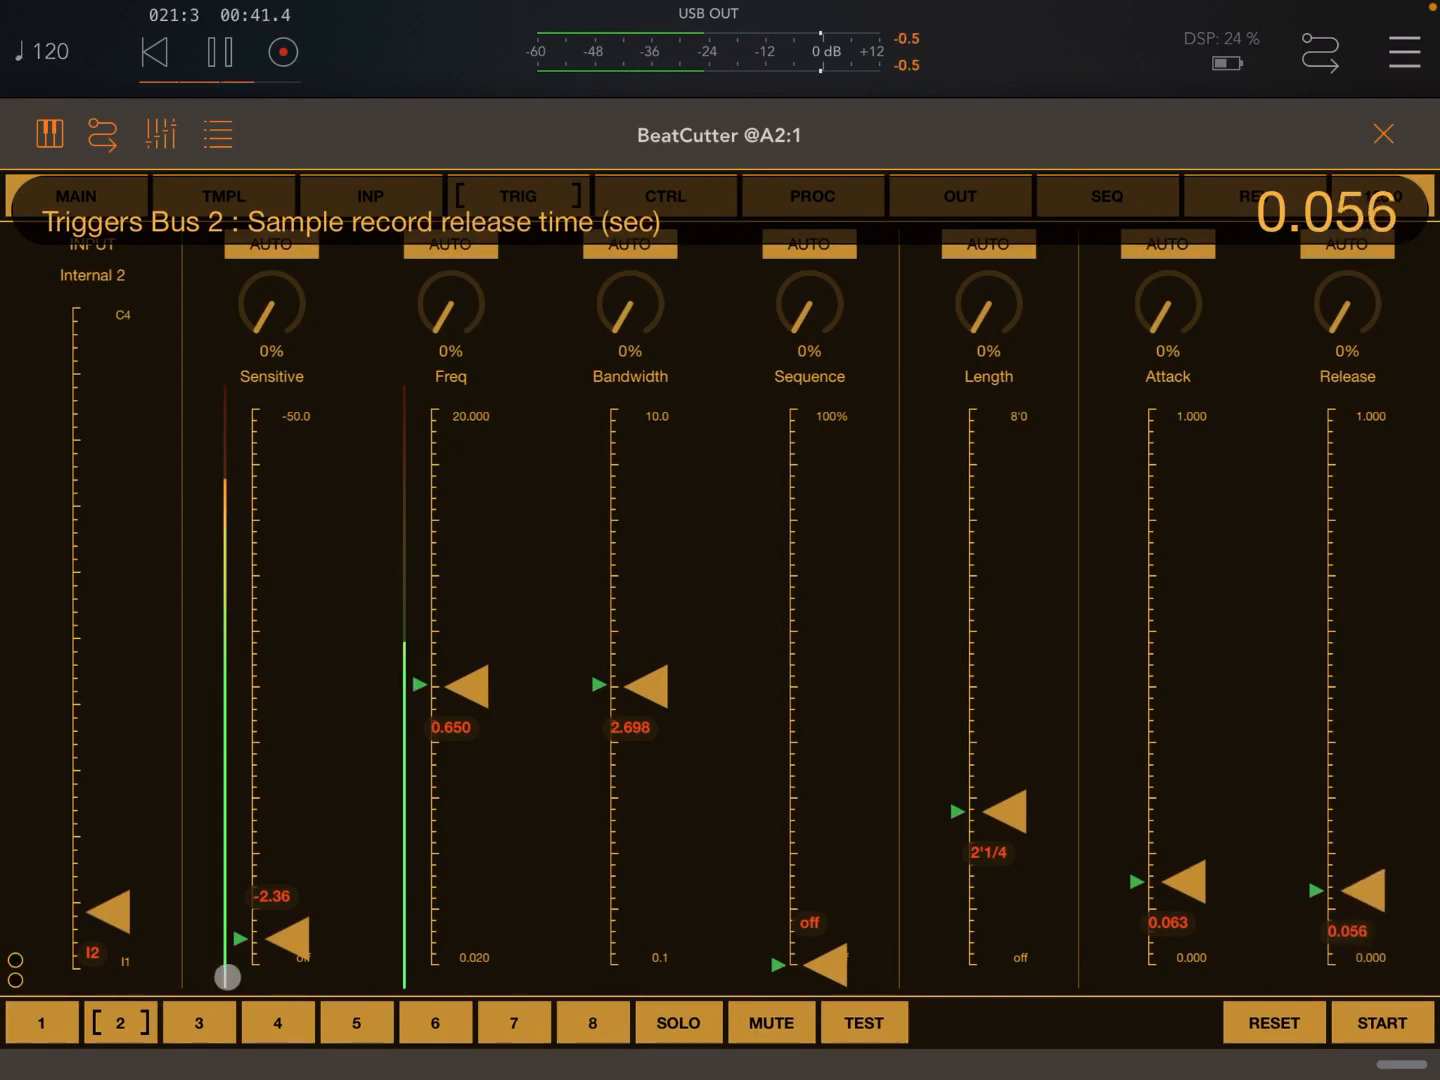
Step: Set bus 3's sensitivity, record length and release, and lengthen bus 4's record length
click(198, 1022)
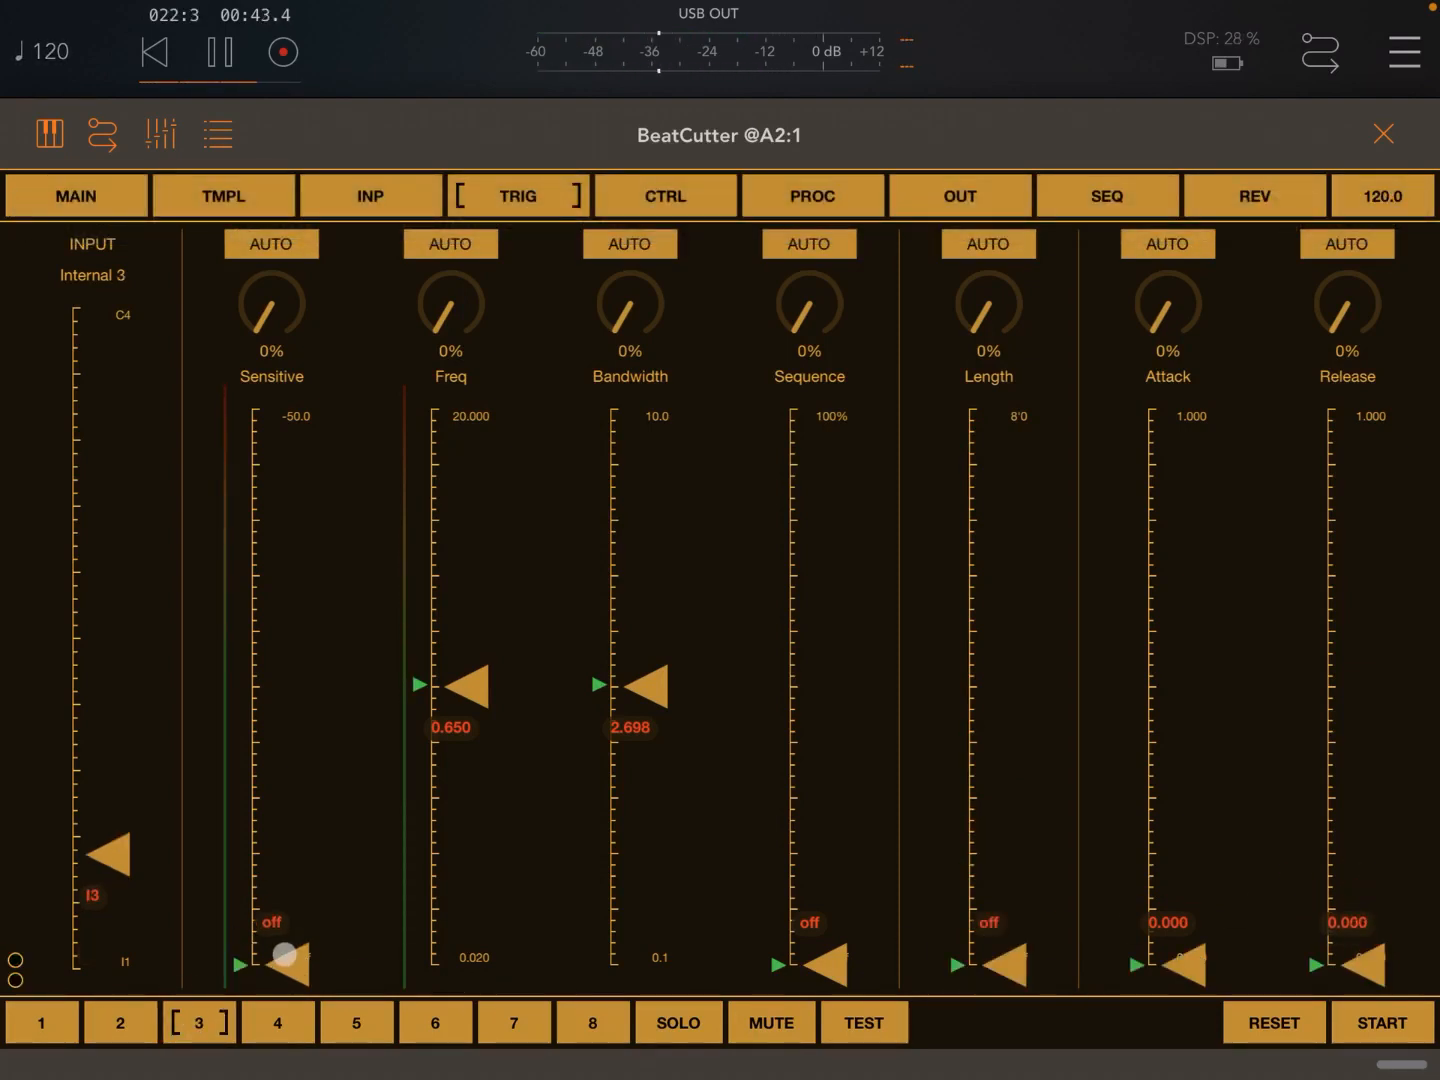
drag(1000, 970, 1000, 936)
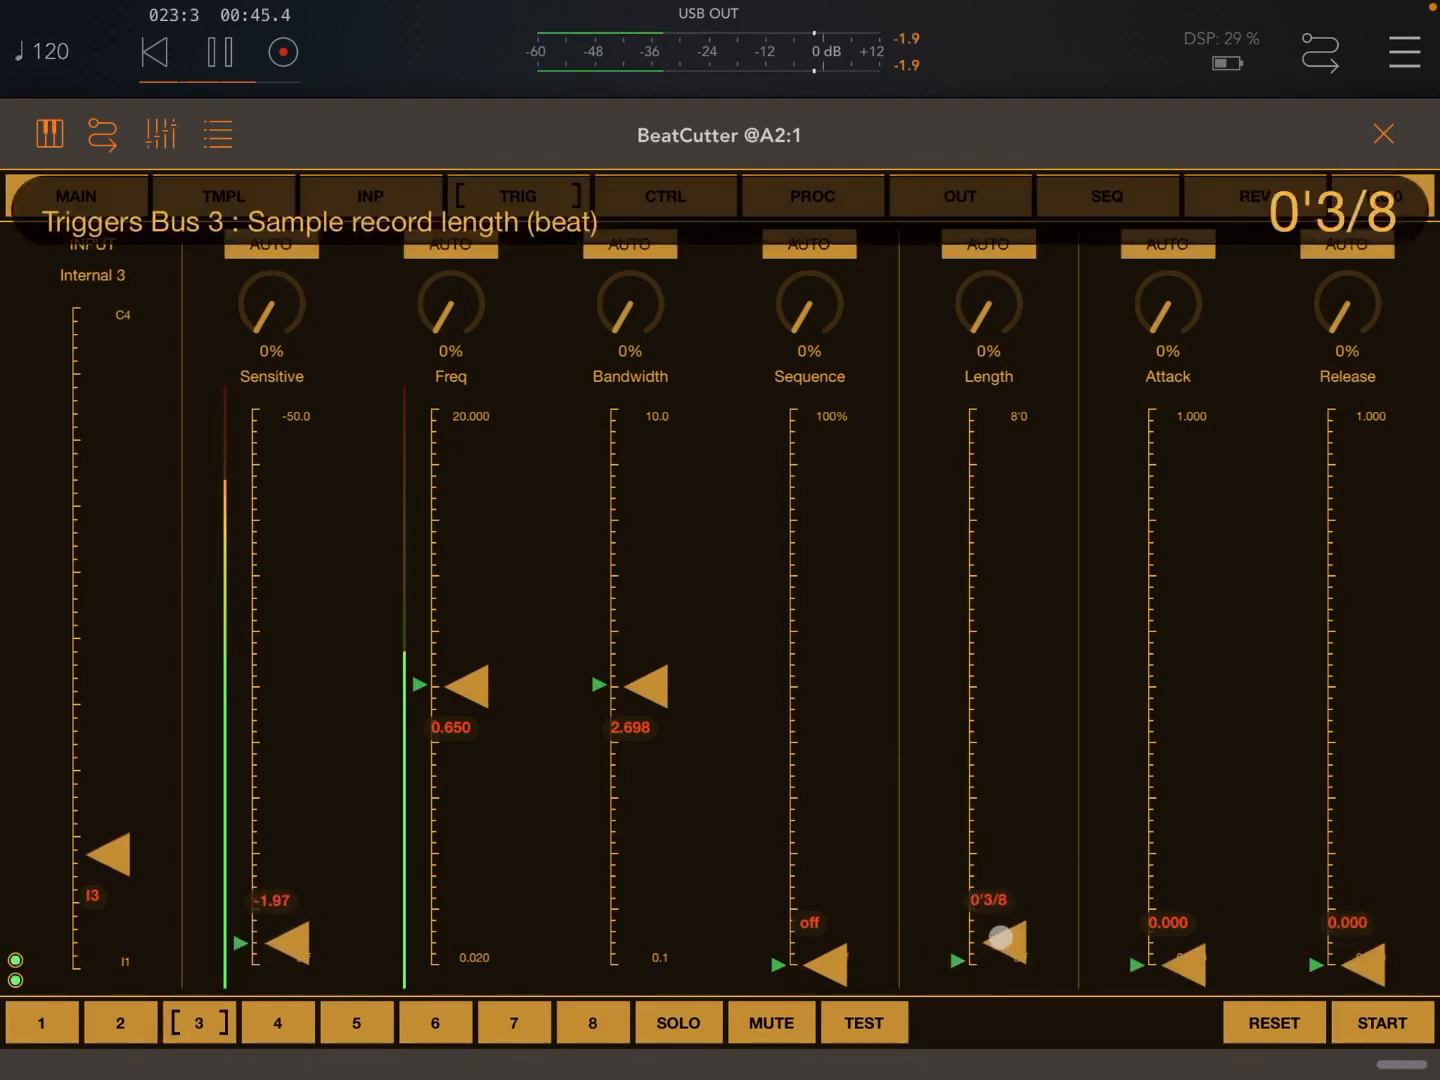
drag(1004, 936, 1004, 810)
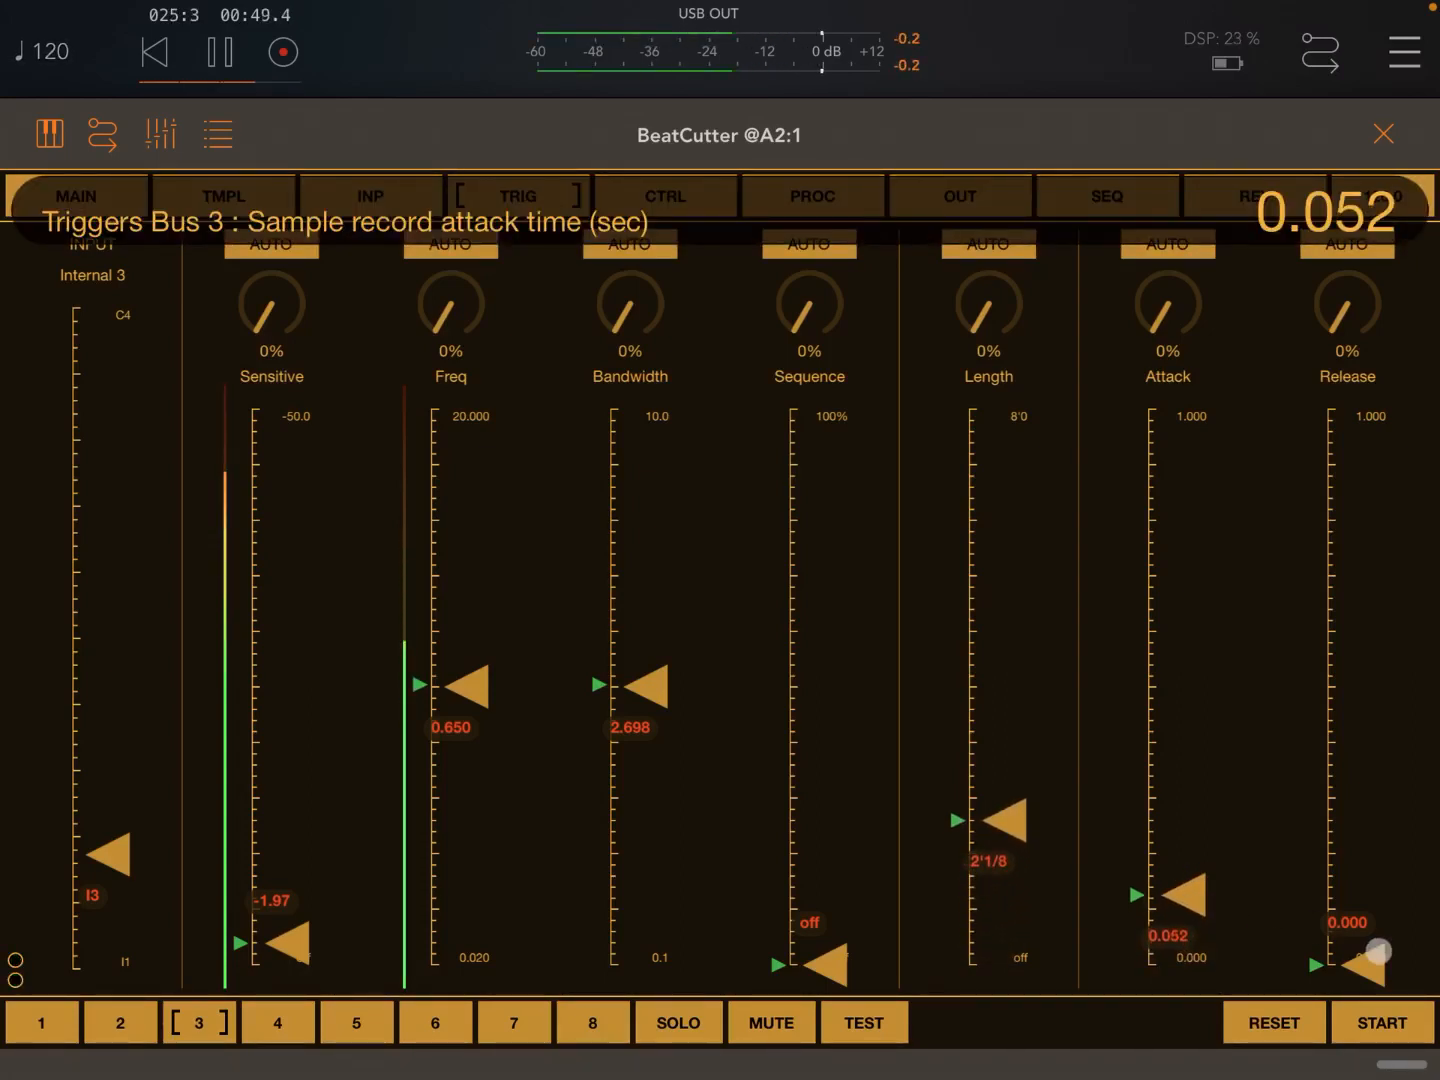
drag(1360, 968, 1352, 856)
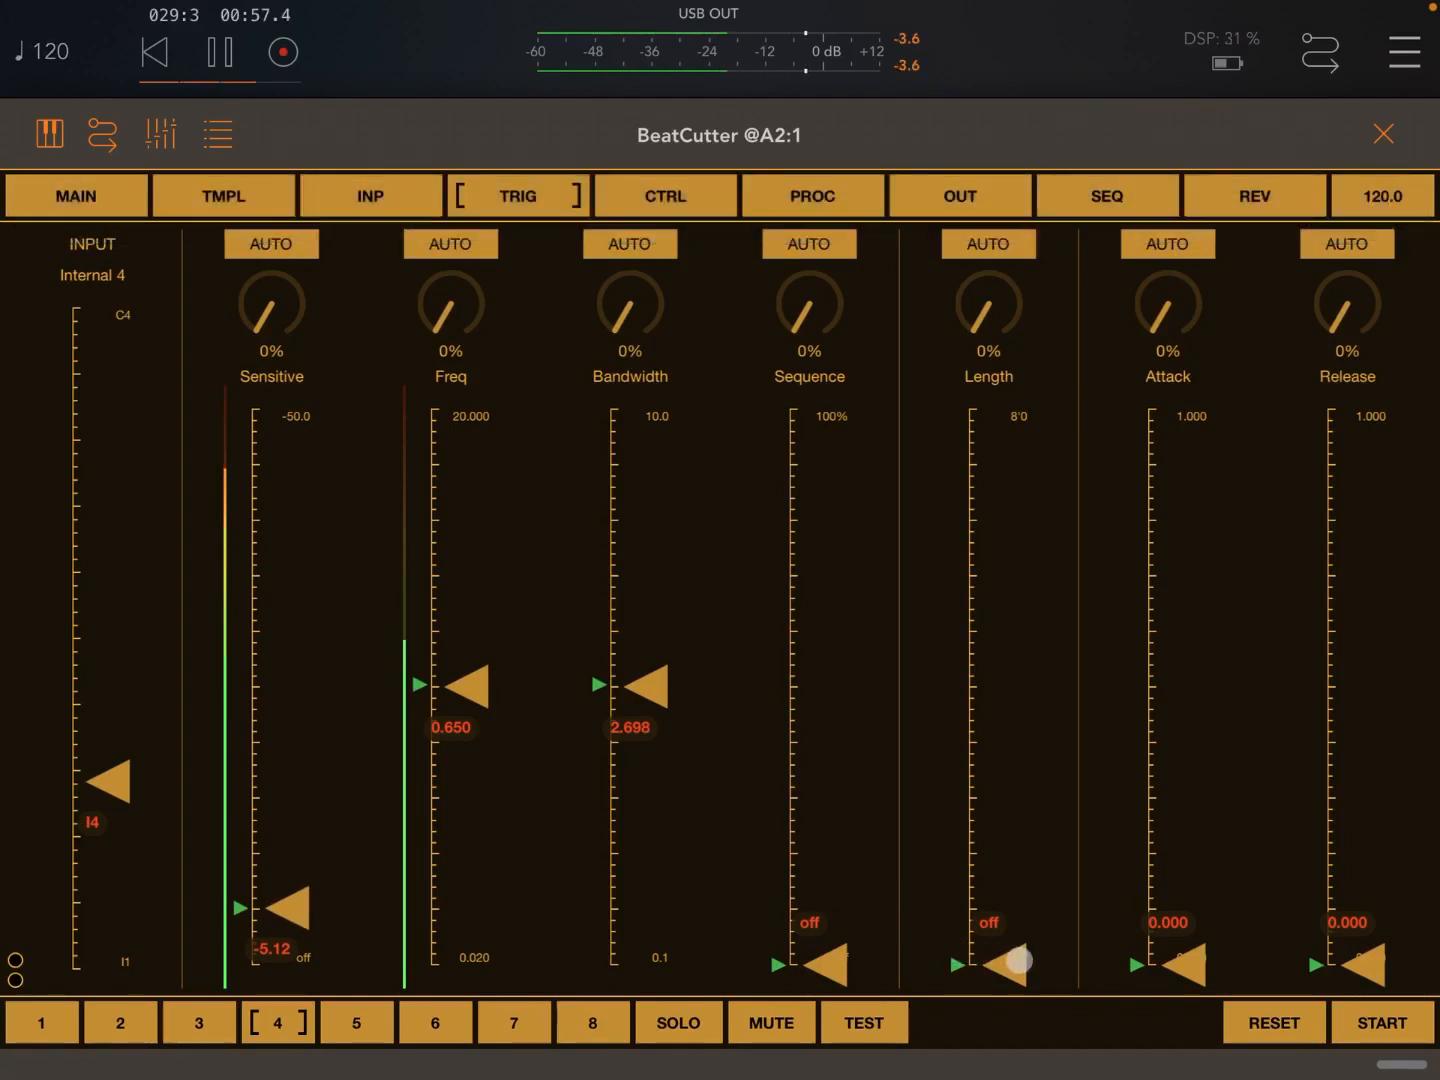
drag(1010, 960, 1006, 820)
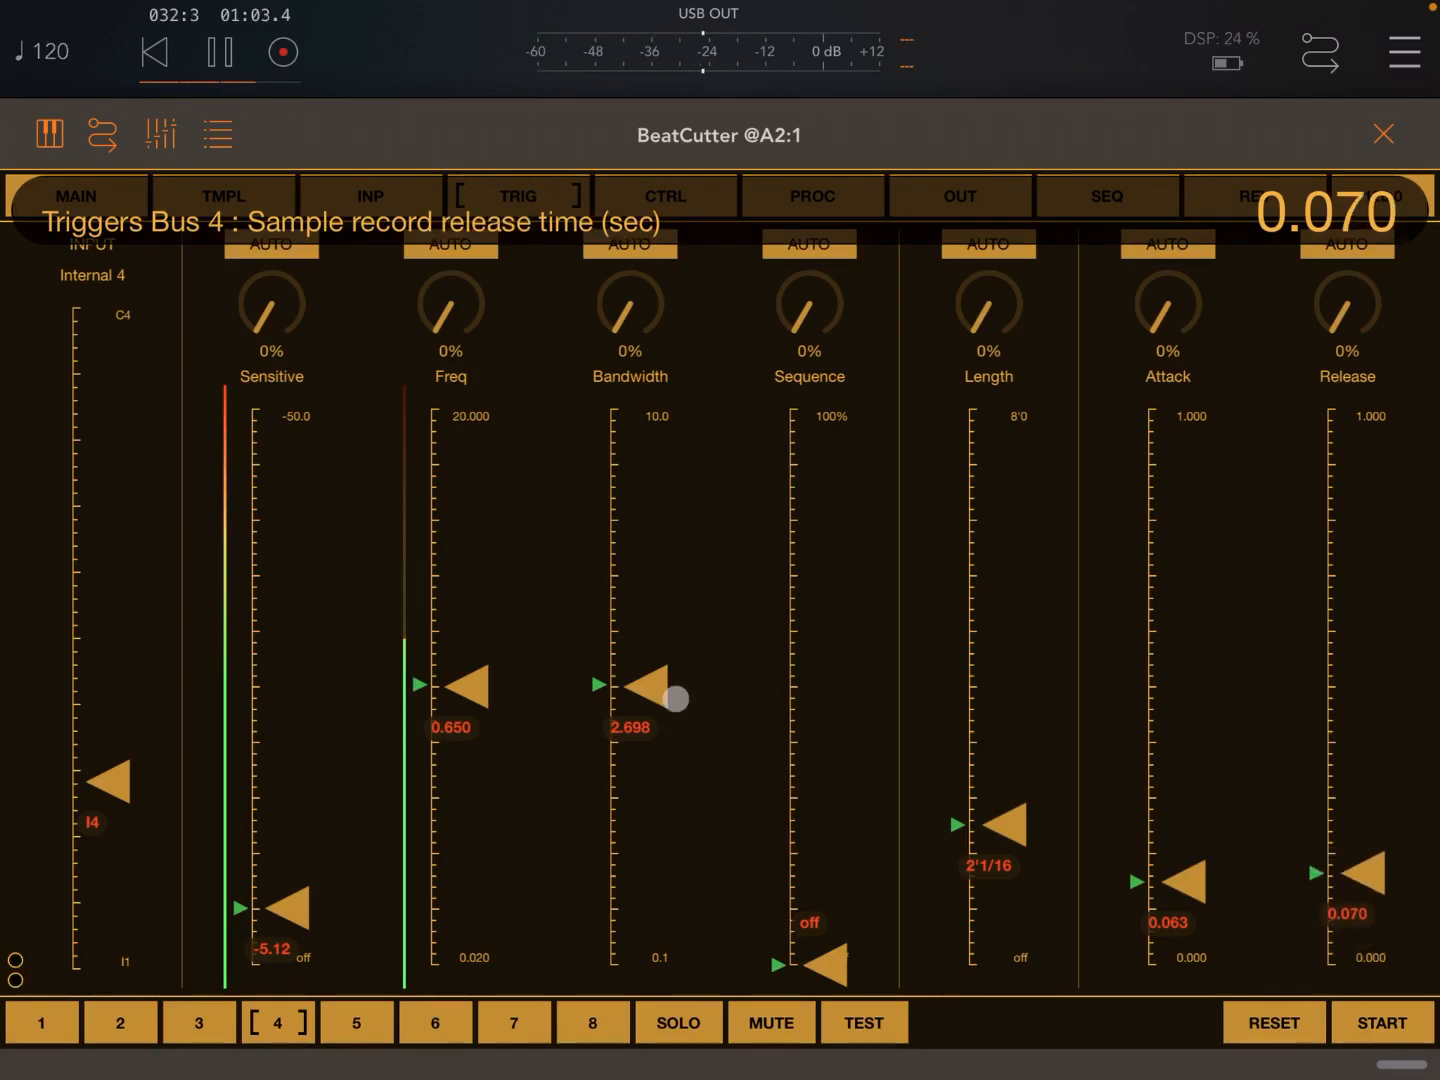
Step: Set the REV page Output slider to about -55% and go back to MAIN
click(76, 196)
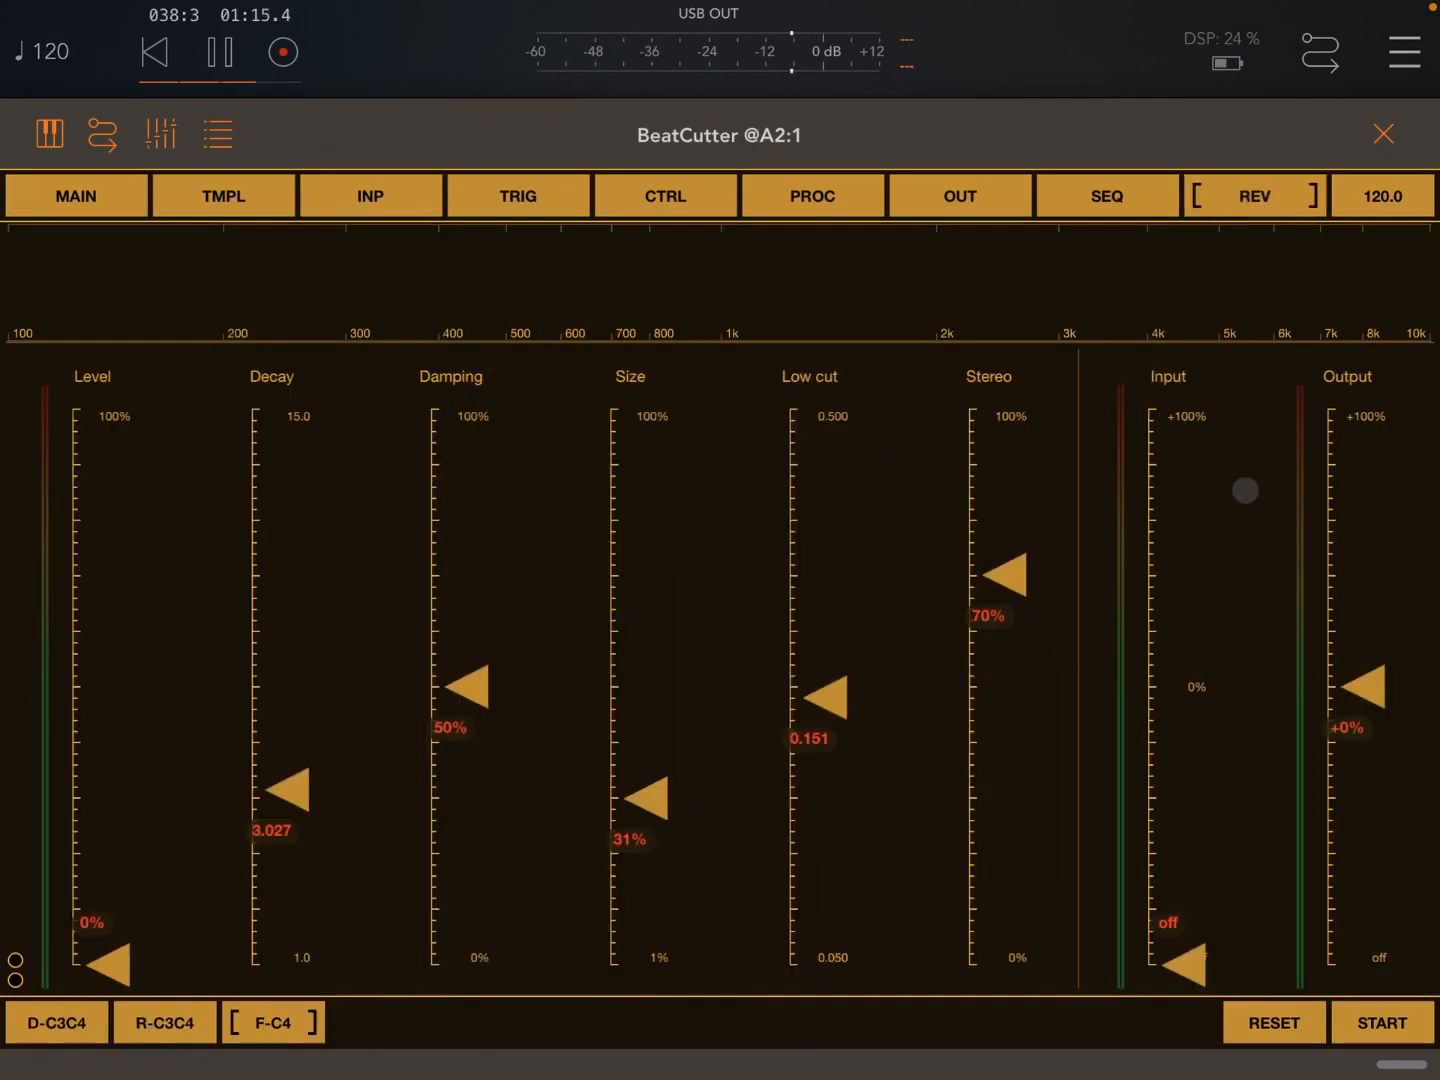
drag(1372, 690, 1372, 840)
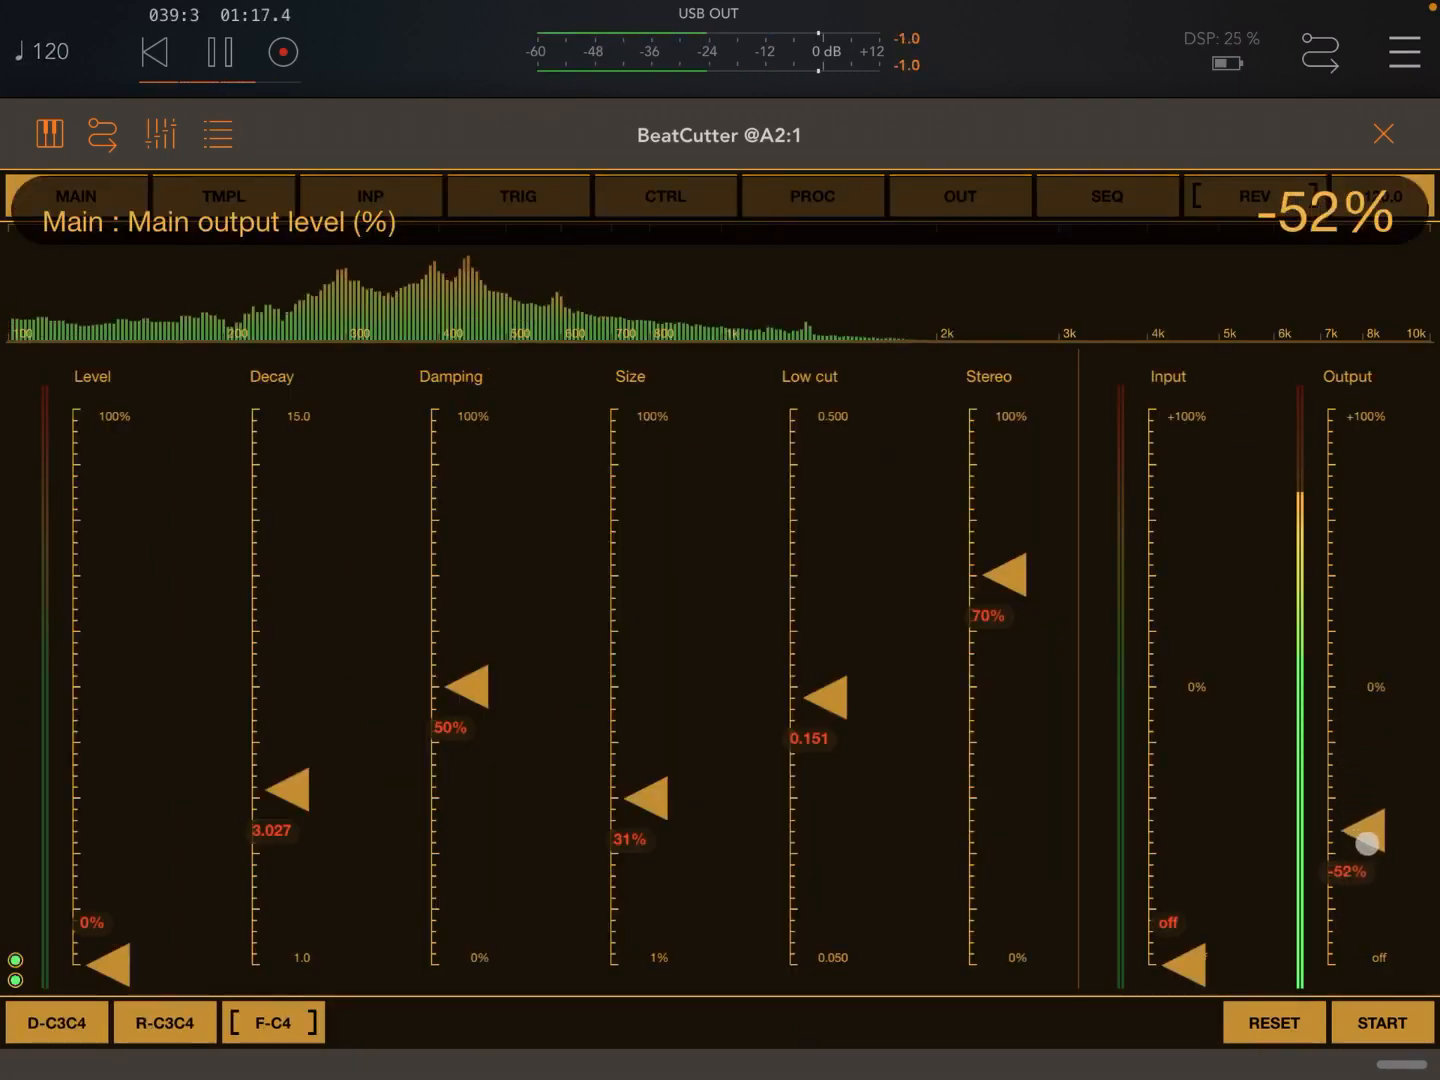
drag(1368, 838, 1376, 872)
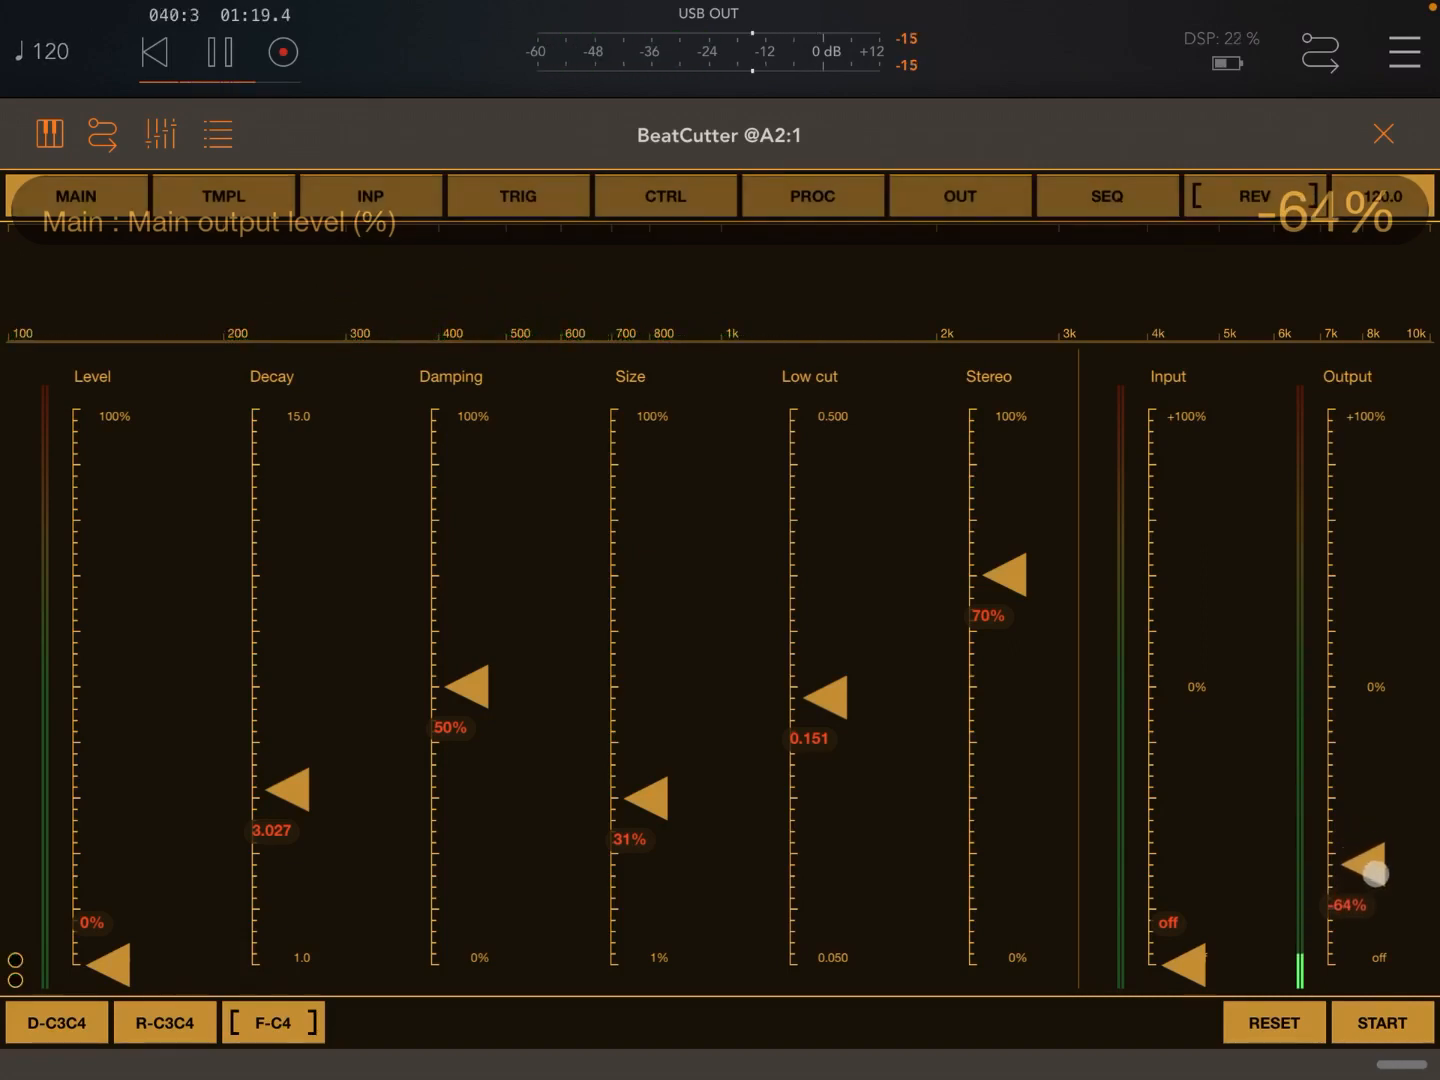
drag(1376, 872, 1376, 844)
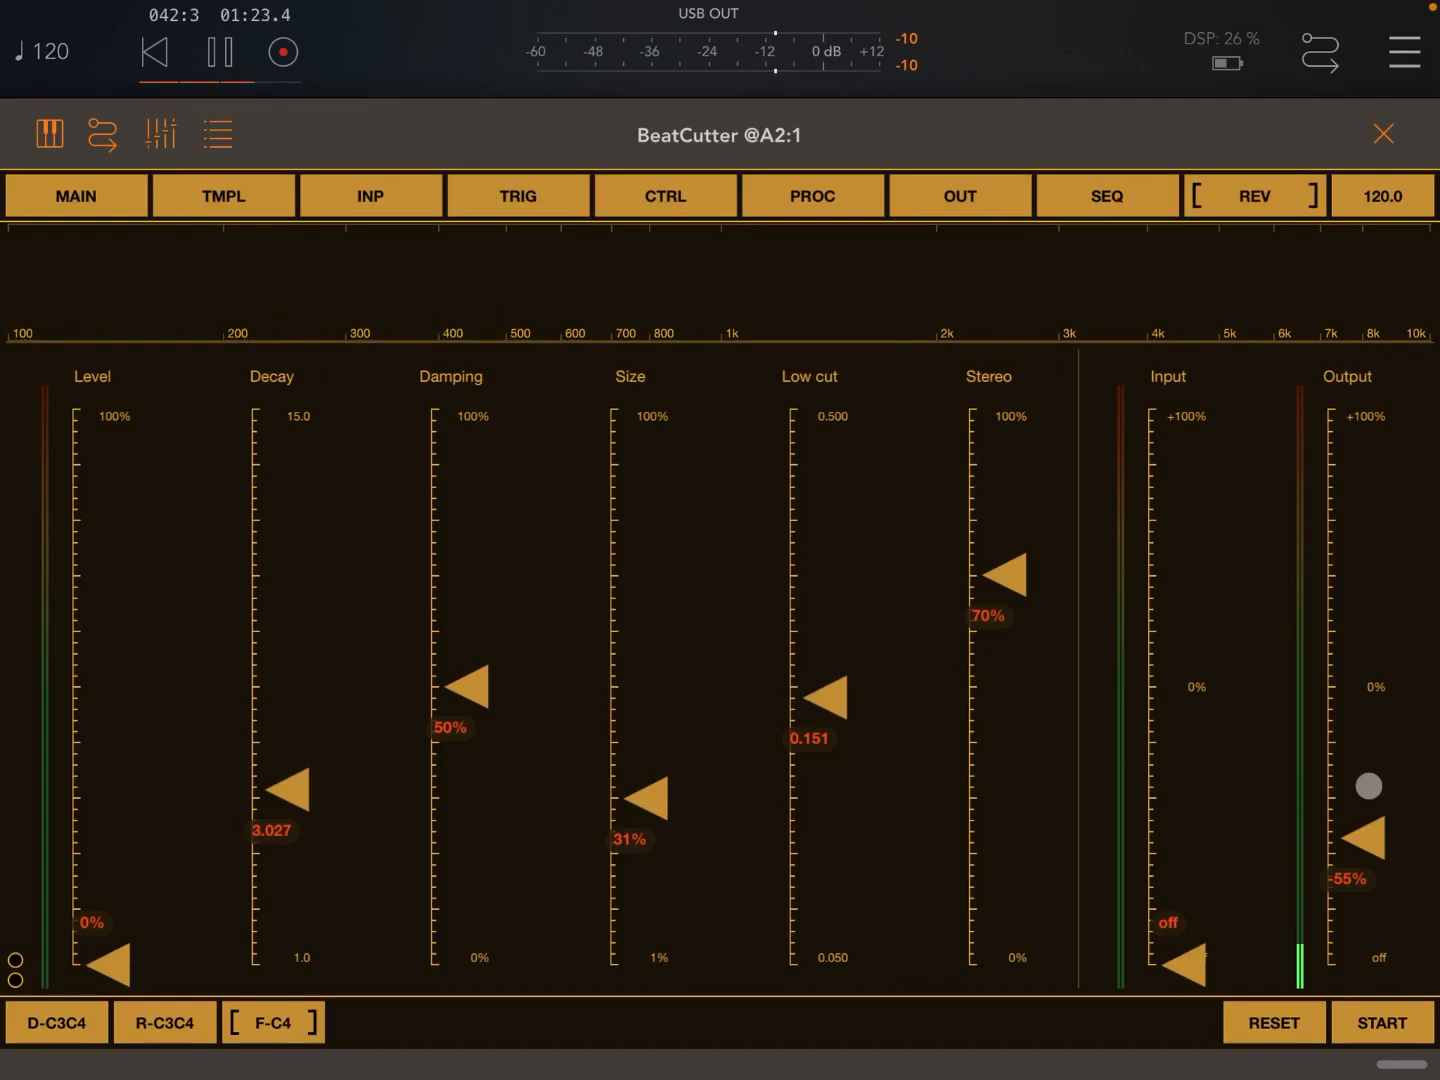
click(76, 196)
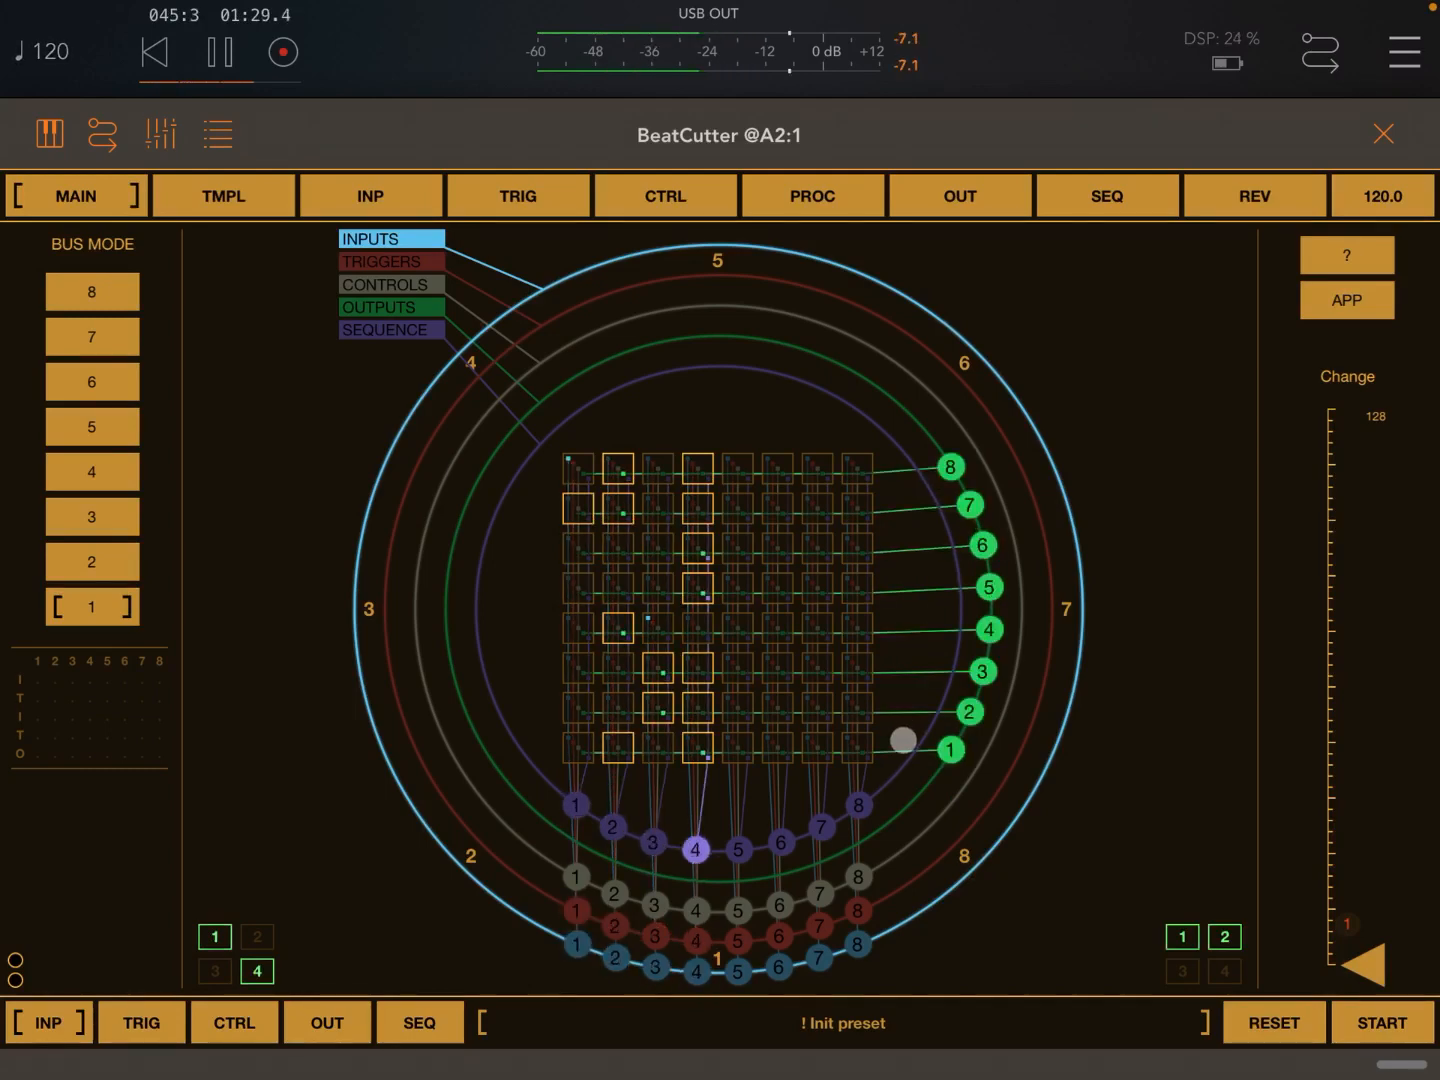
Step: Raise the Reverb amount on output buses 1-3, bus 1 at 54%
click(958, 196)
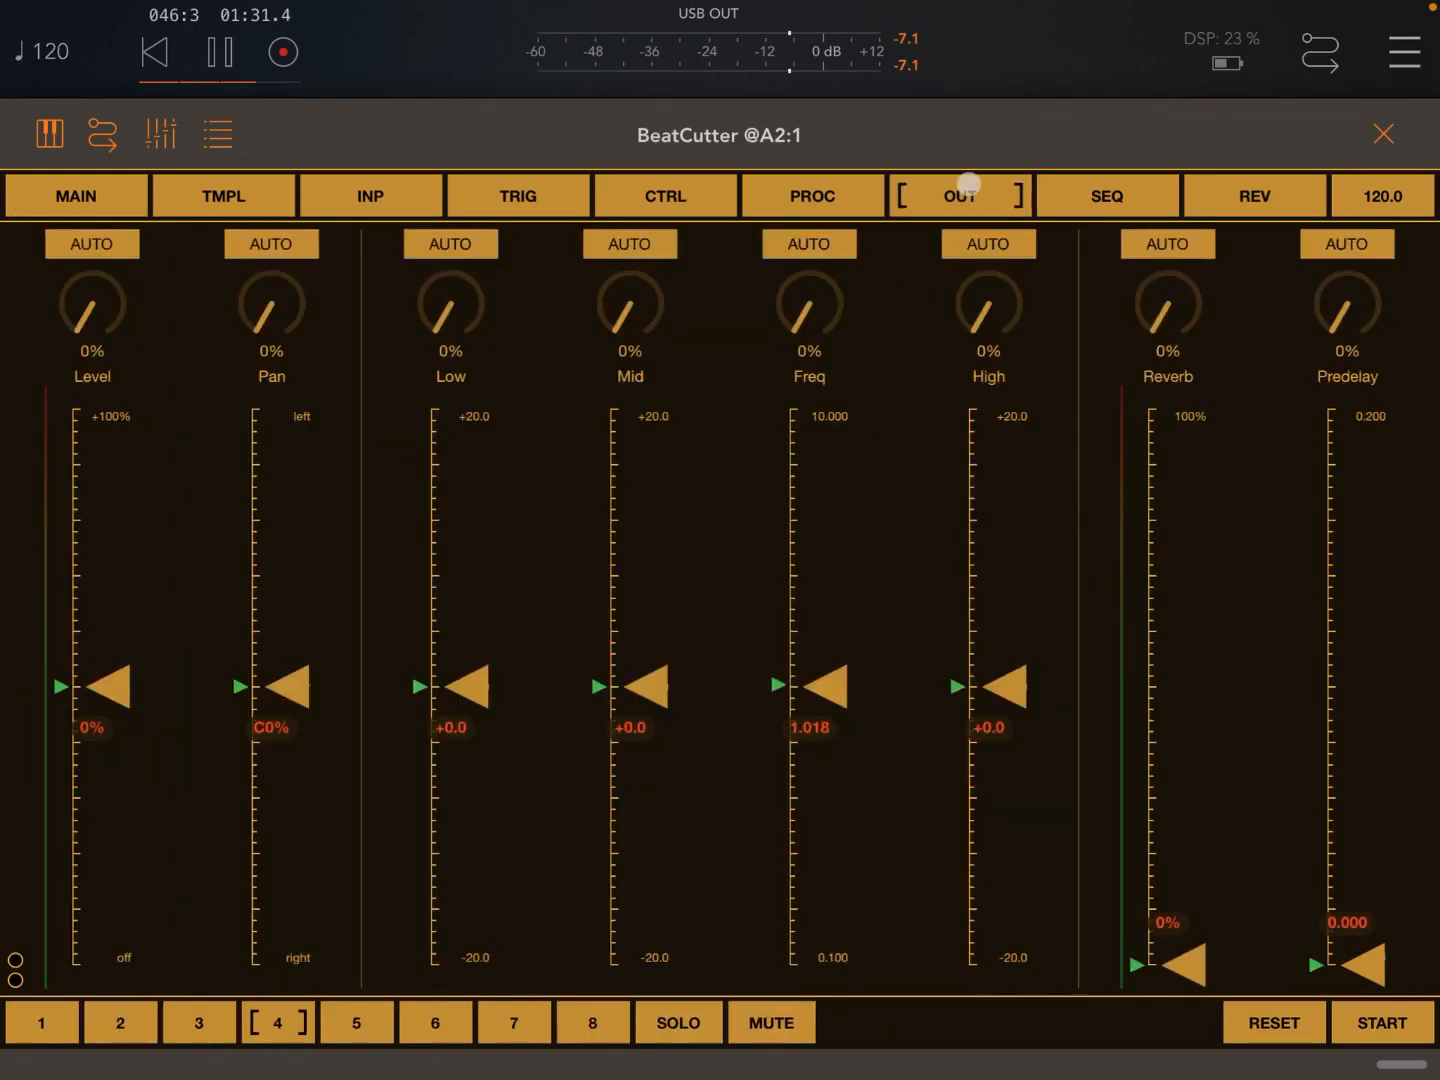
click(40, 1022)
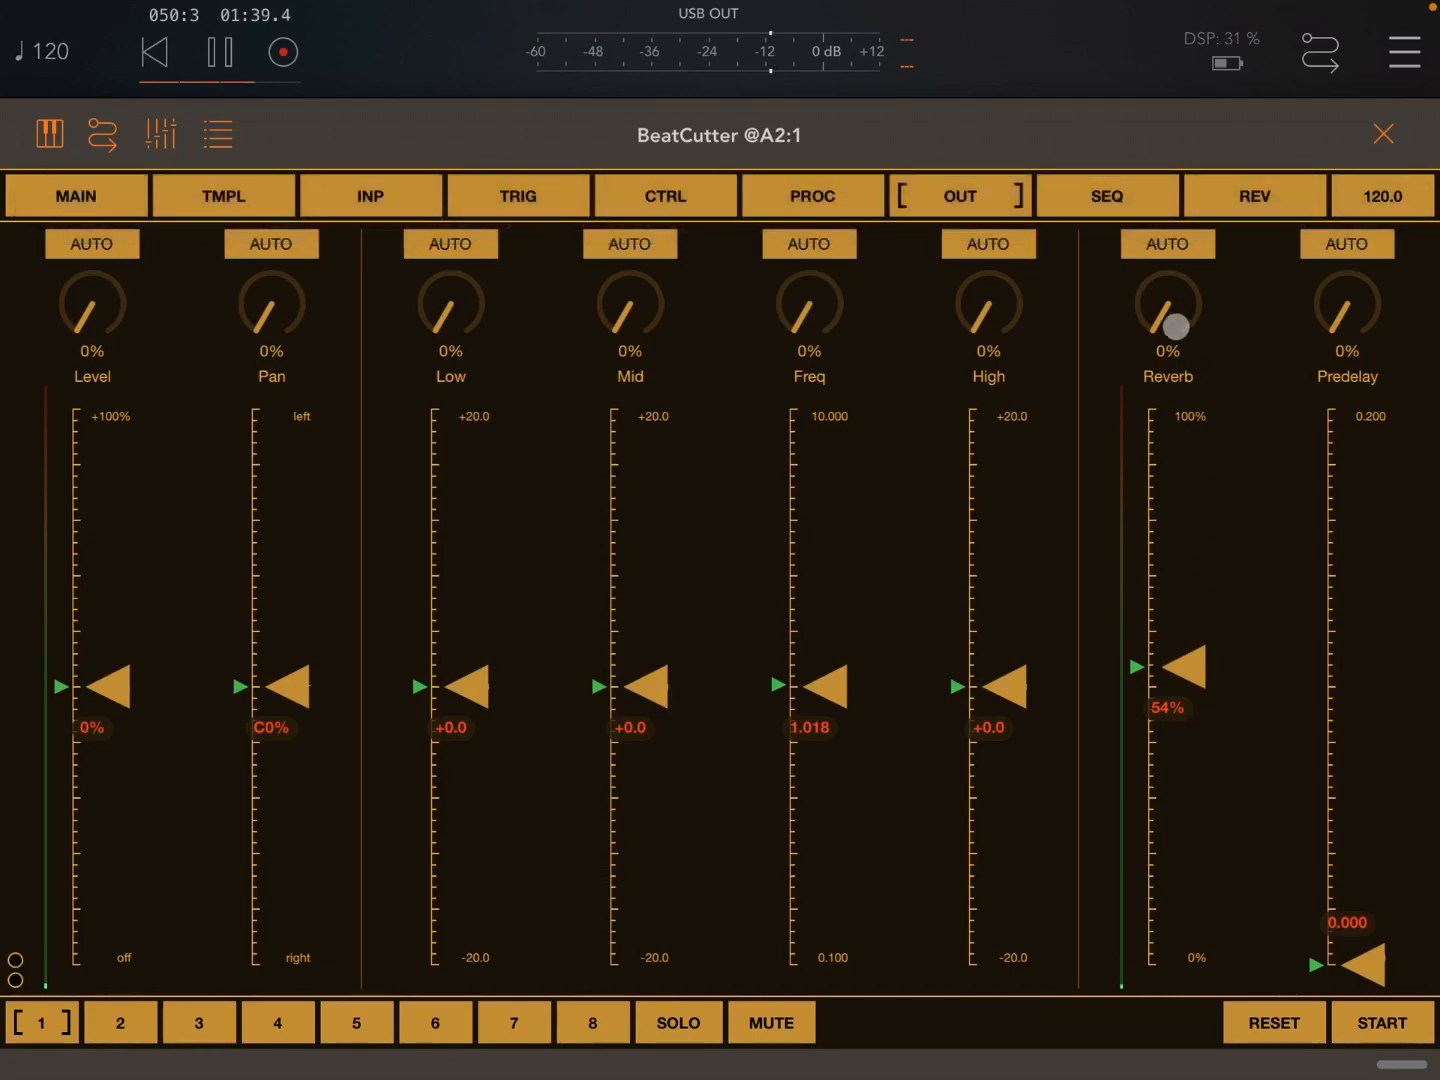
click(120, 1022)
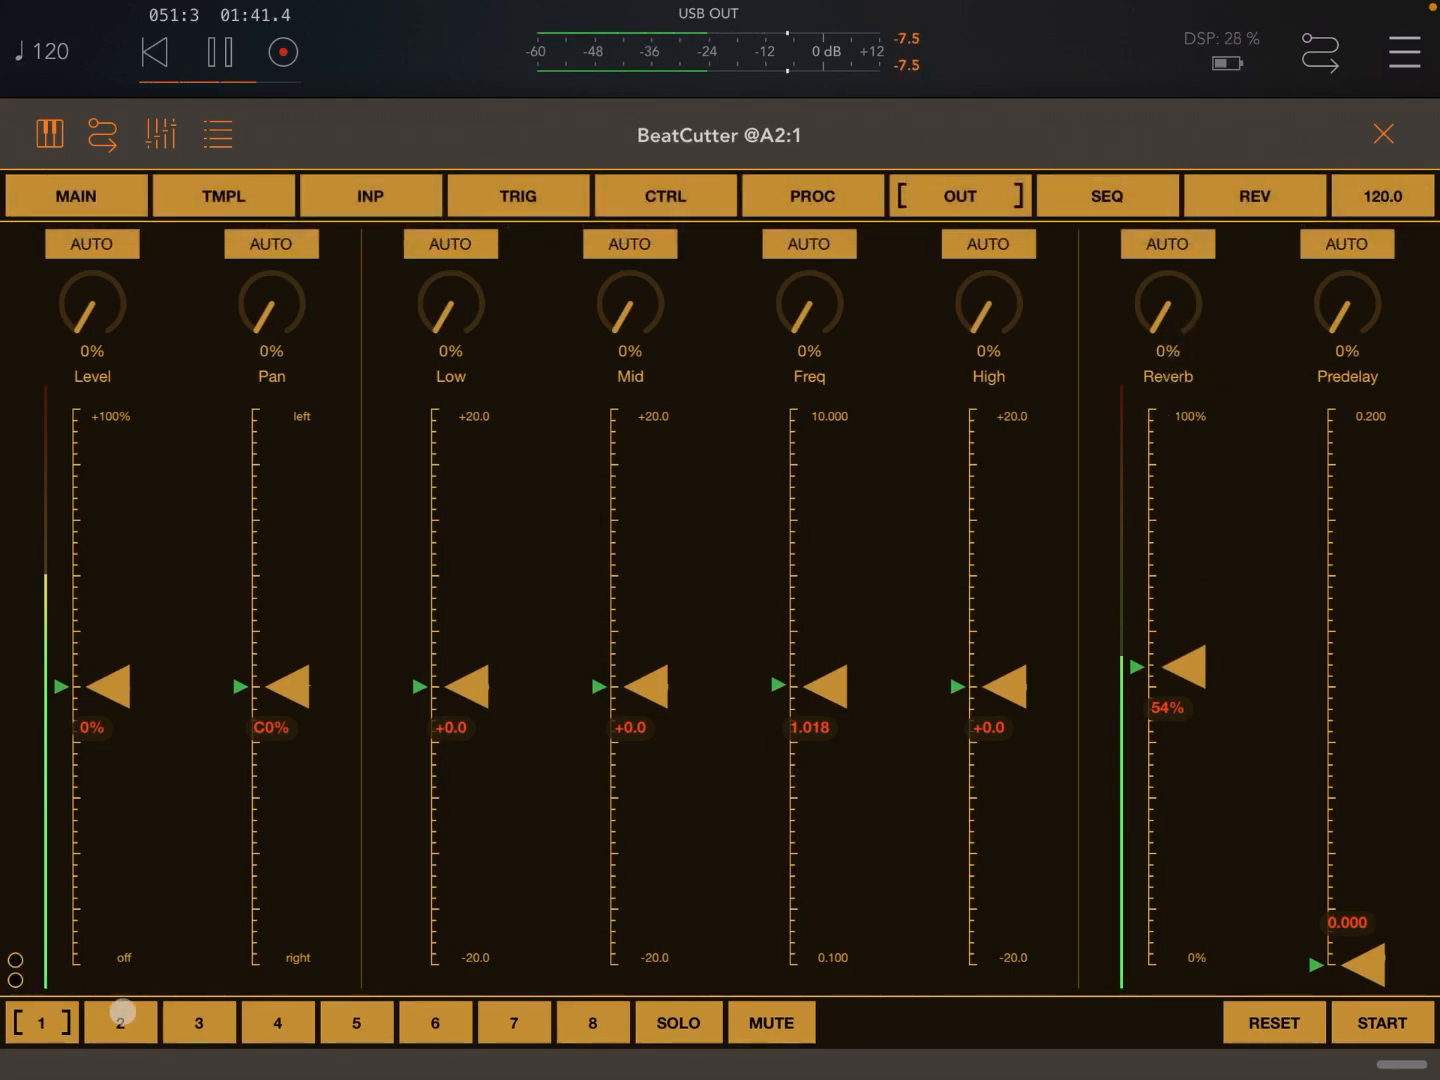
drag(1176, 664, 1140, 588)
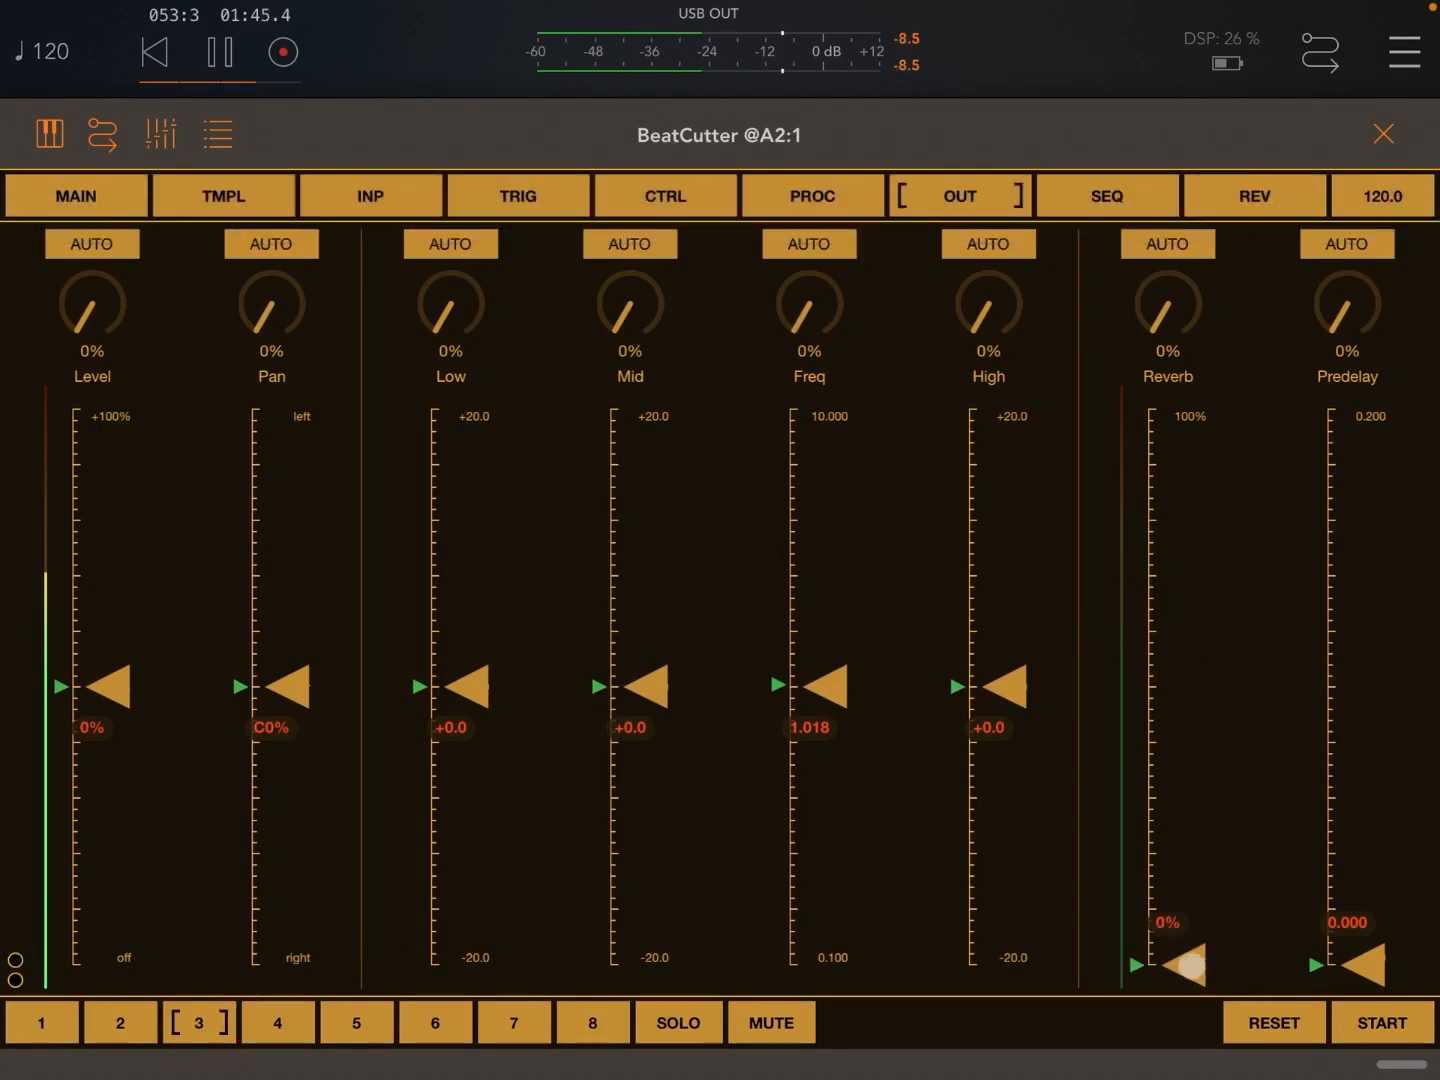
drag(1186, 968, 1186, 640)
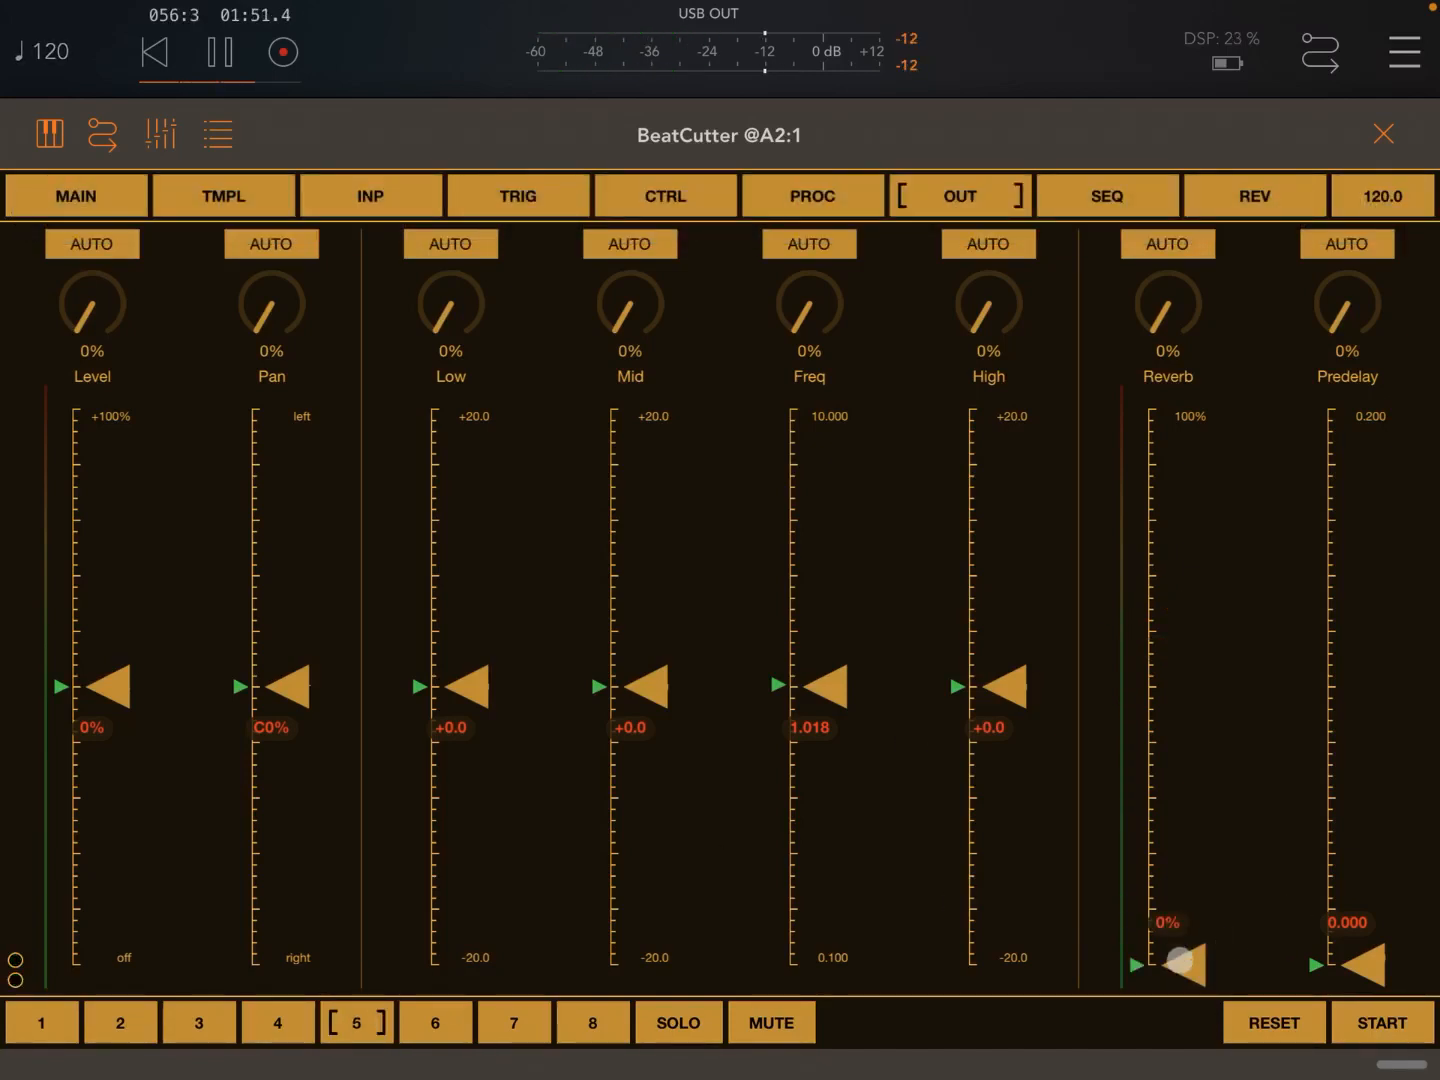
Step: Raise the Reverb amount on output buses 6 and 8
click(436, 1022)
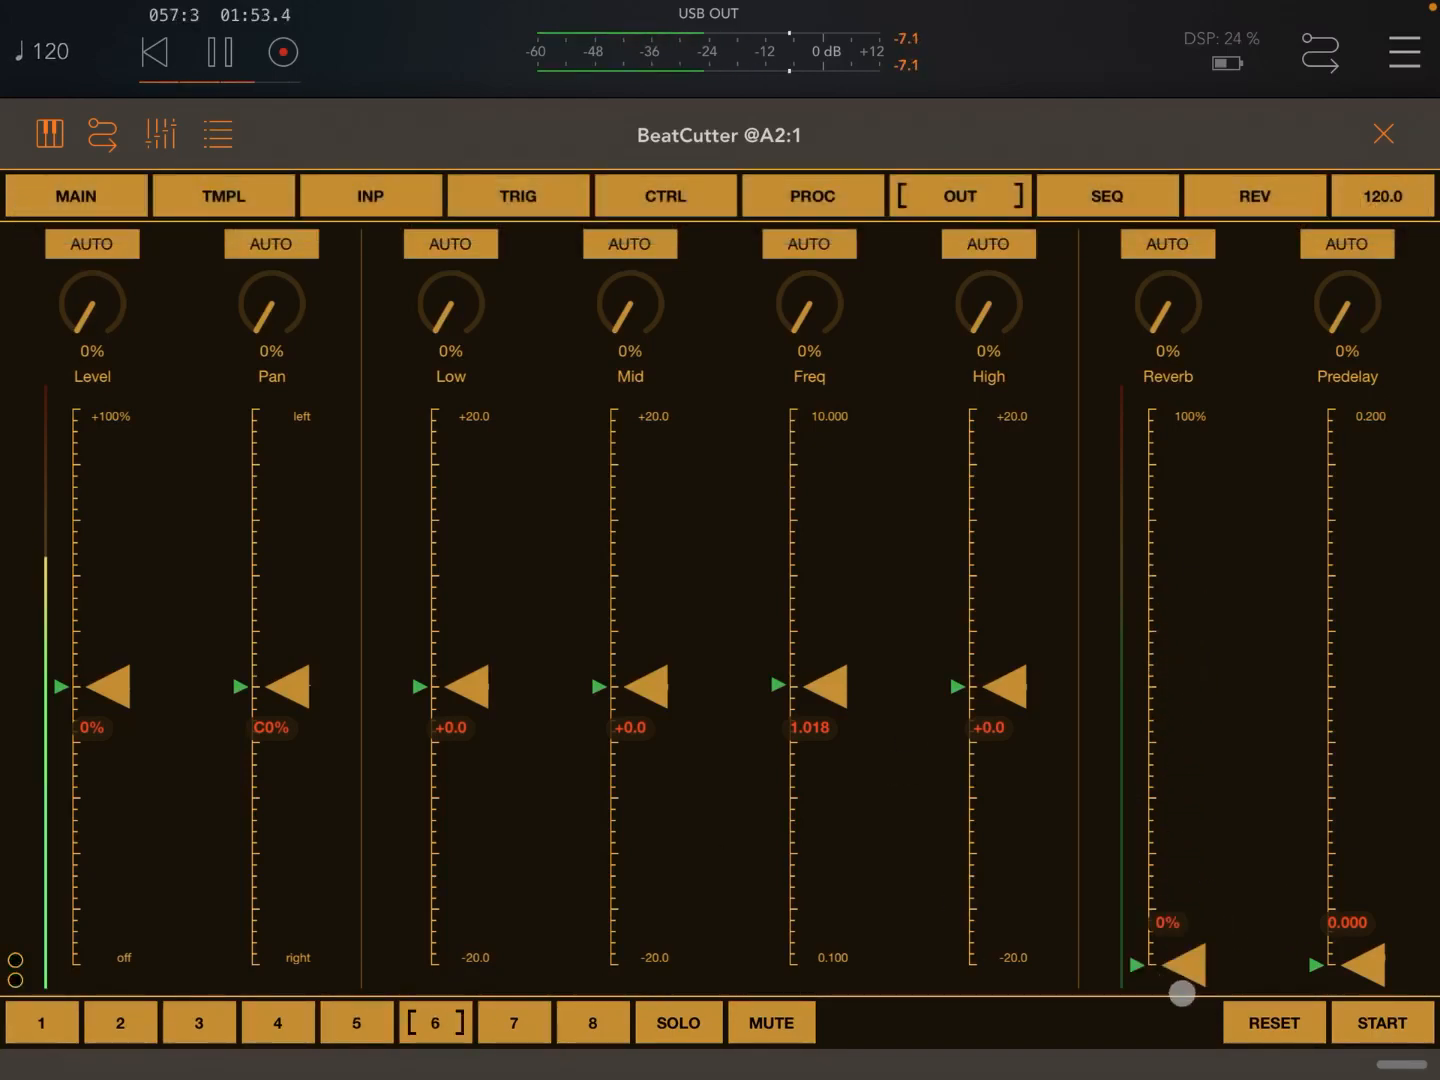
drag(1184, 964, 1184, 578)
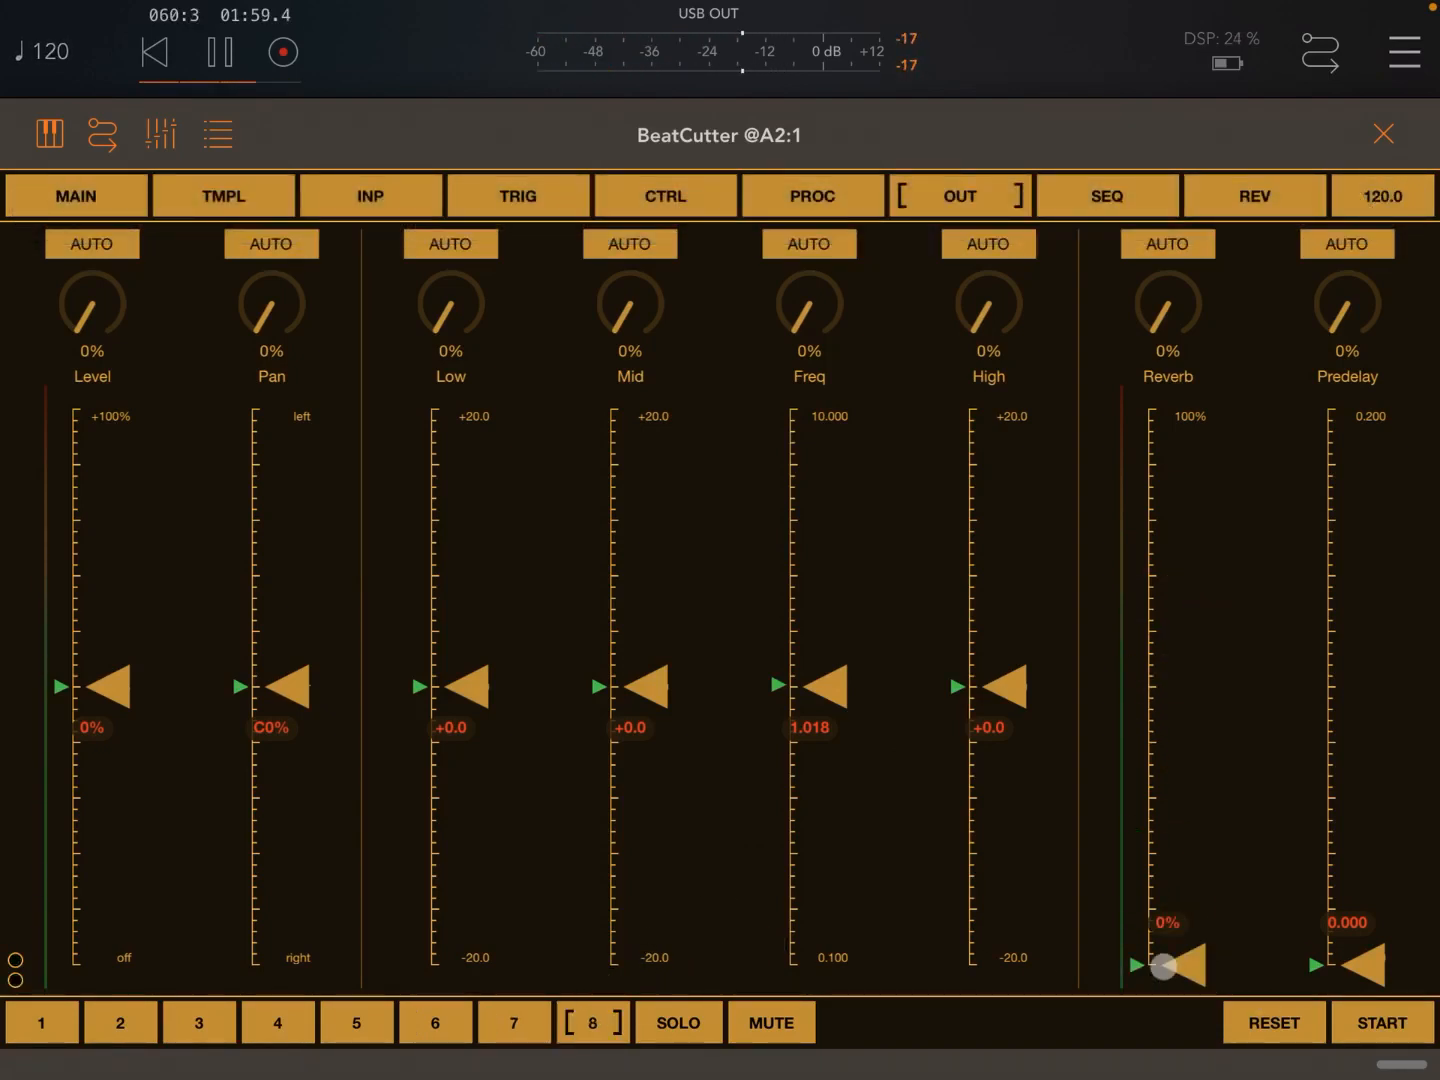
drag(1176, 964, 1184, 616)
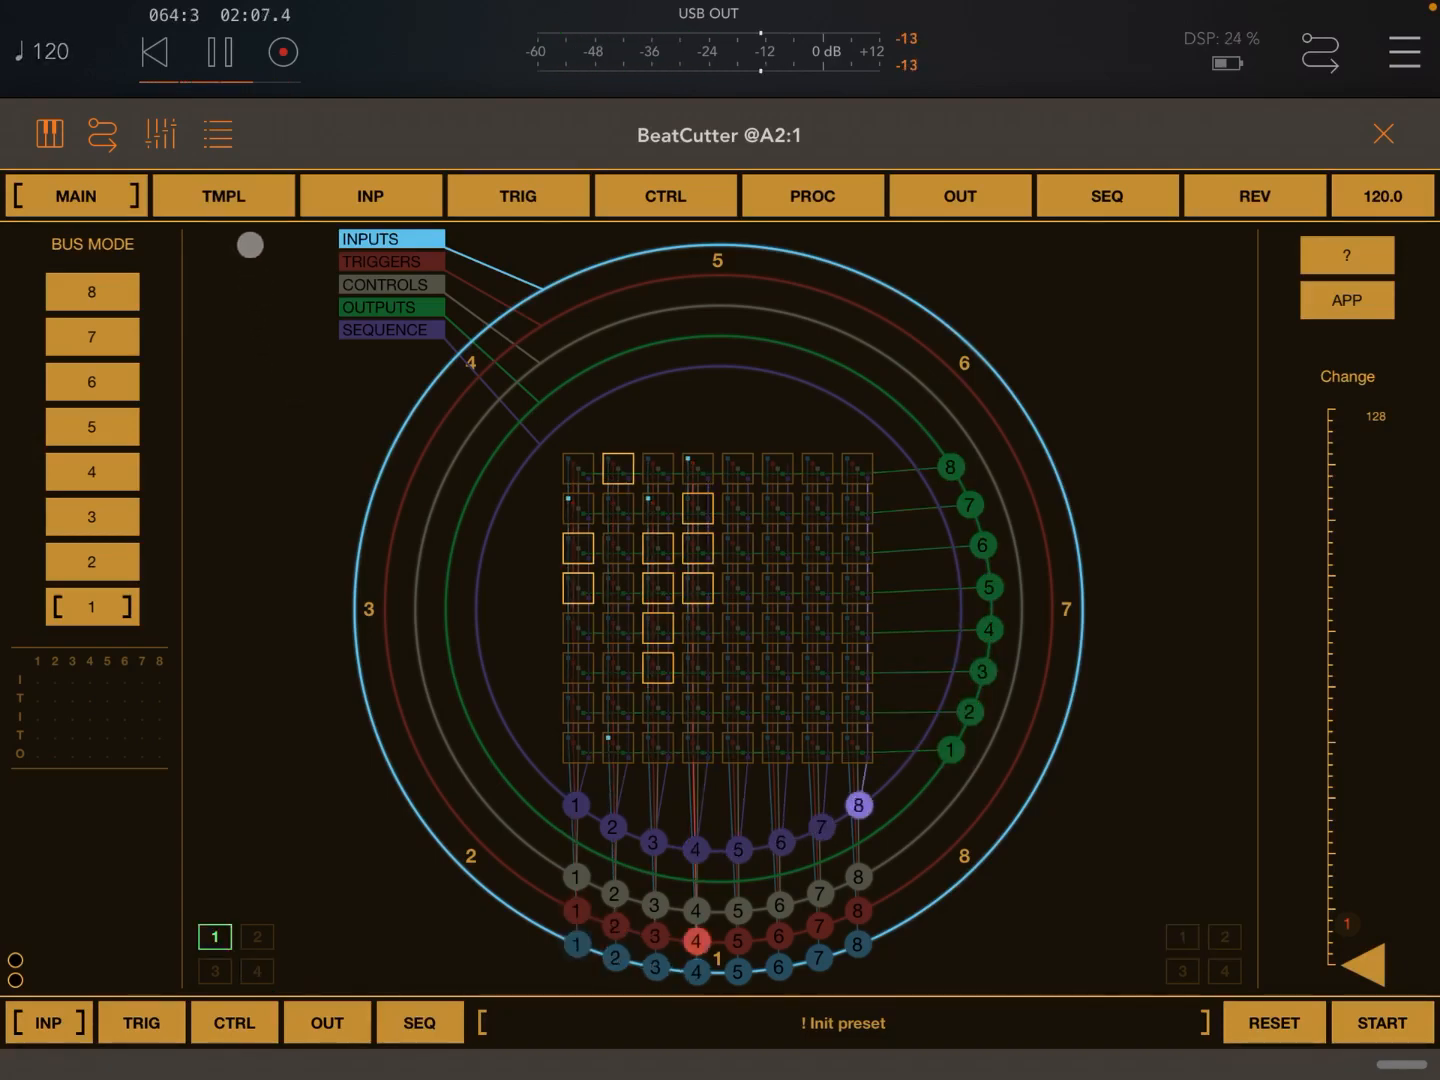
click(368, 196)
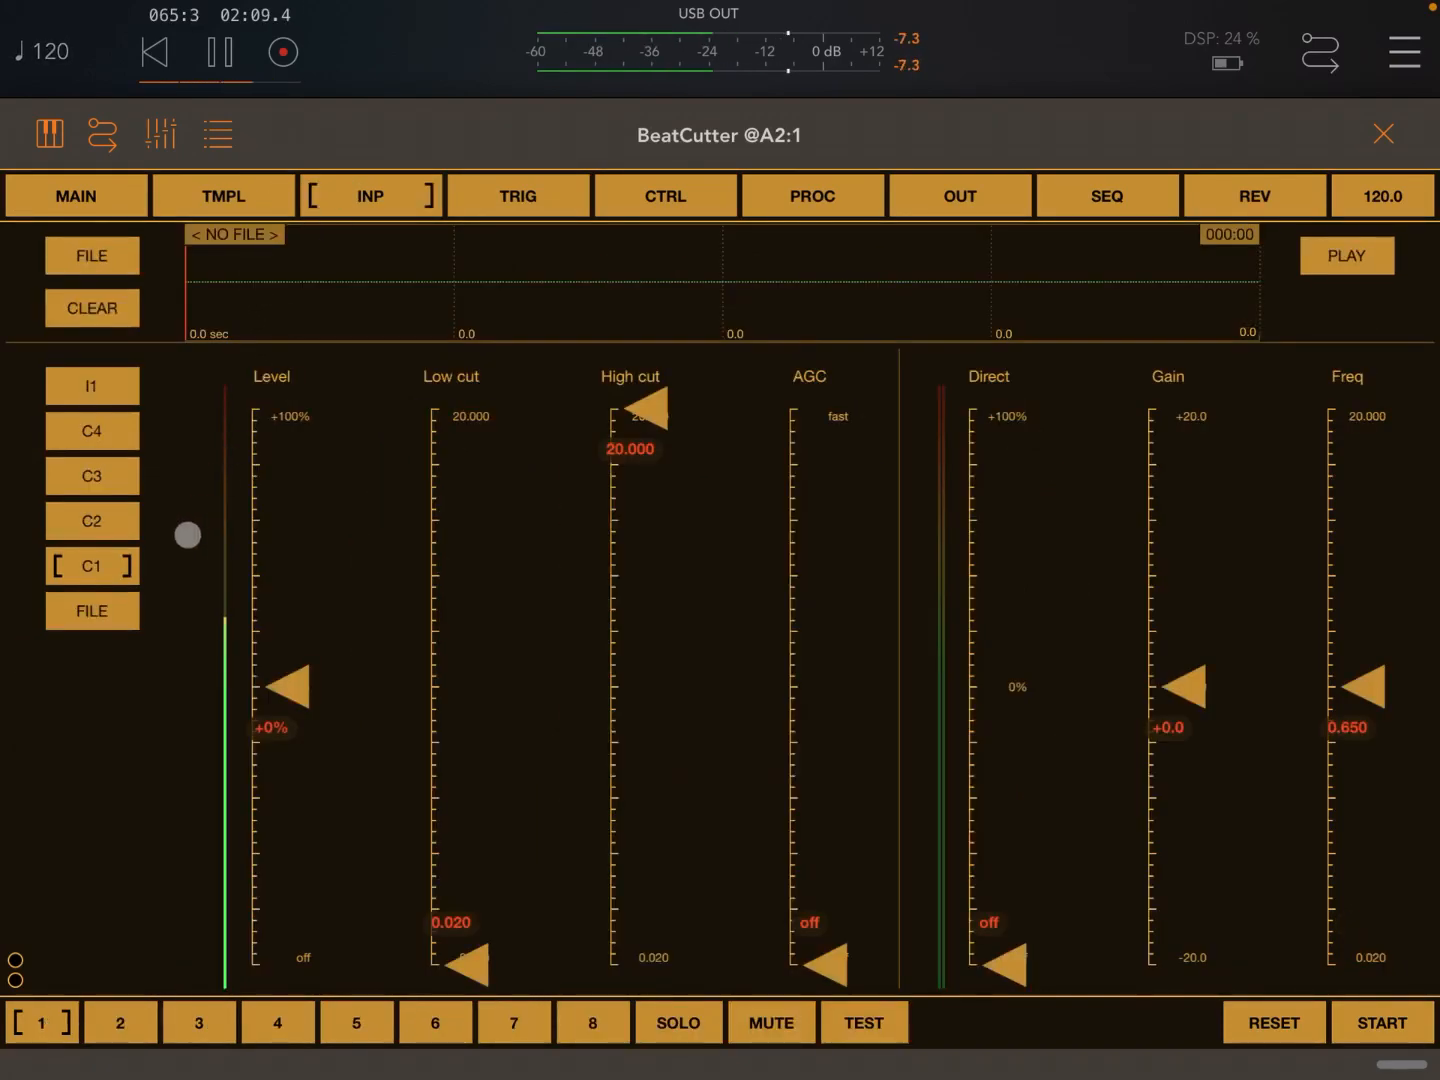
click(92, 566)
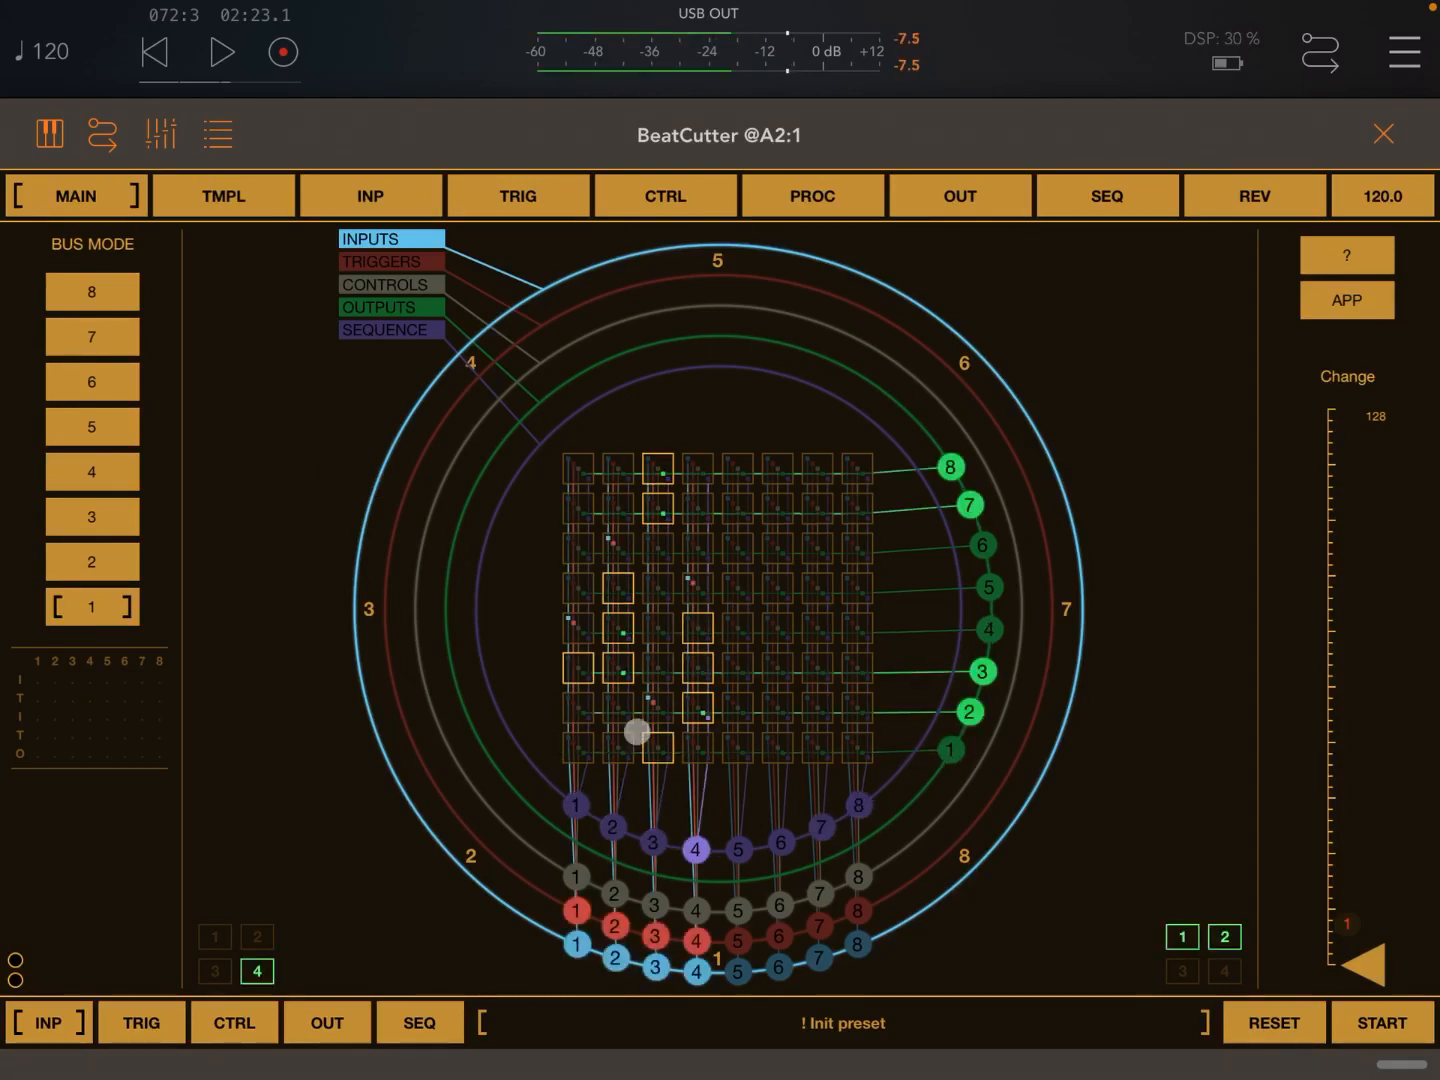
Step: Show the SEQ bus ring and switch BUS MODE to 3
click(420, 1022)
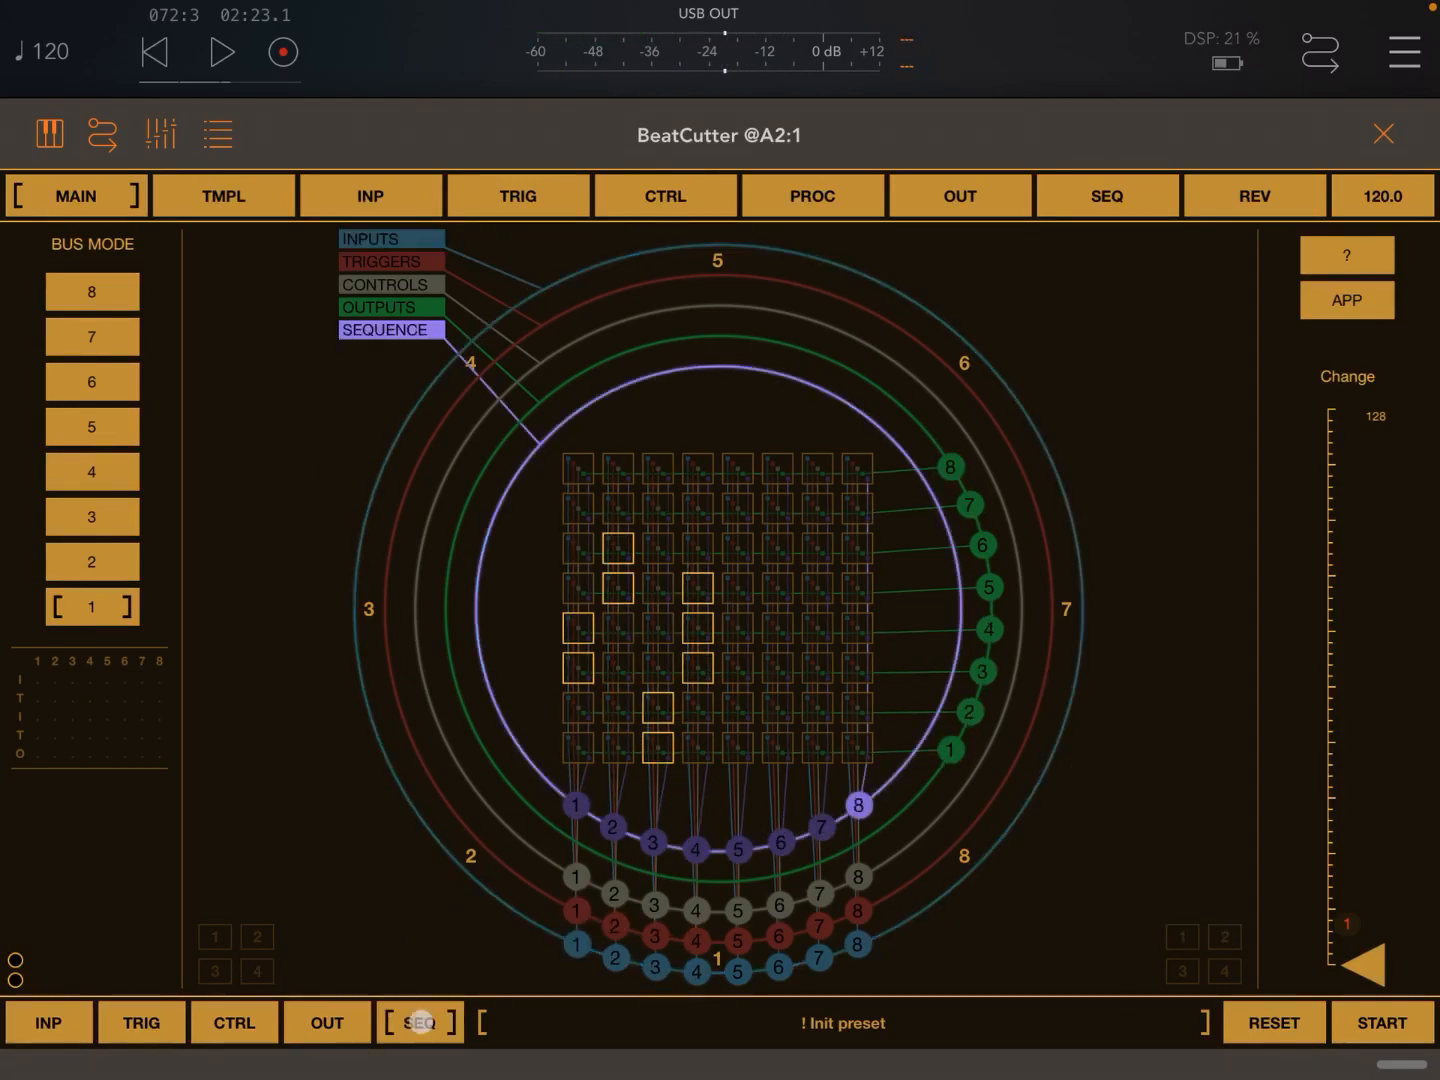
click(92, 516)
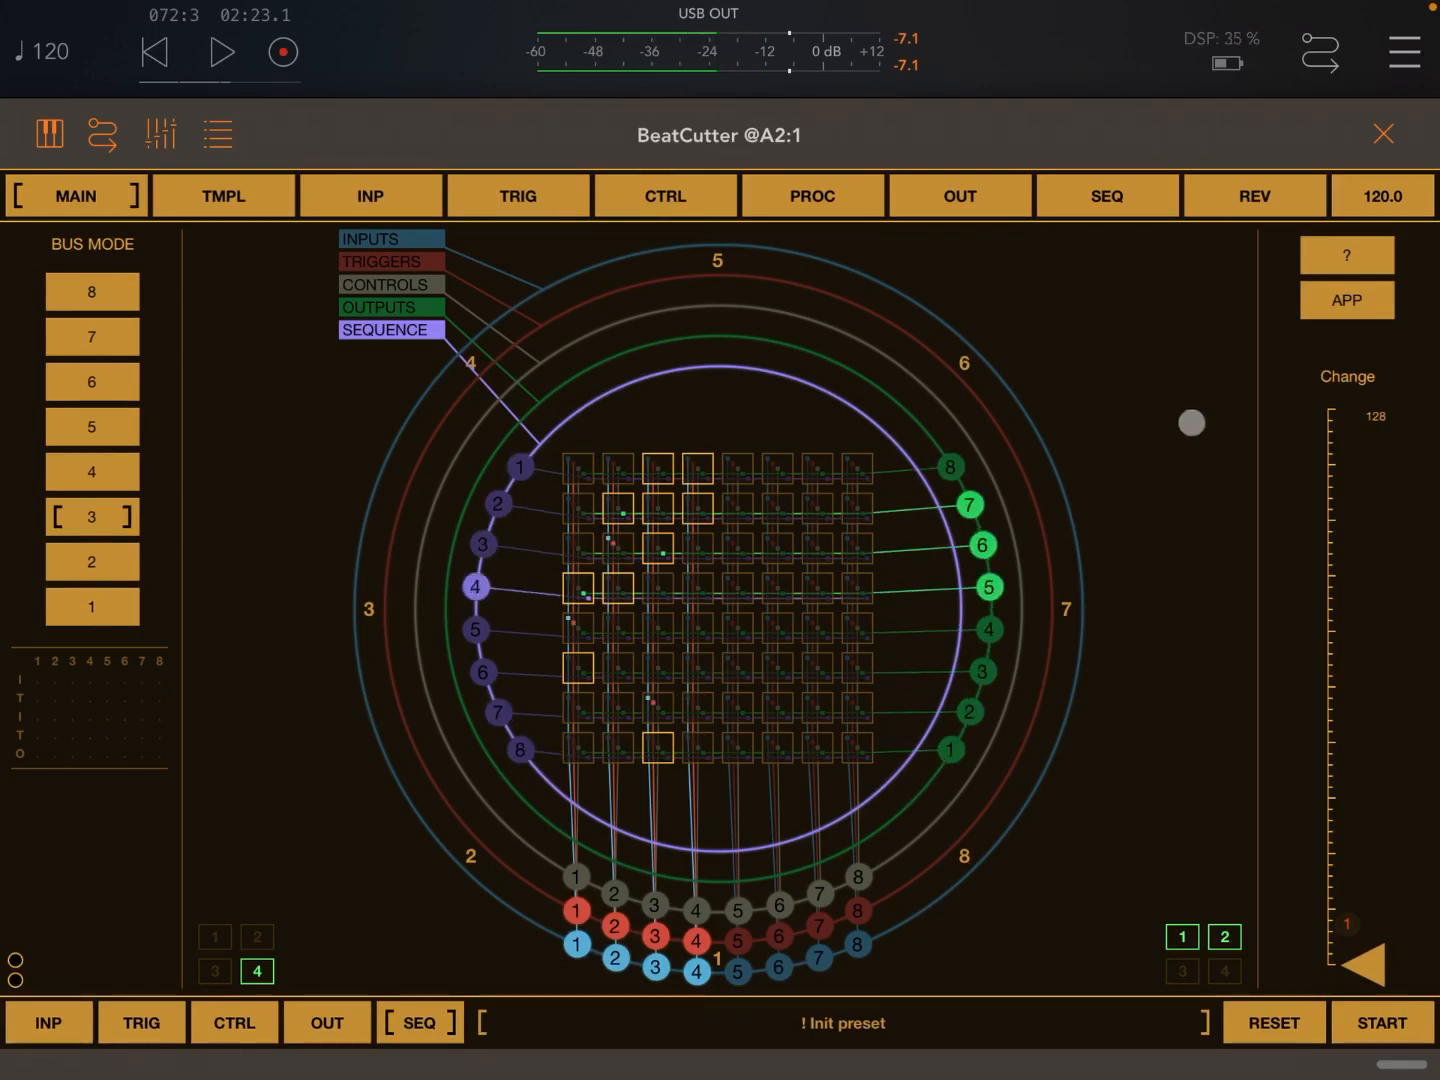
Step: Lower the REV page Output slider to about -86%
click(1254, 196)
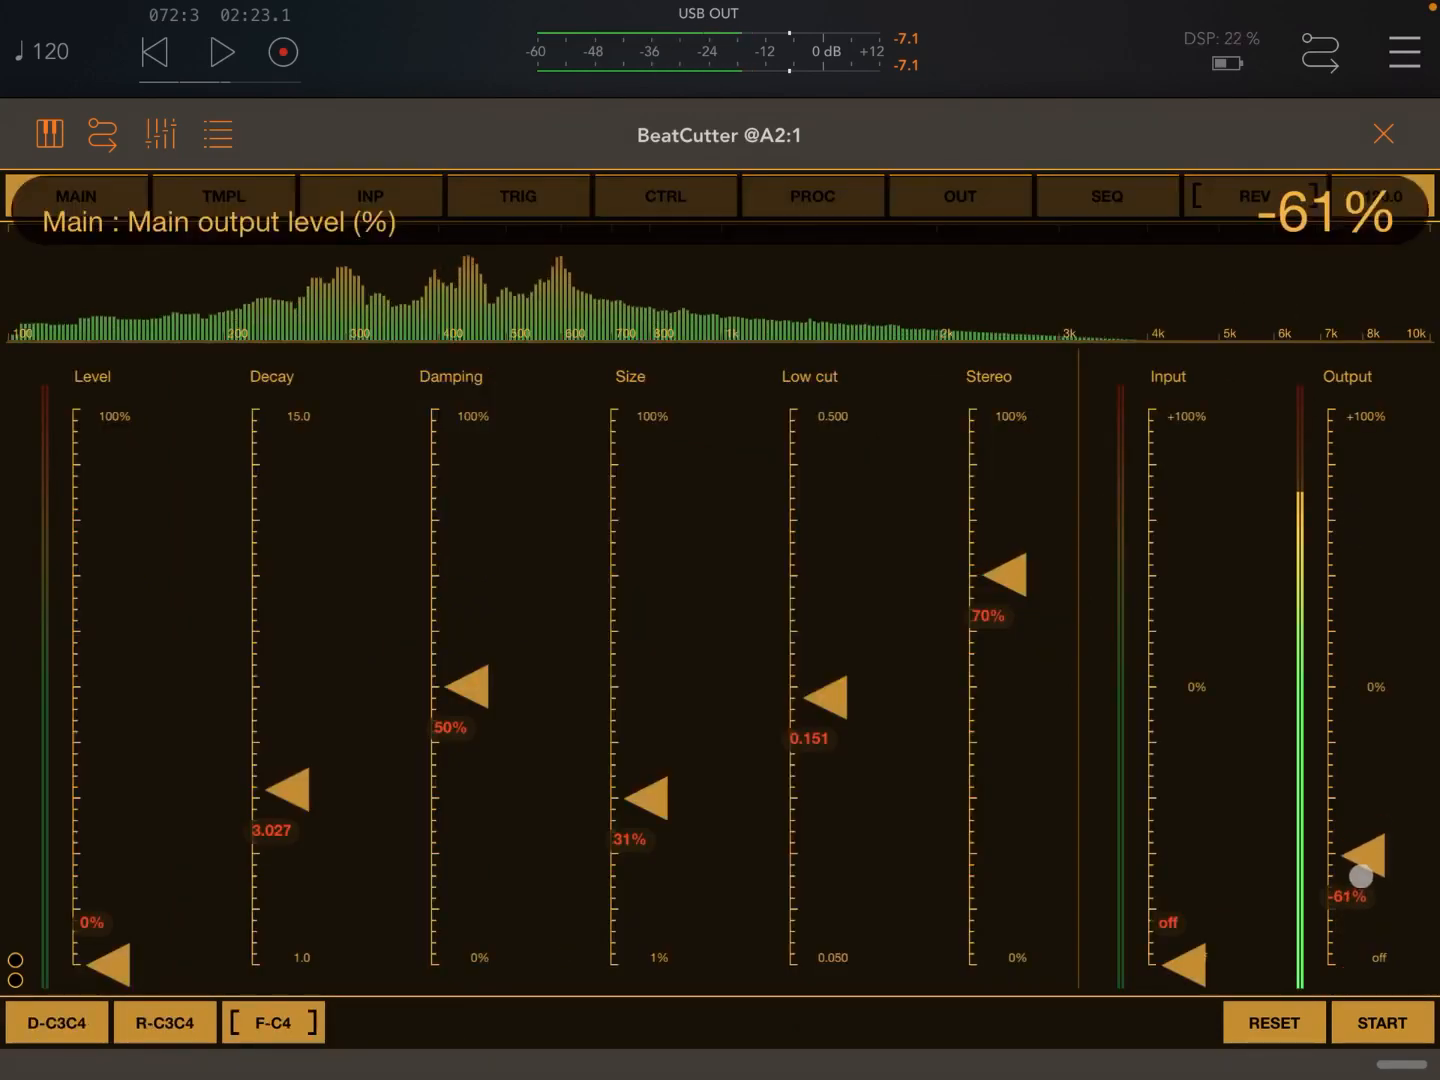
drag(1362, 876, 1362, 952)
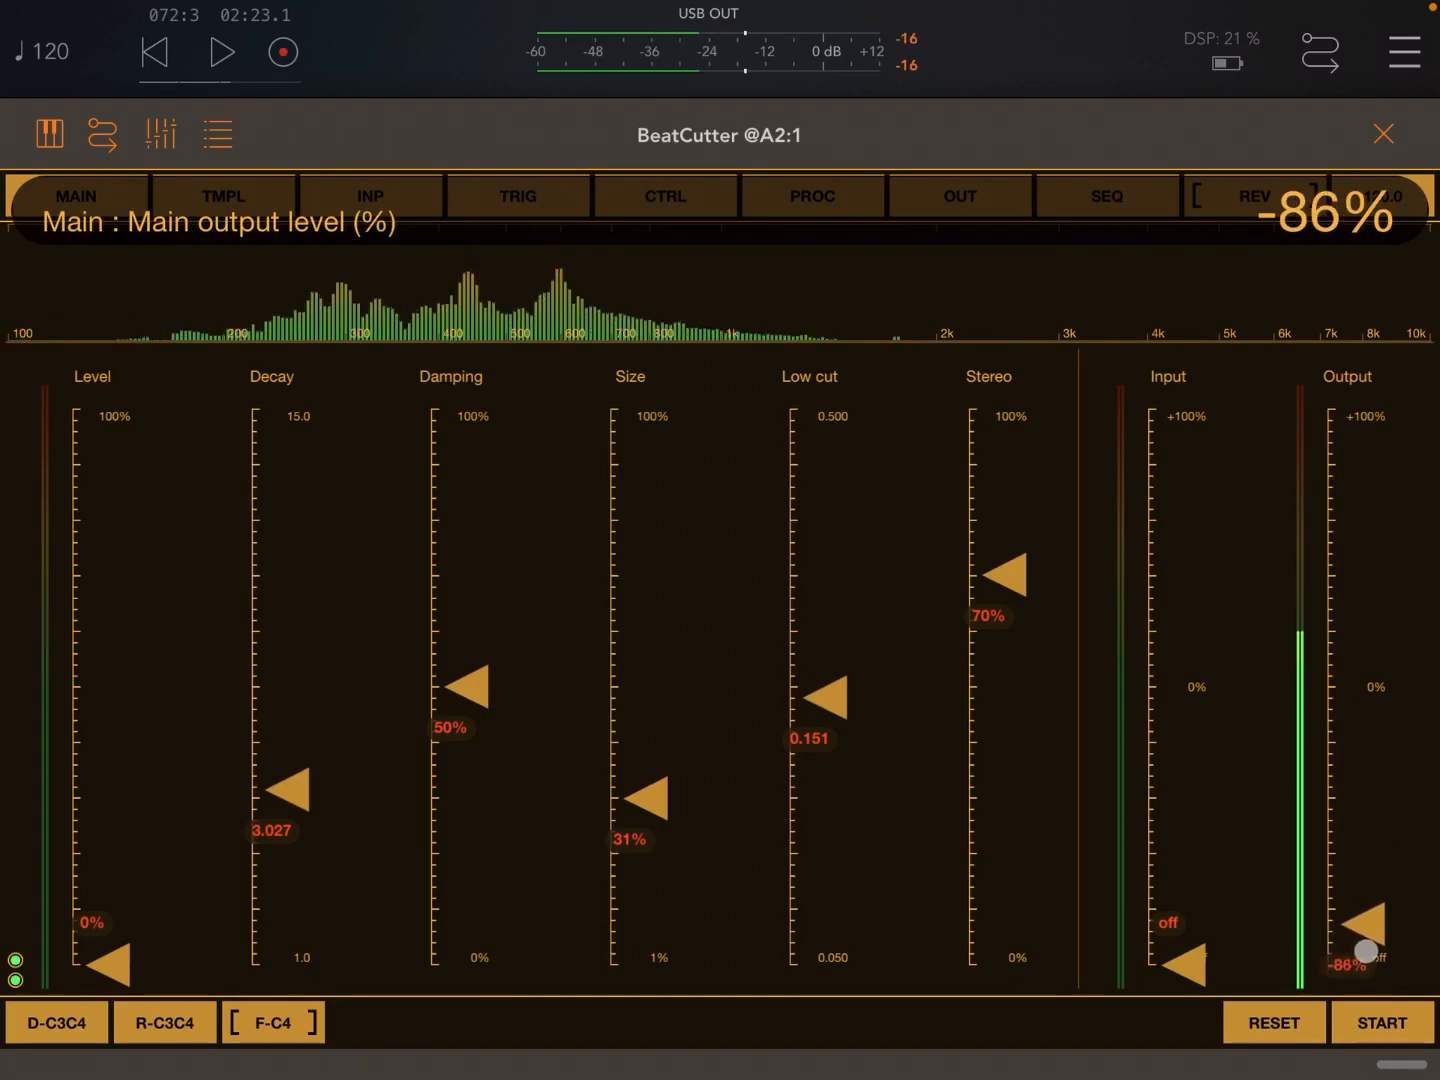
click(76, 196)
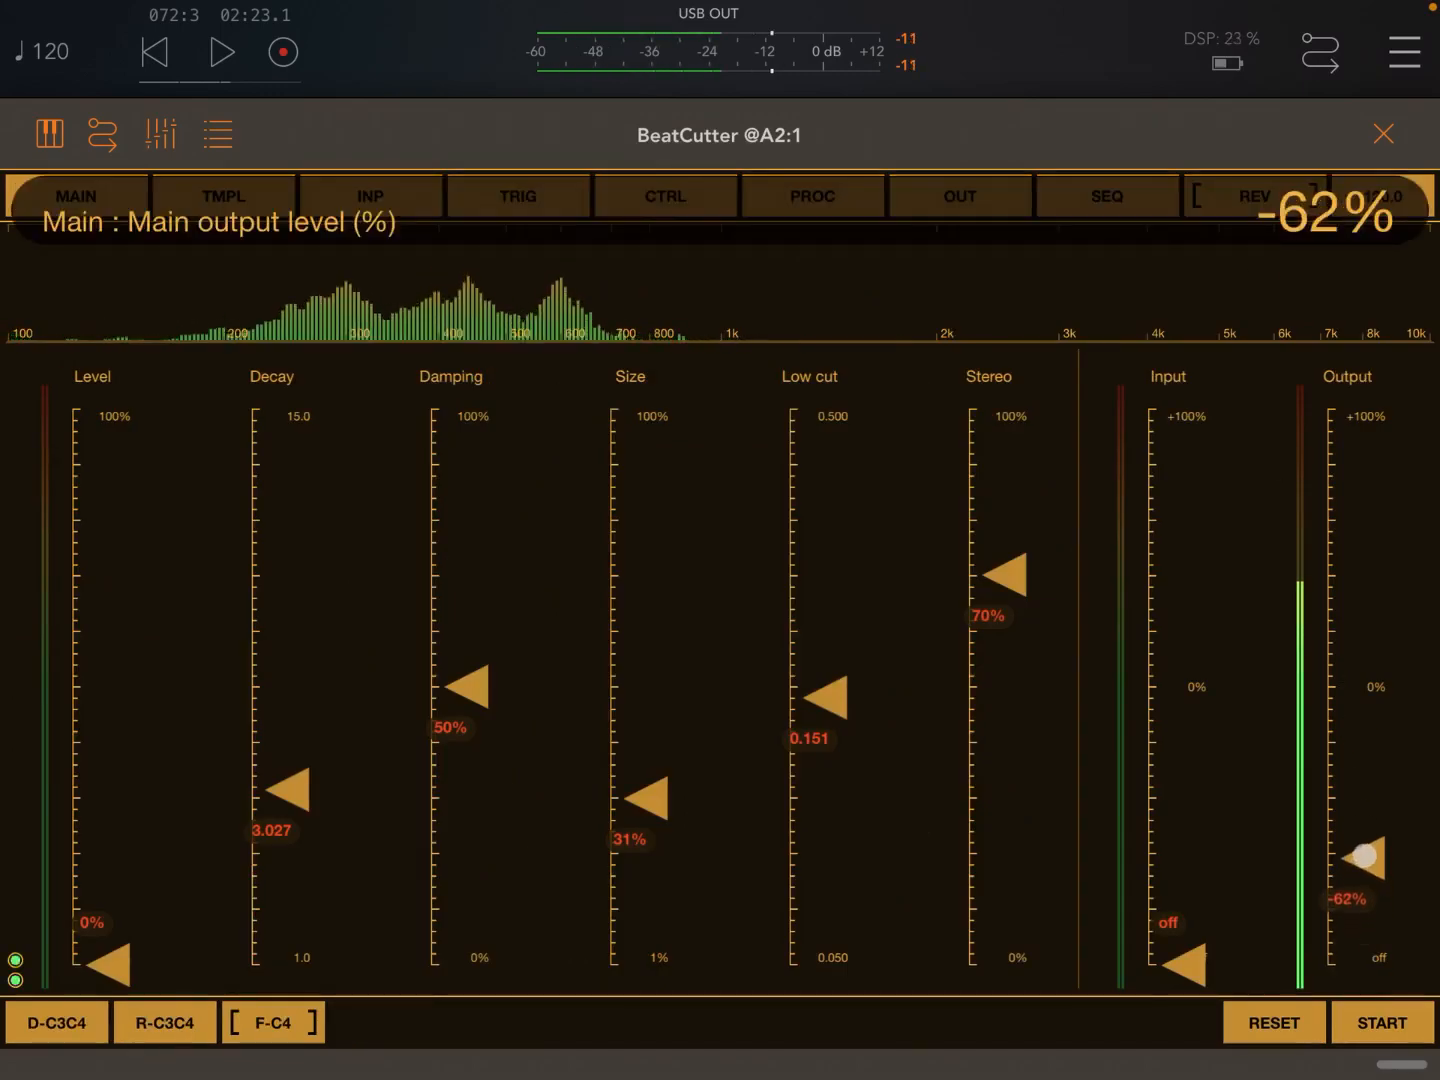
drag(1364, 856, 1370, 830)
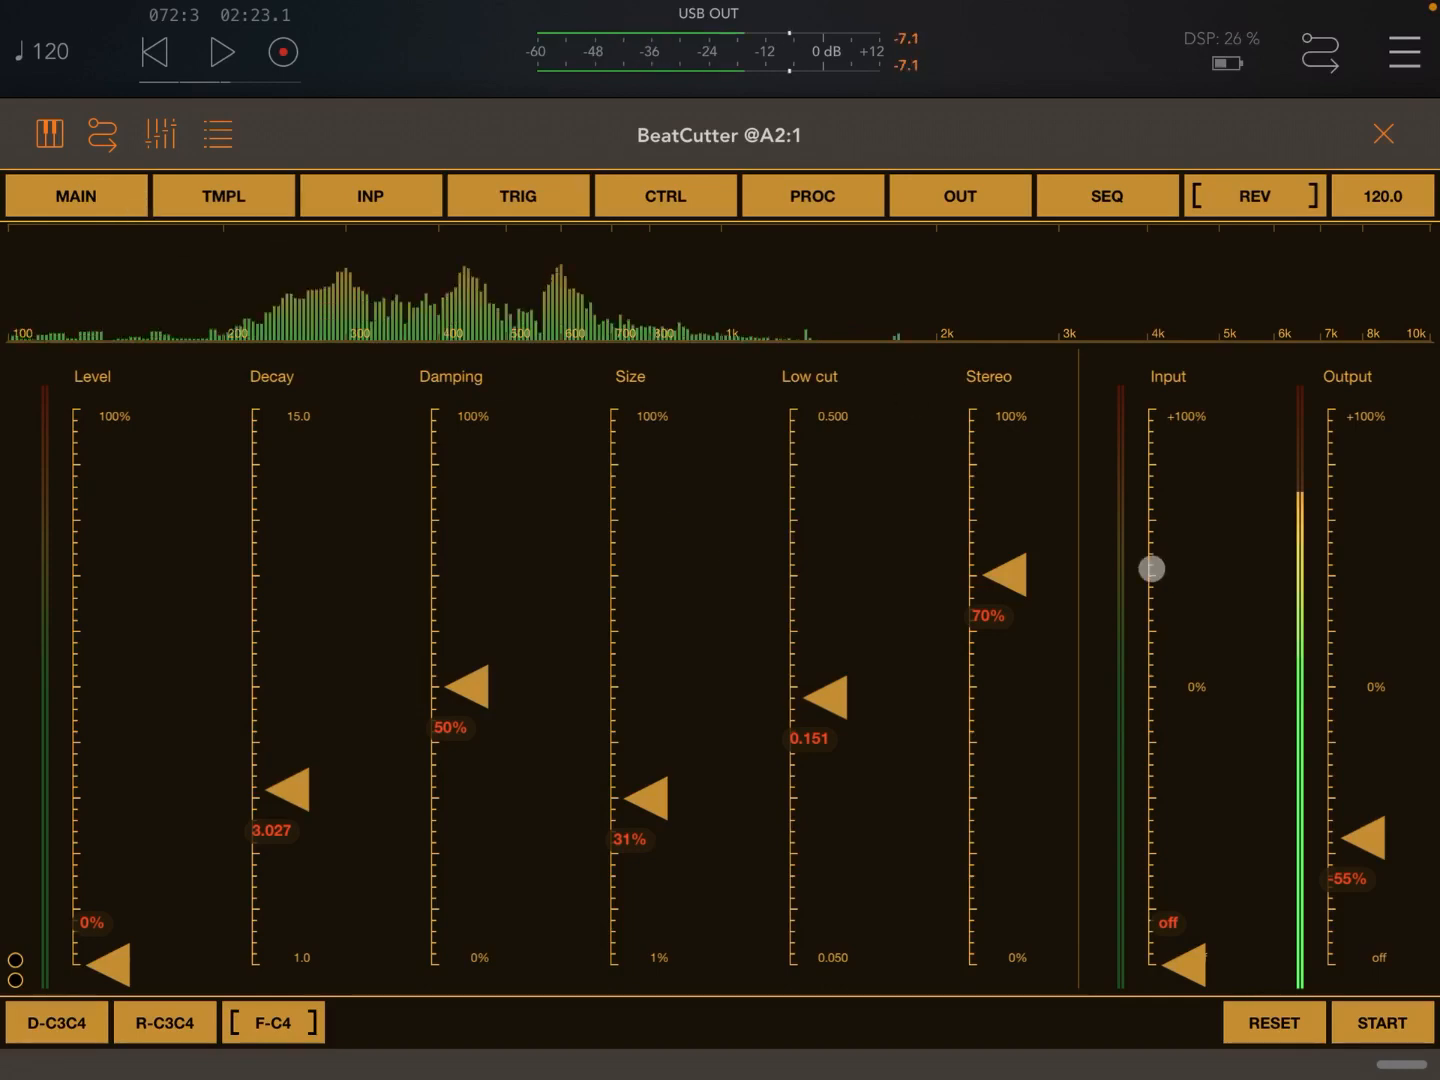
drag(1370, 856, 1370, 920)
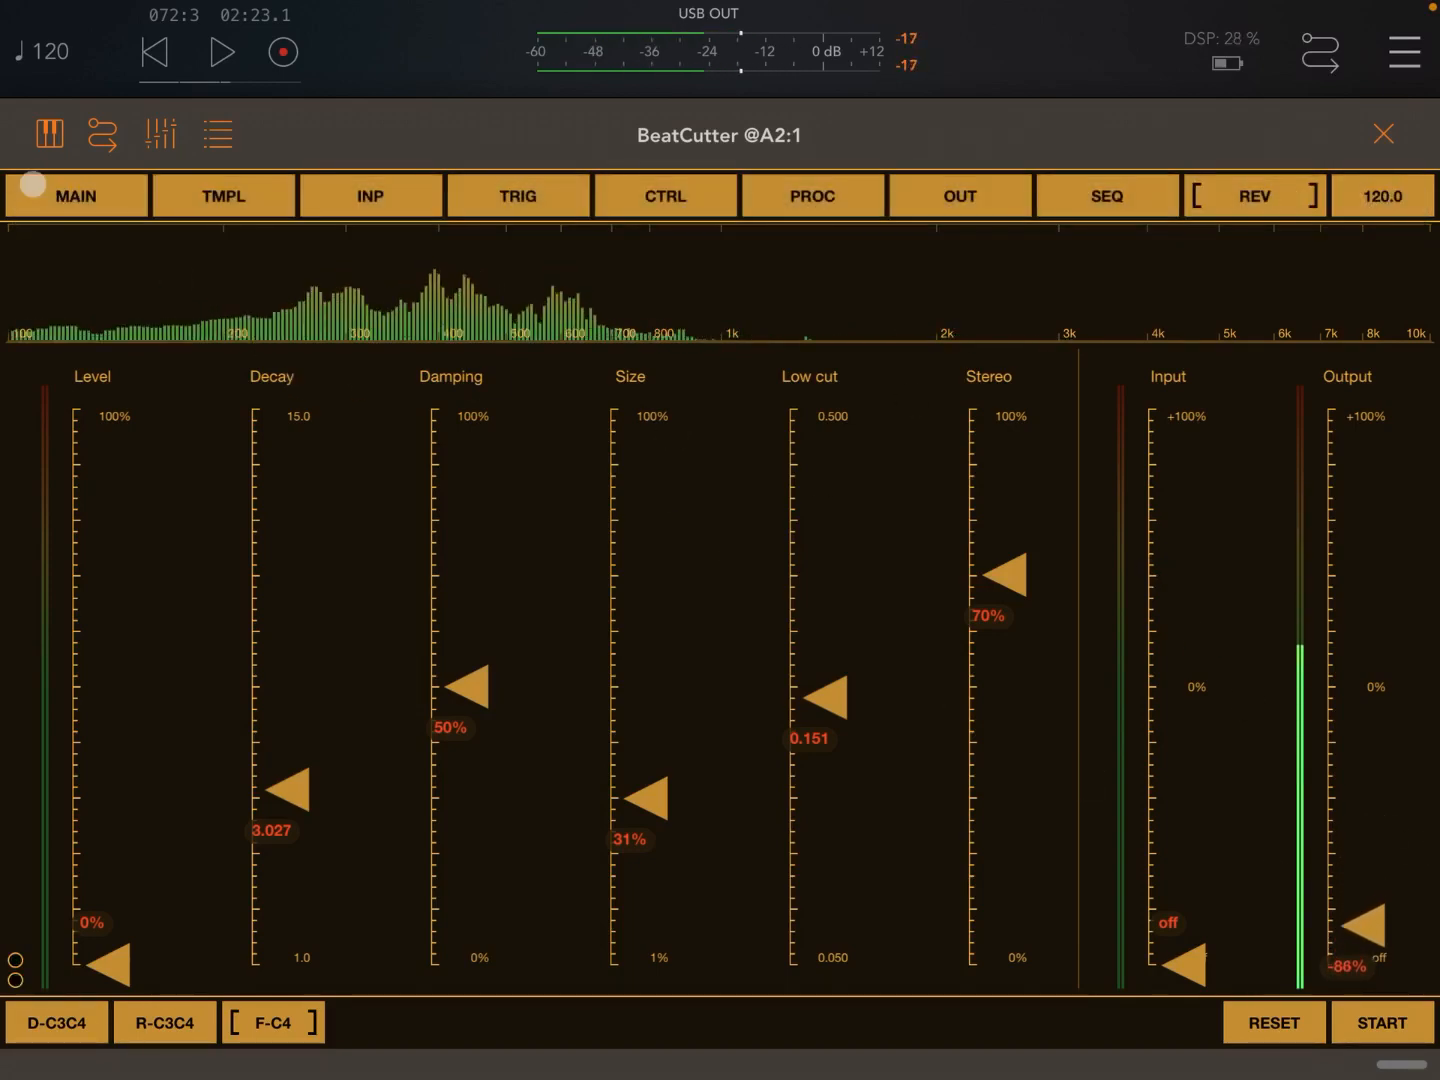
Step: Bring reverb Output near -89%, then show the CTRL page for bus 1
click(76, 196)
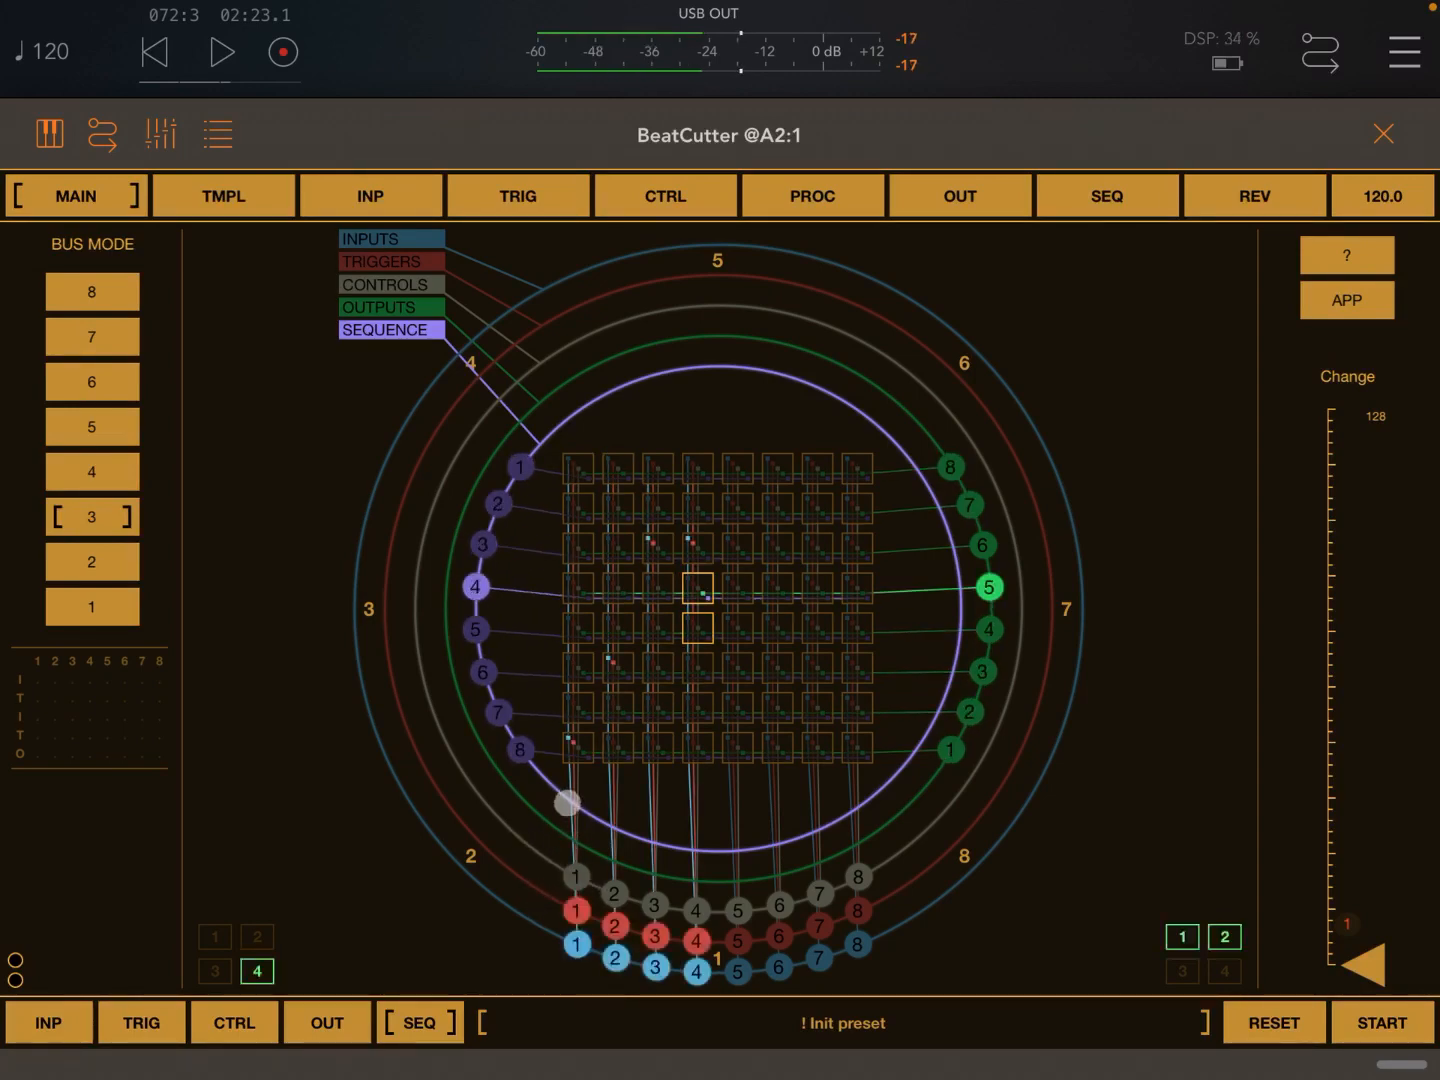
drag(568, 804, 568, 396)
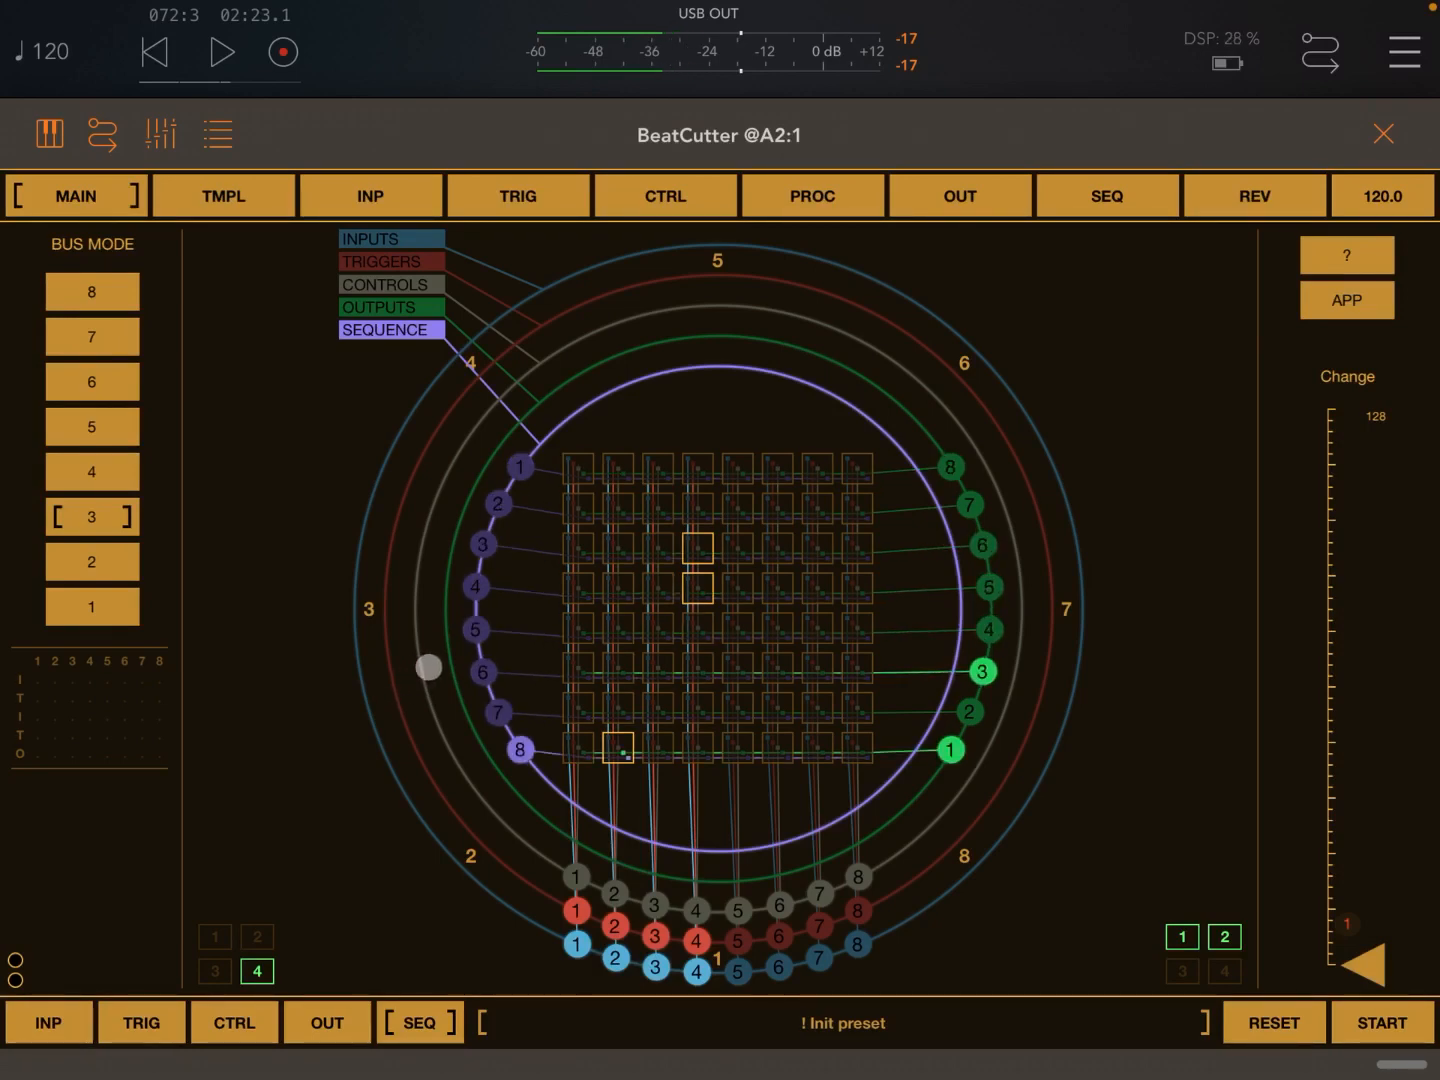
click(1254, 196)
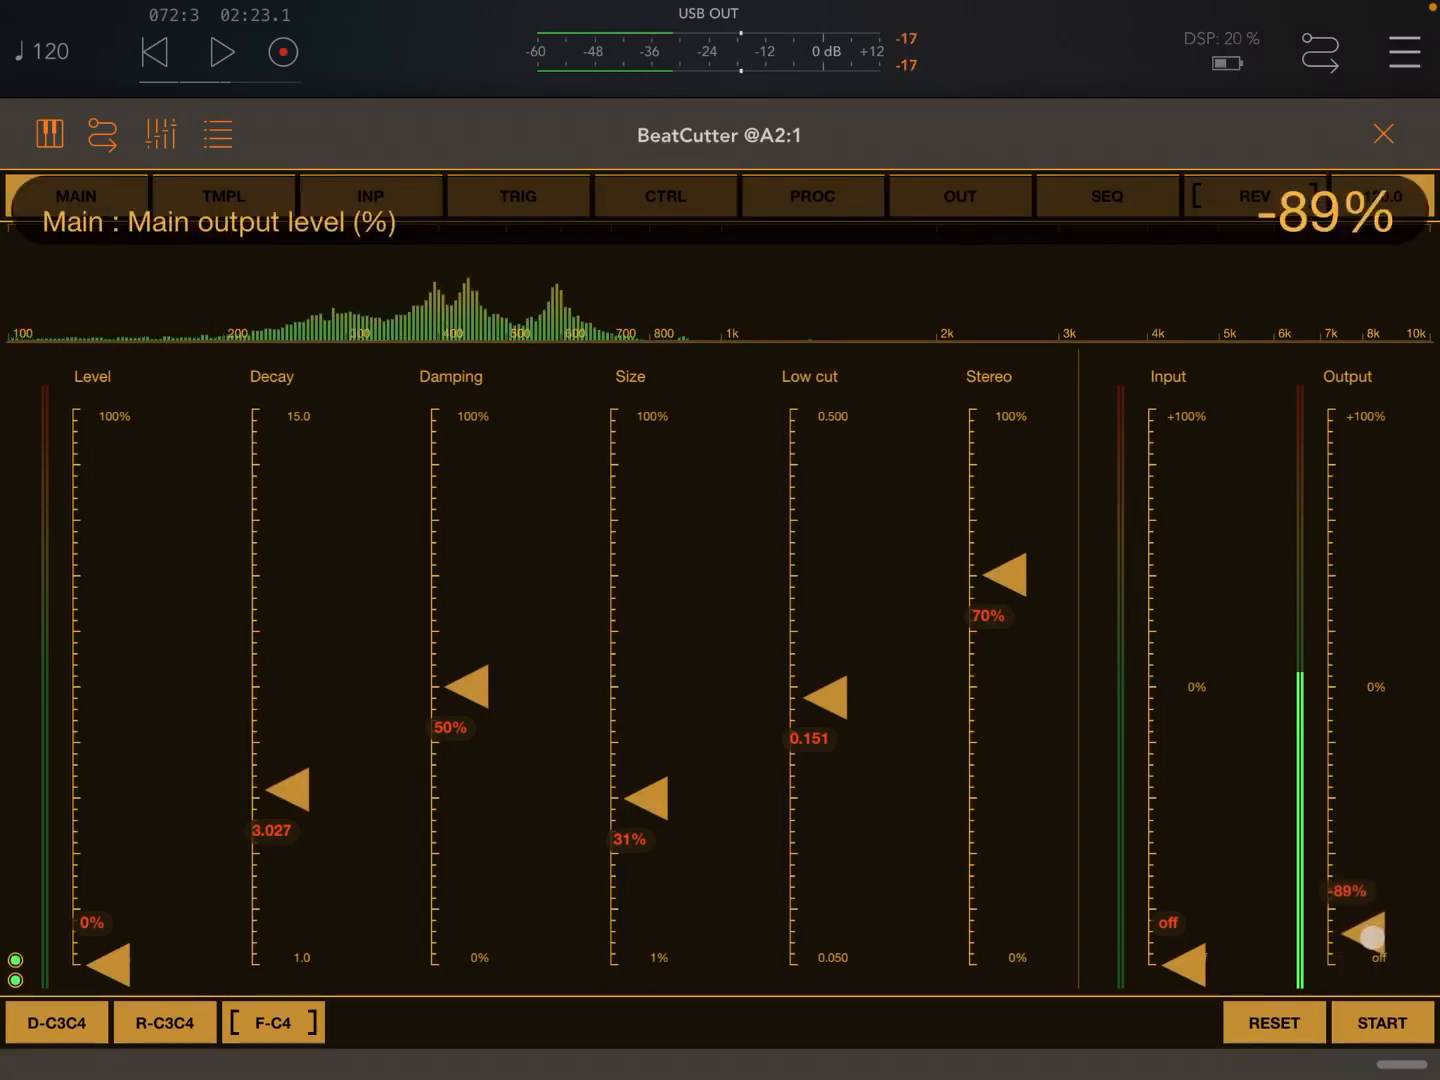
click(76, 196)
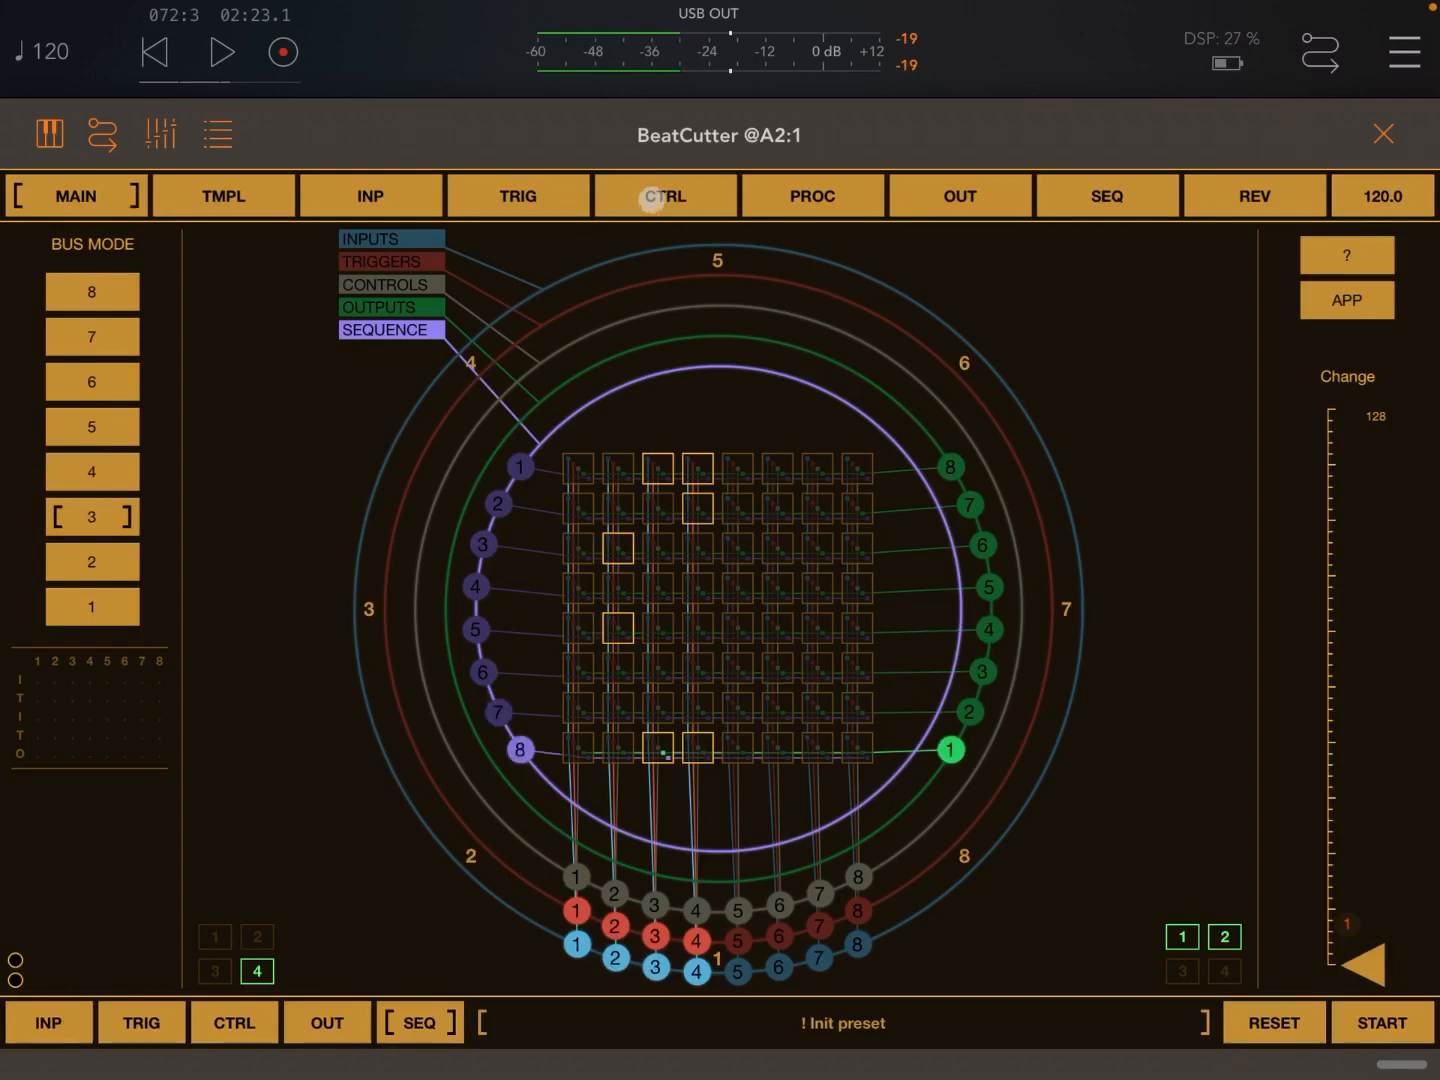
click(664, 196)
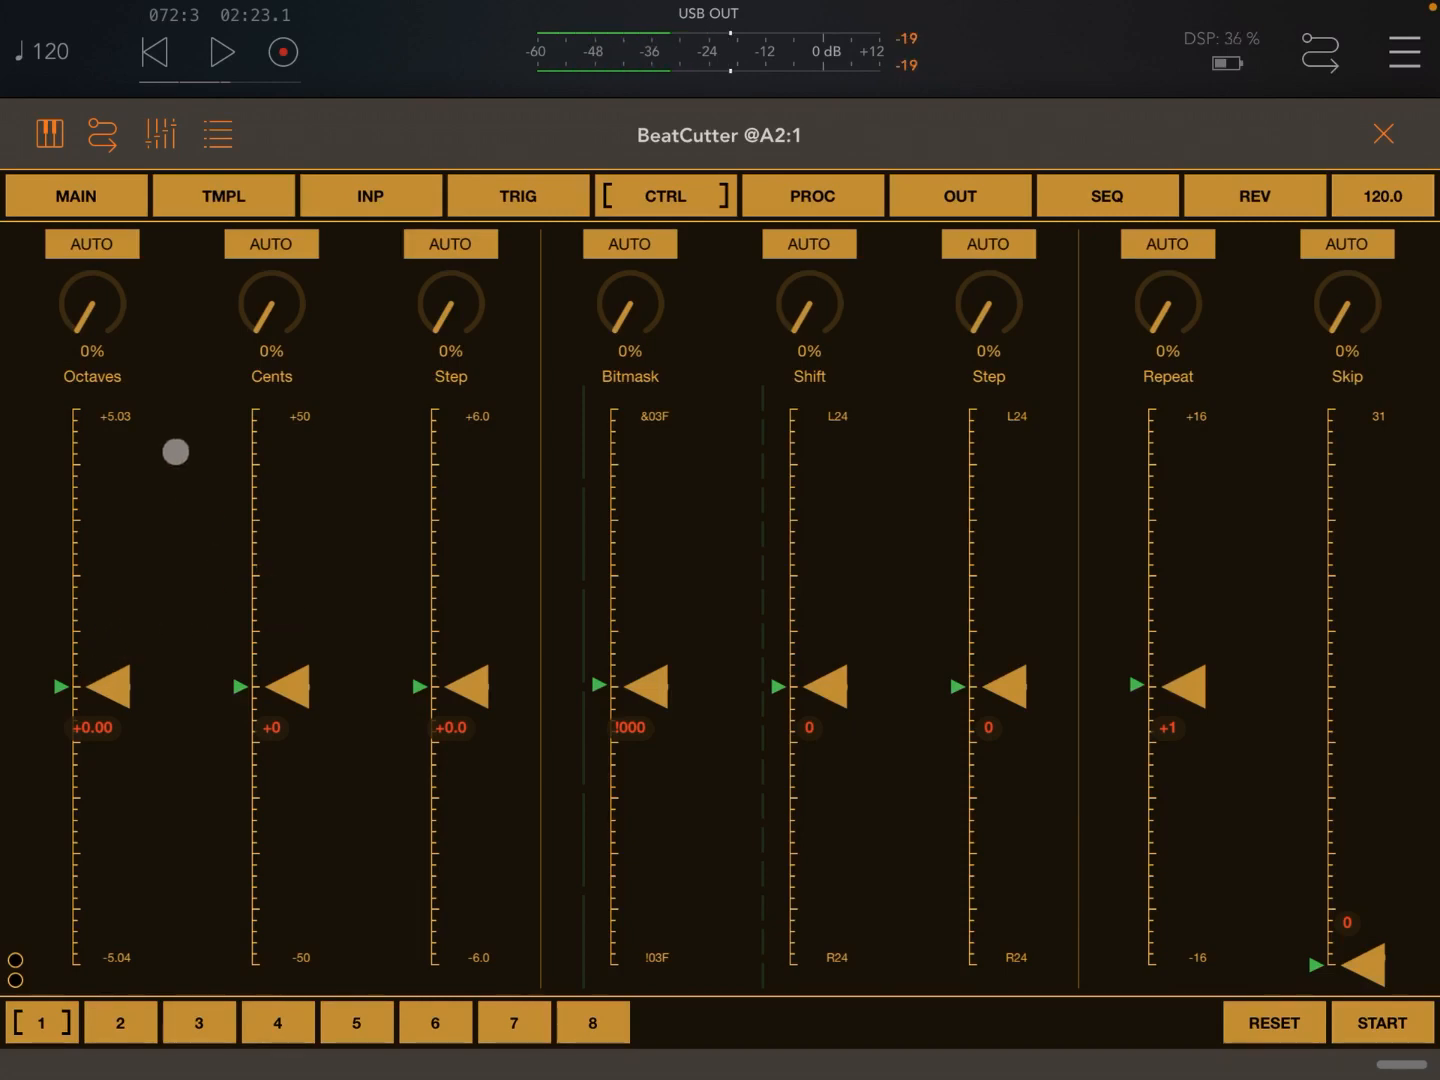
Step: Check the REV page (Output about -94%) and return to the MAIN routing matrix
click(76, 196)
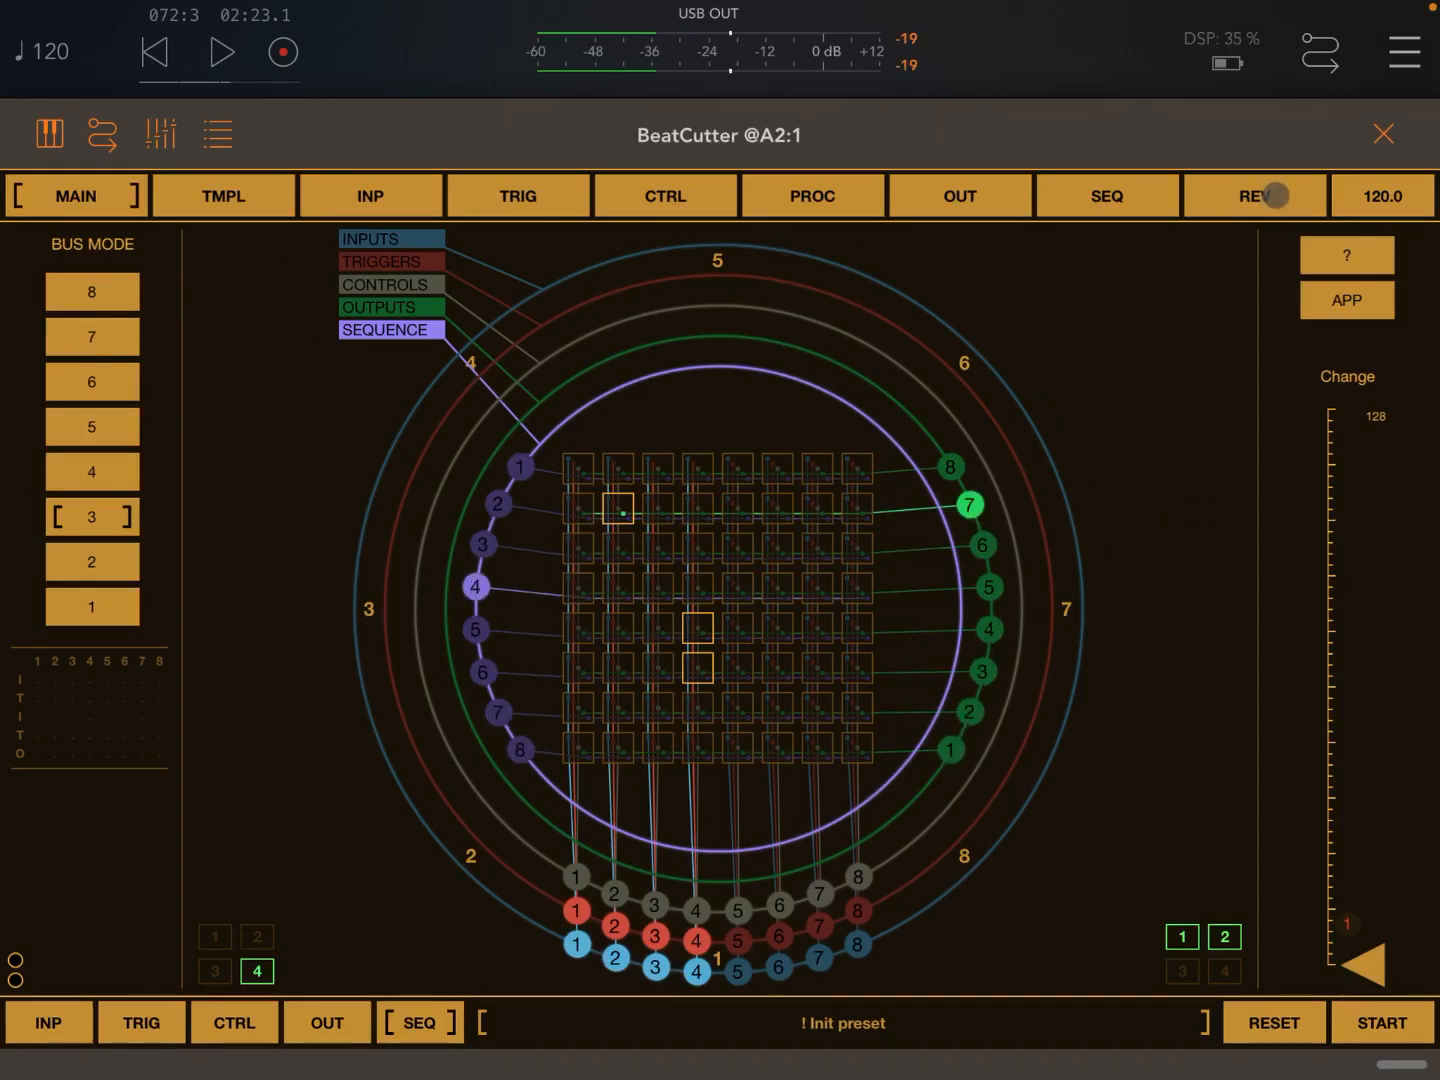
click(1256, 196)
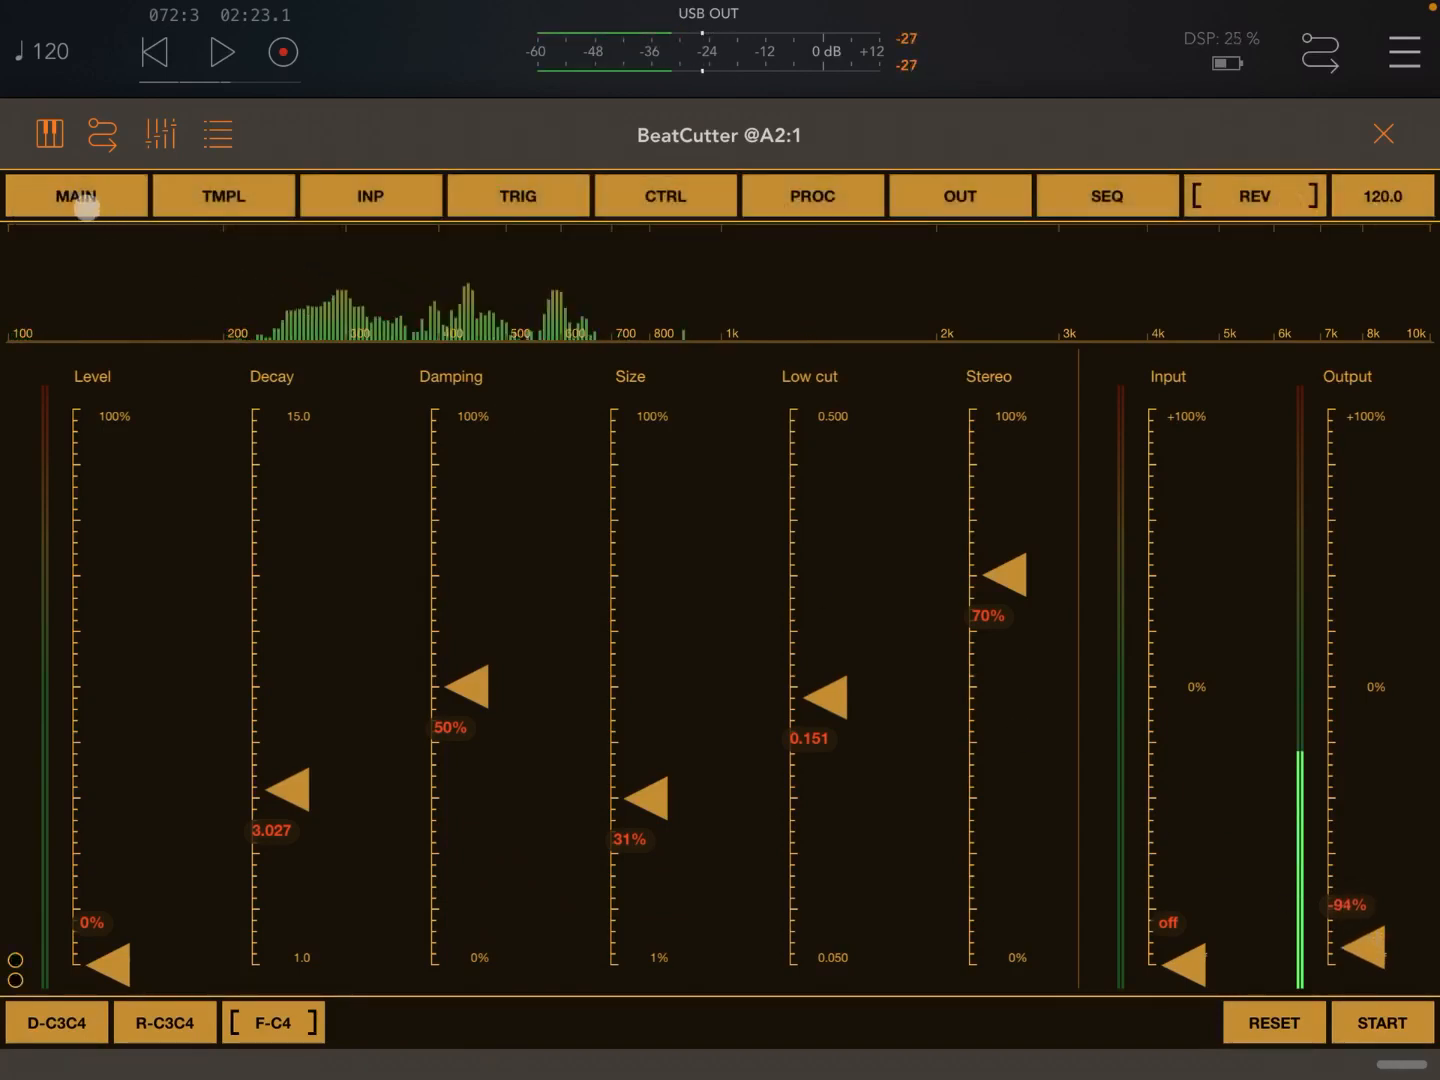
click(76, 196)
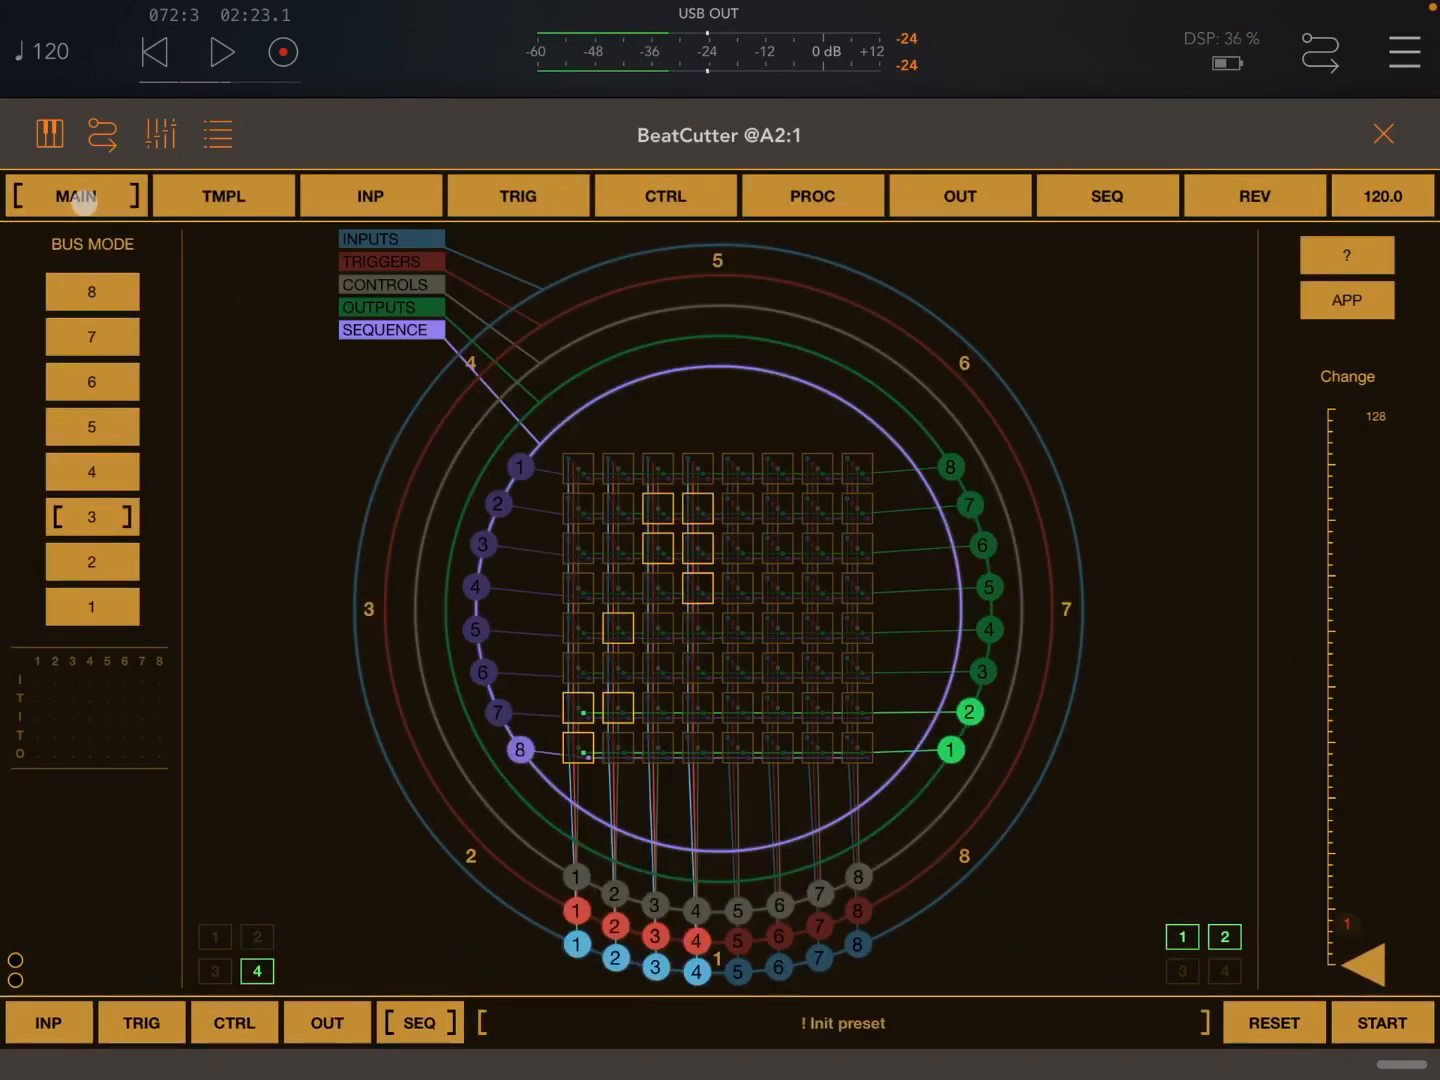